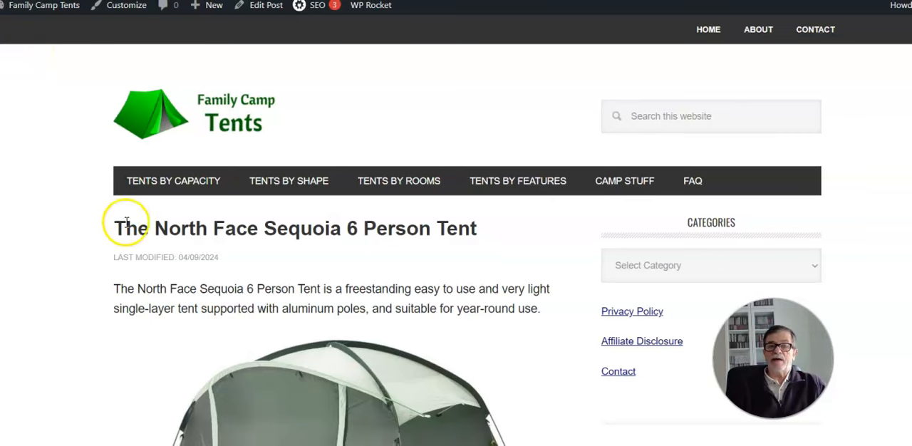
mouse_move(94, 274)
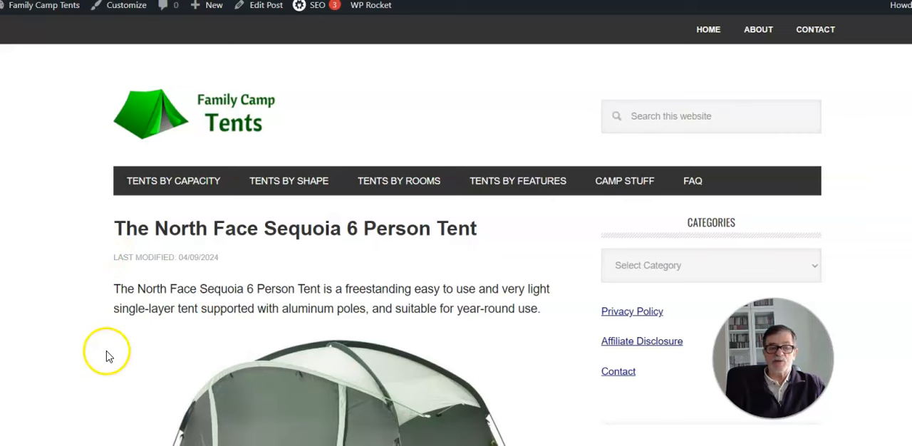
mouse_move(333, 257)
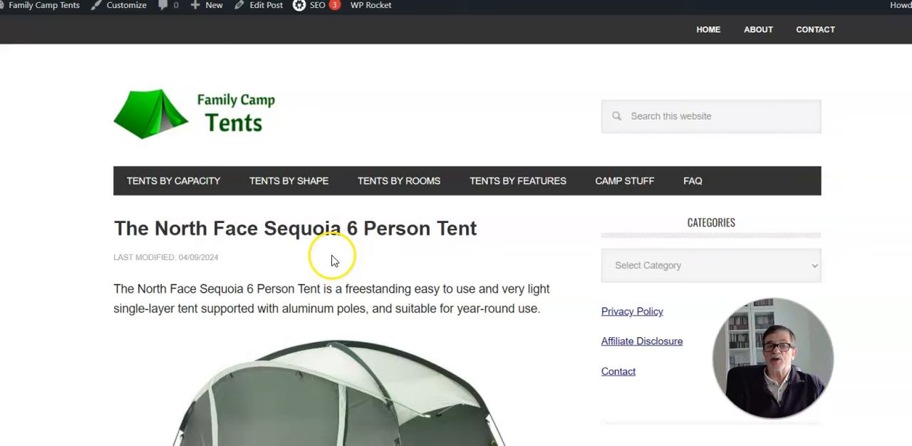
mouse_move(57, 236)
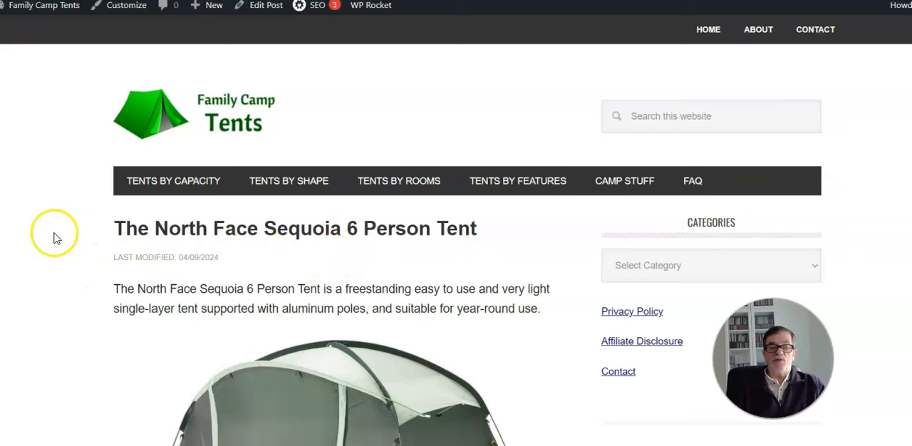
scroll(down, 3)
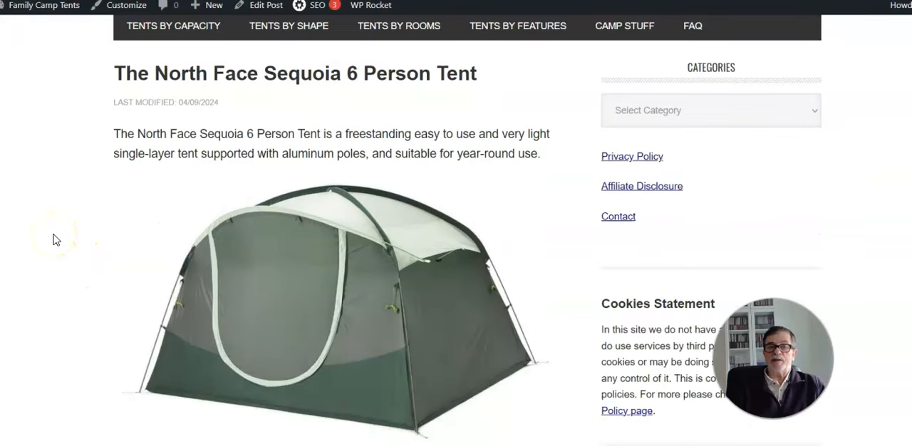
mouse_move(168, 255)
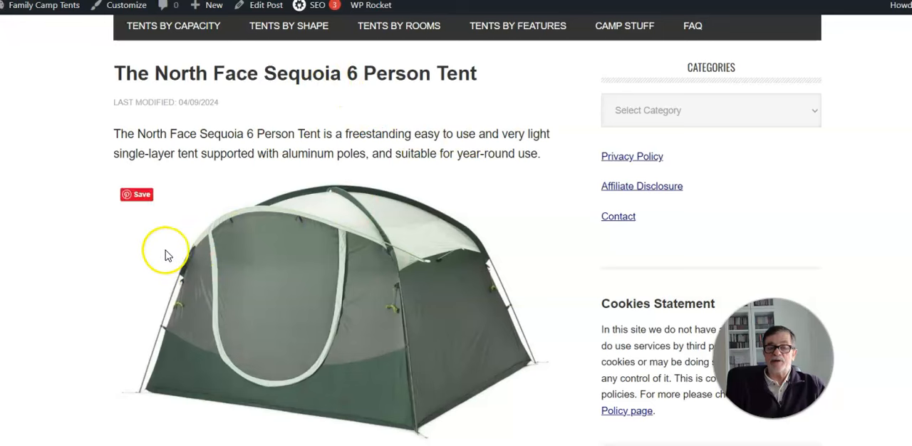
mouse_move(624, 26)
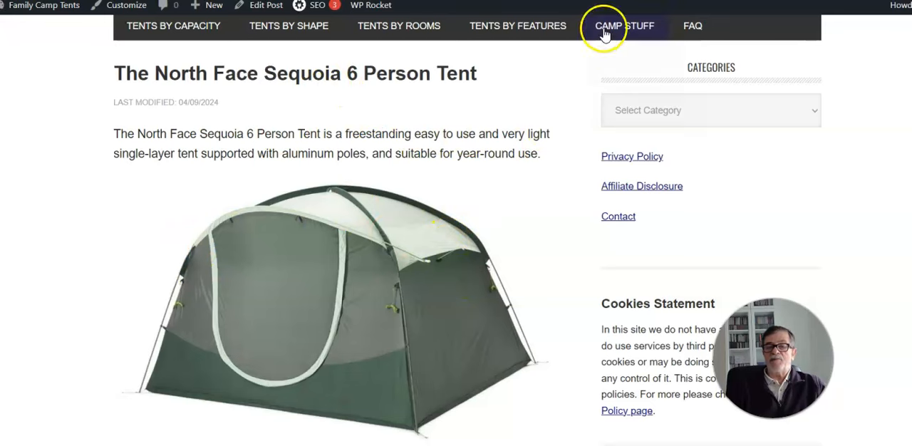
mouse_move(150, 254)
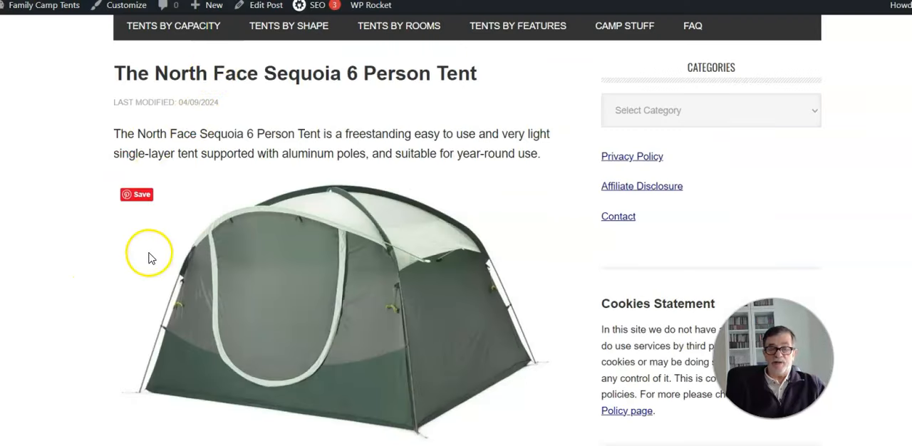
mouse_move(142, 434)
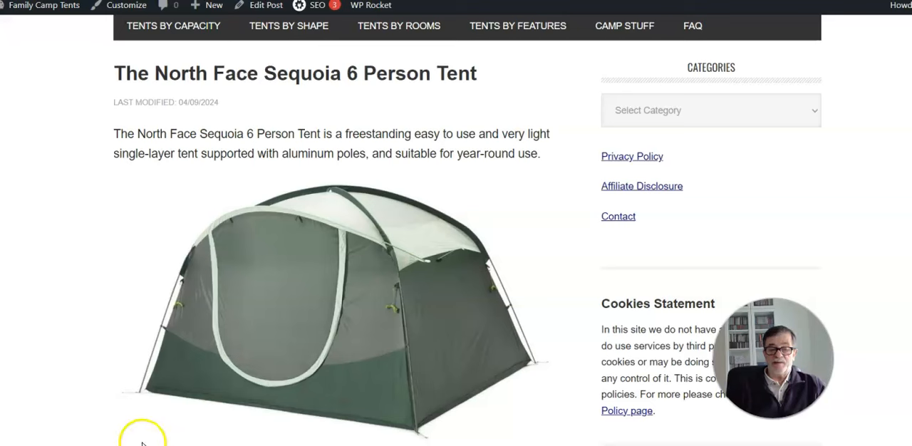
mouse_move(111, 420)
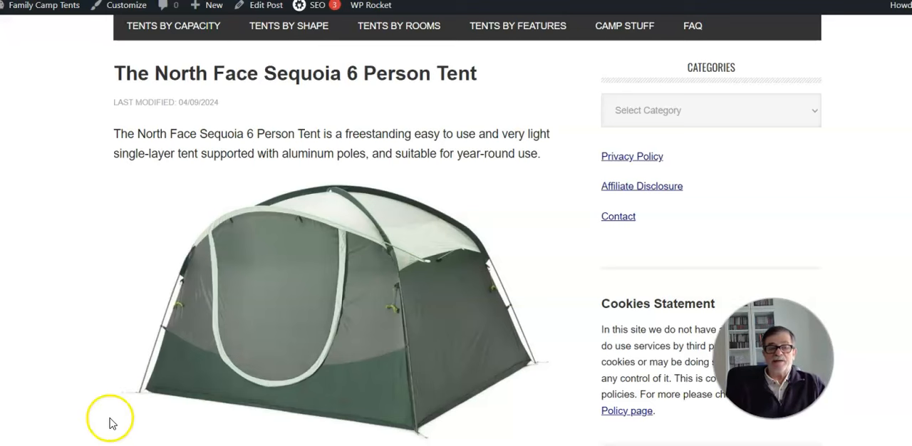
mouse_move(80, 320)
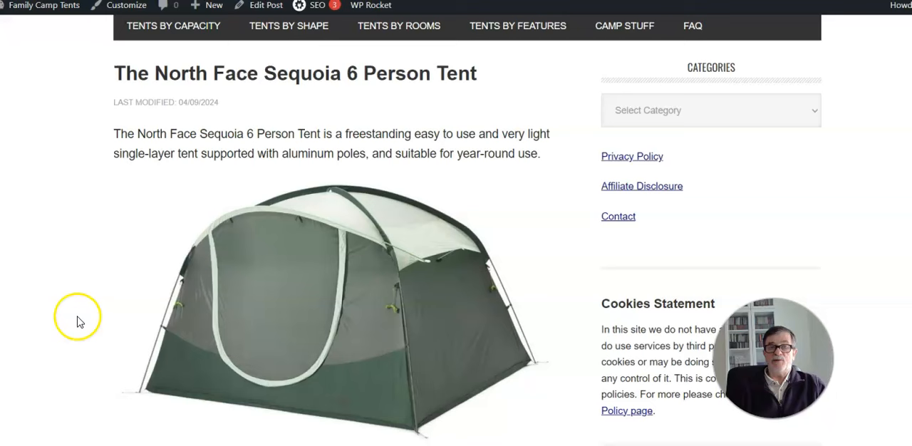
mouse_move(239, 312)
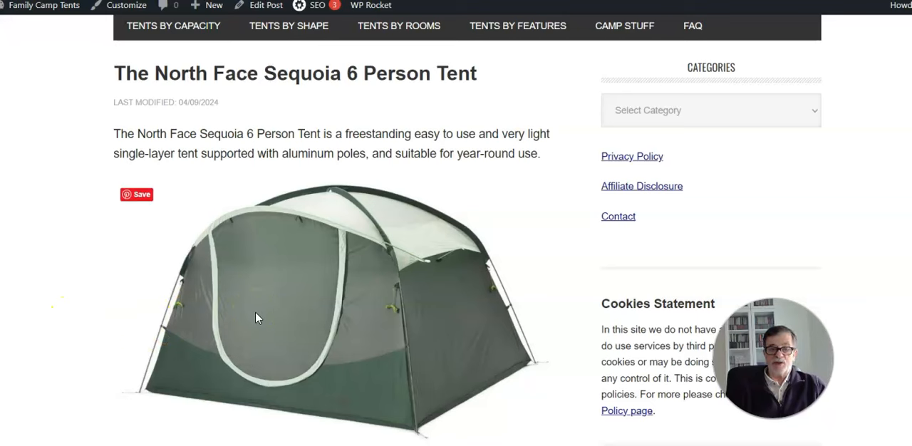
mouse_move(527, 292)
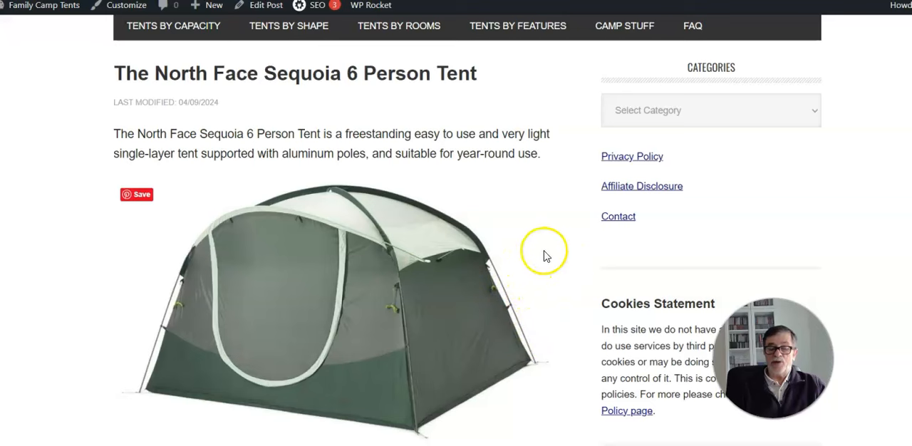
mouse_move(442, 241)
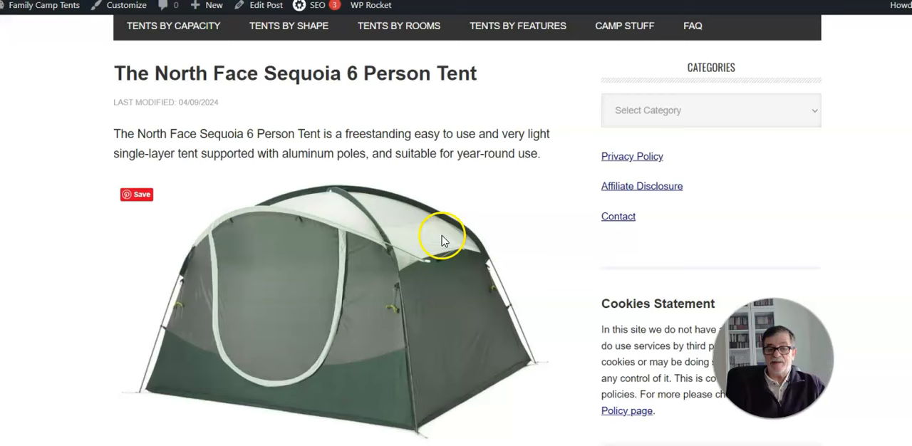
mouse_move(128, 339)
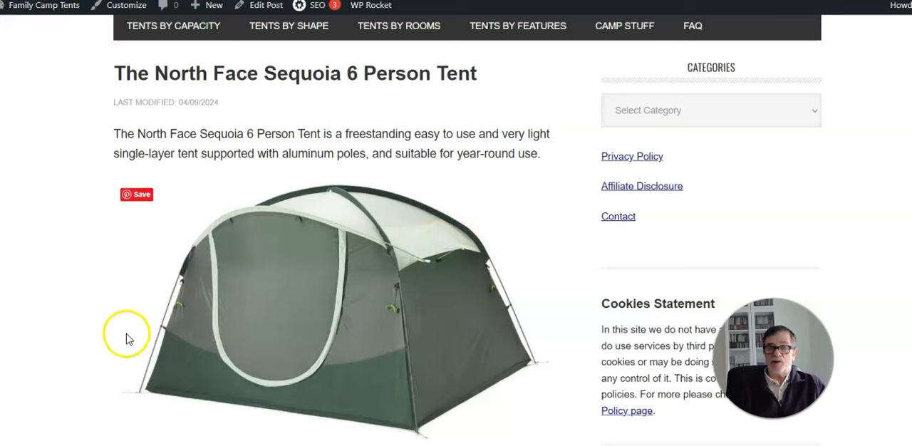
mouse_move(6, 335)
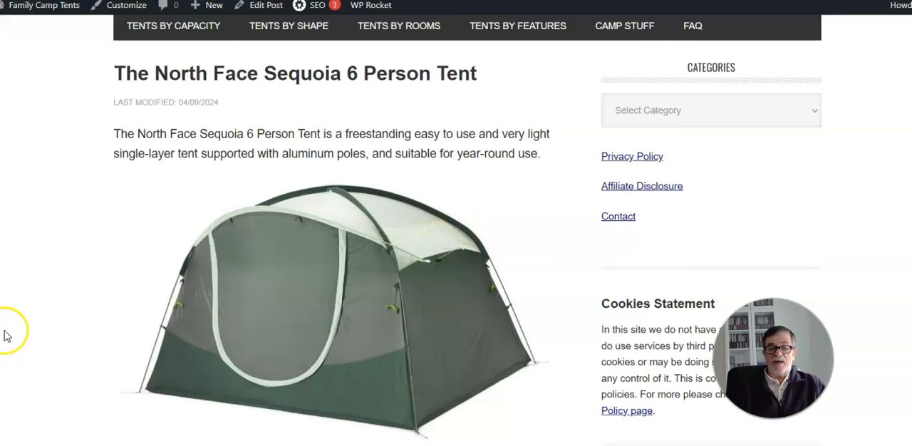
scroll(down, 3)
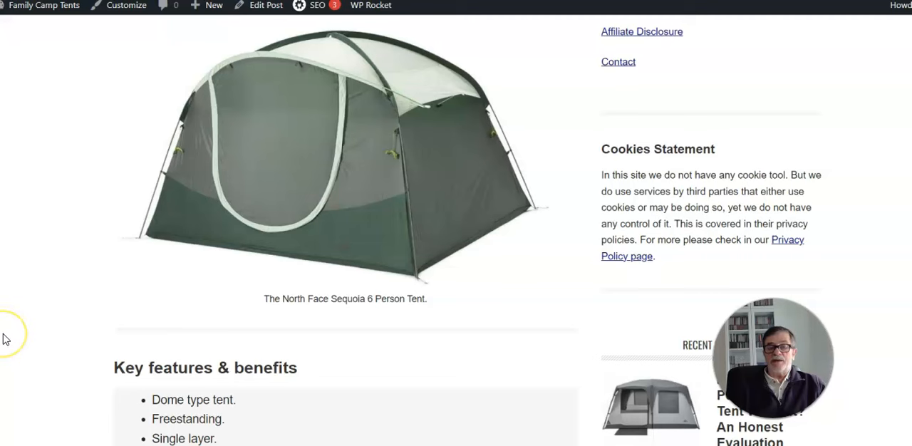
mouse_move(15, 323)
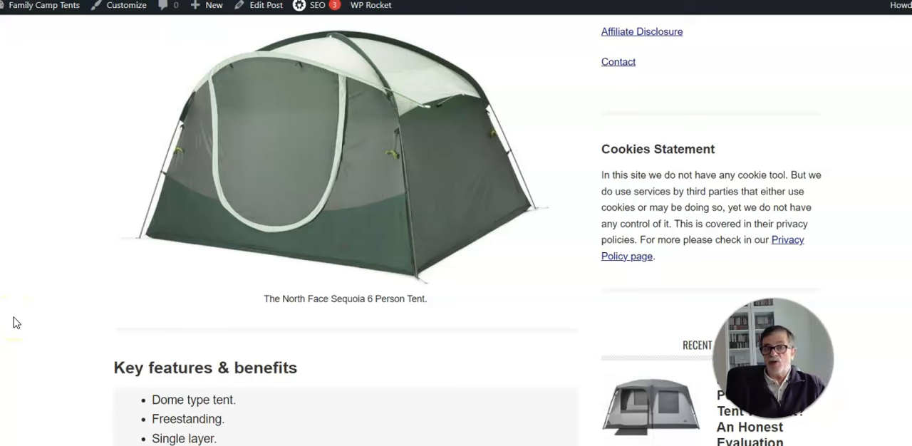
mouse_move(222, 299)
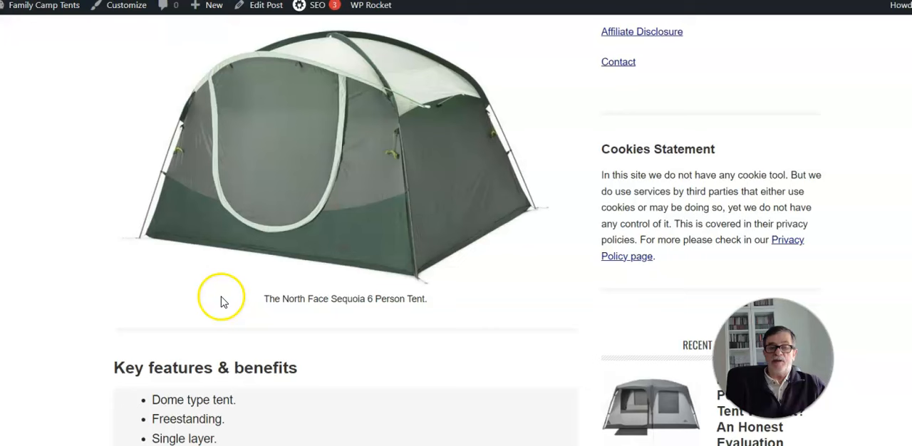
mouse_move(470, 178)
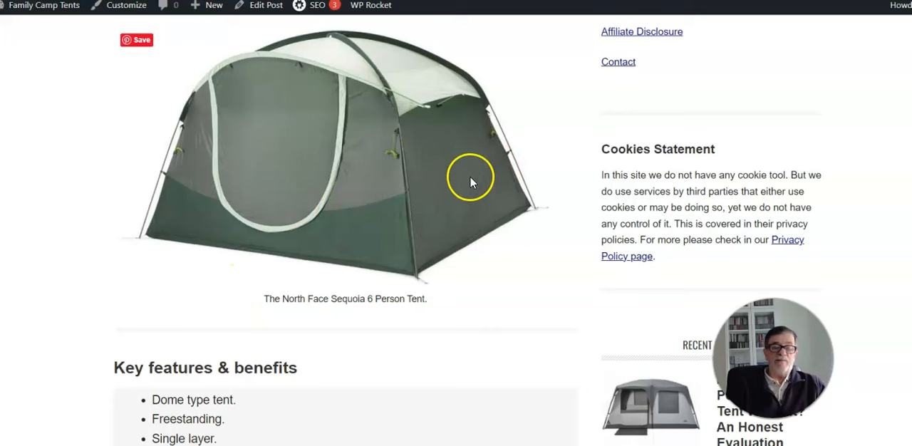
mouse_move(71, 235)
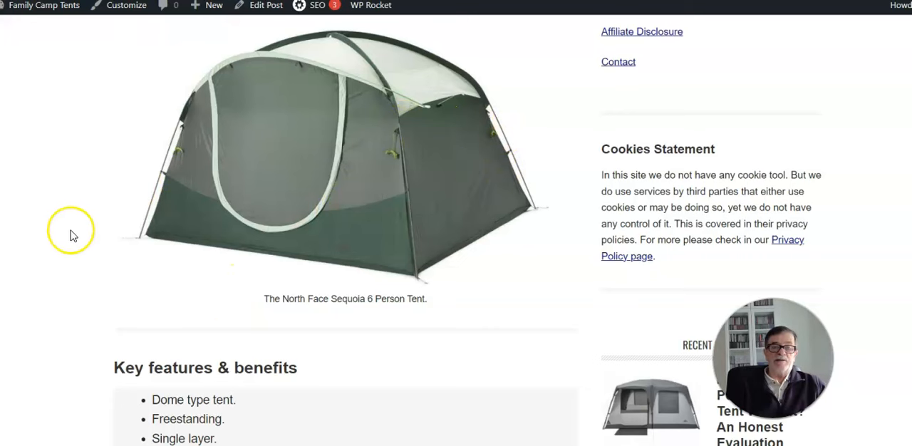
mouse_move(41, 250)
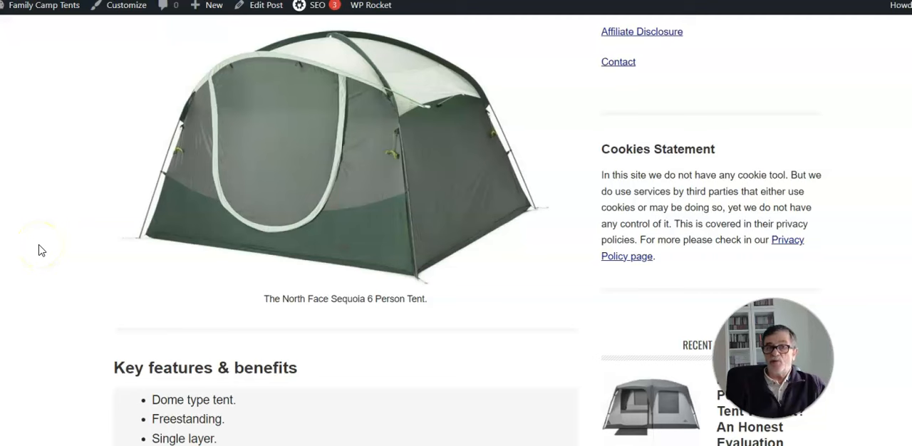
mouse_move(407, 225)
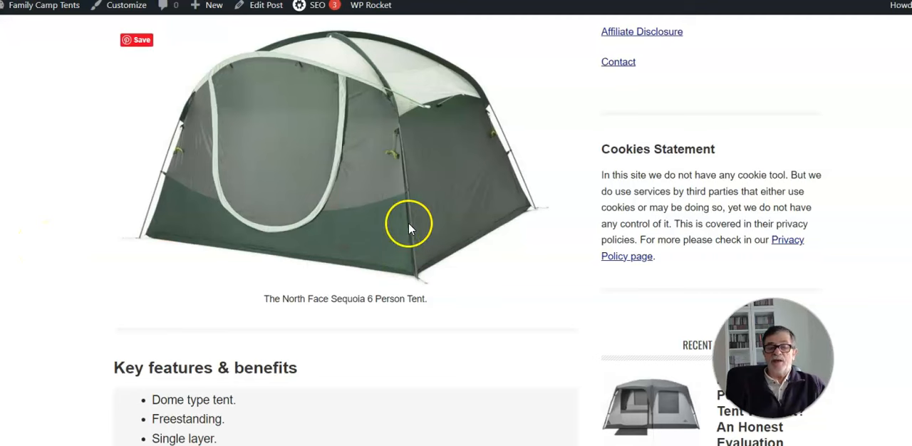
mouse_move(149, 185)
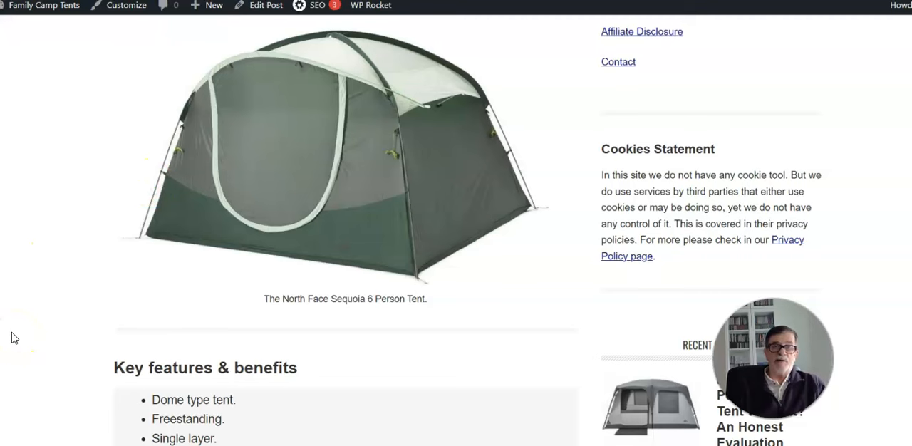
mouse_move(46, 354)
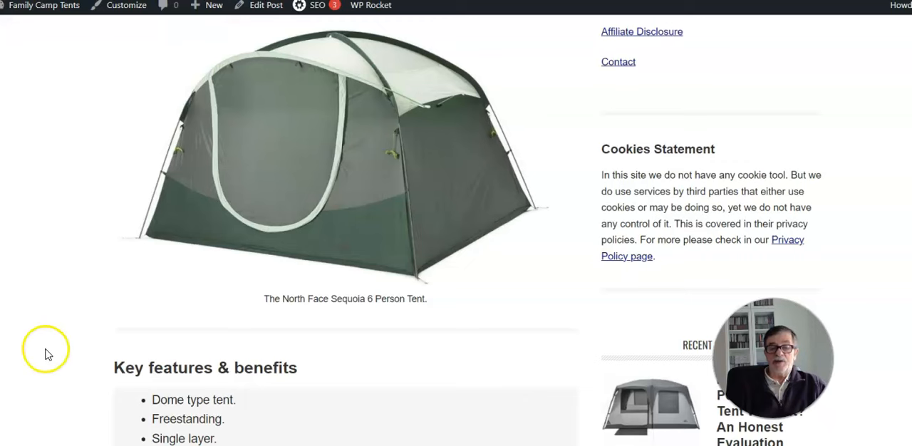
mouse_move(217, 77)
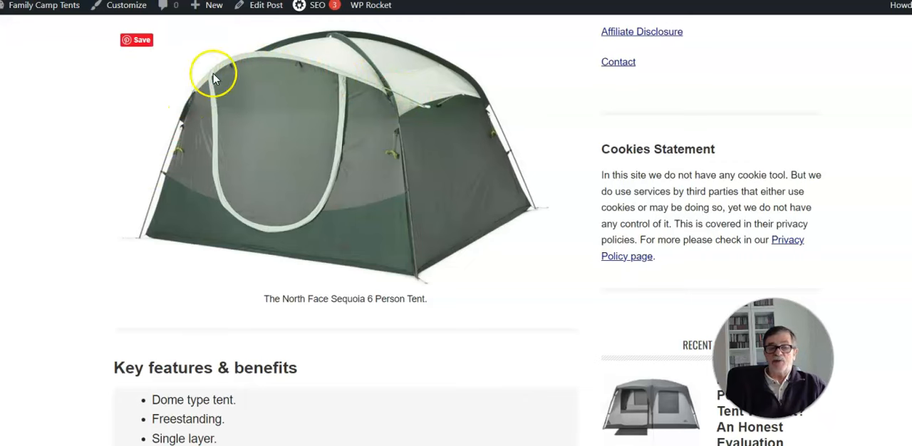
mouse_move(274, 77)
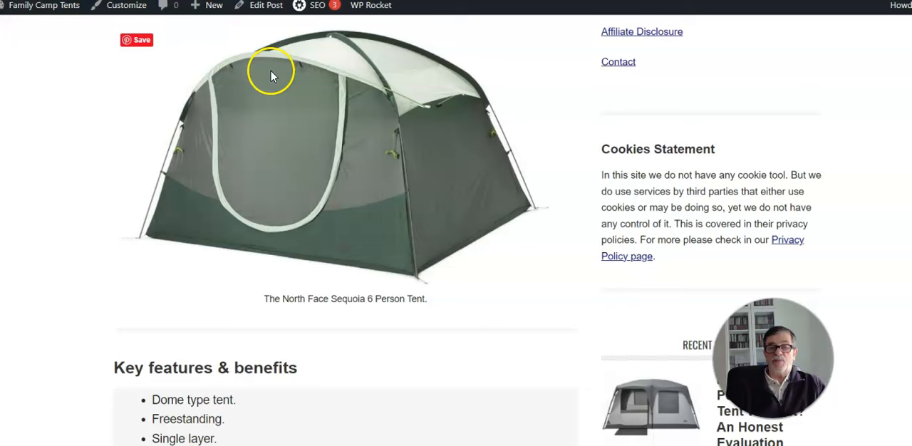
mouse_move(263, 126)
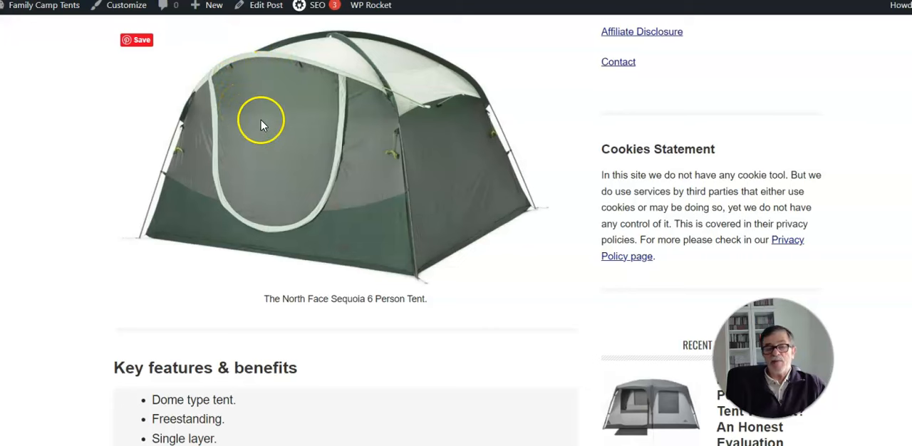
mouse_move(215, 153)
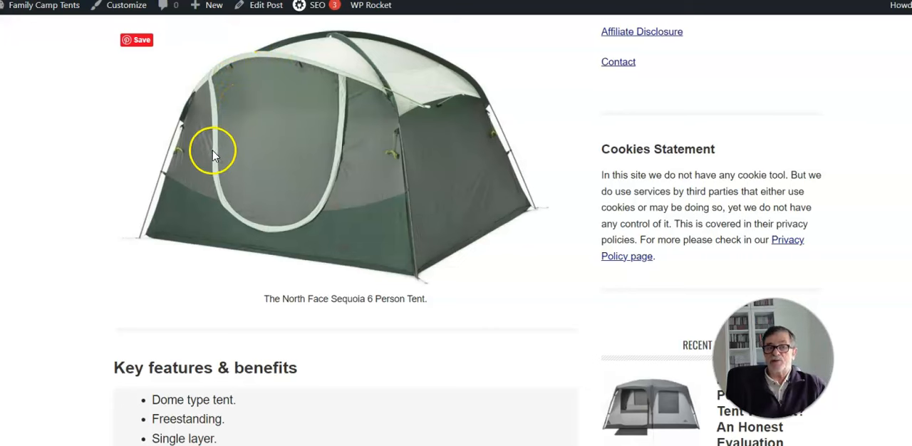
mouse_move(200, 180)
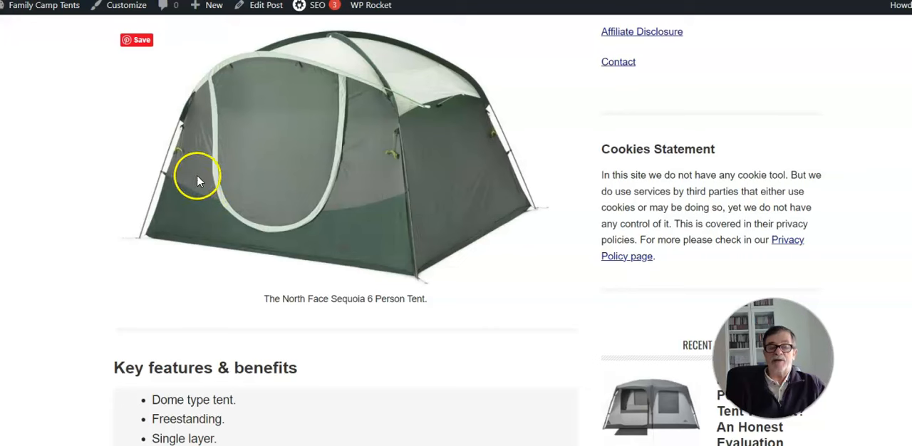
mouse_move(157, 192)
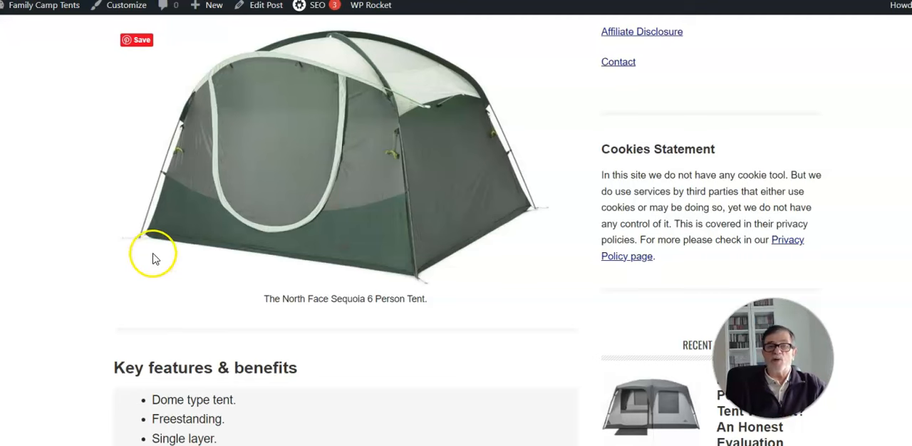
mouse_move(120, 248)
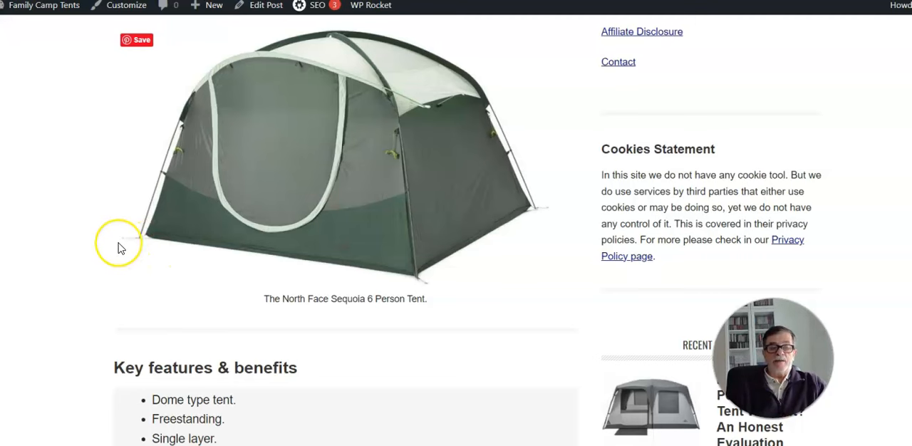
mouse_move(120, 248)
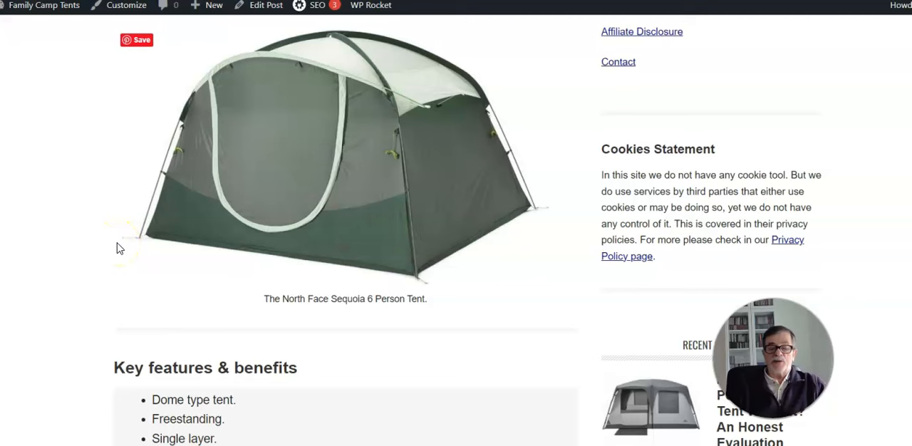
mouse_move(134, 276)
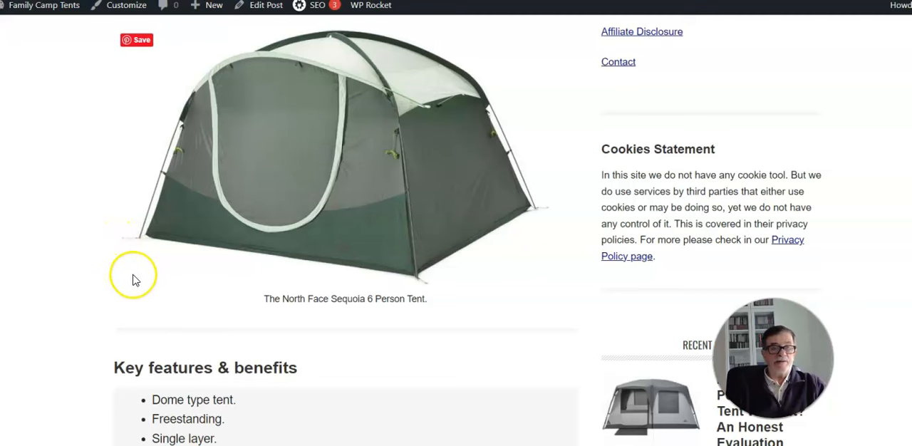
mouse_move(455, 236)
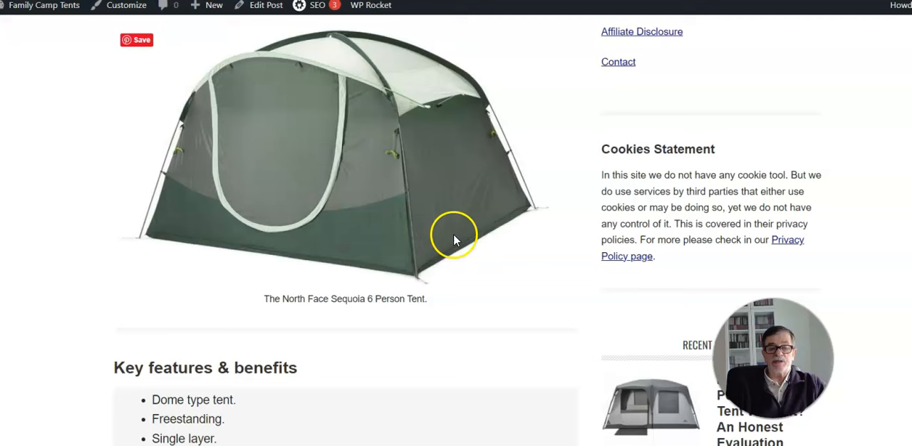
mouse_move(221, 241)
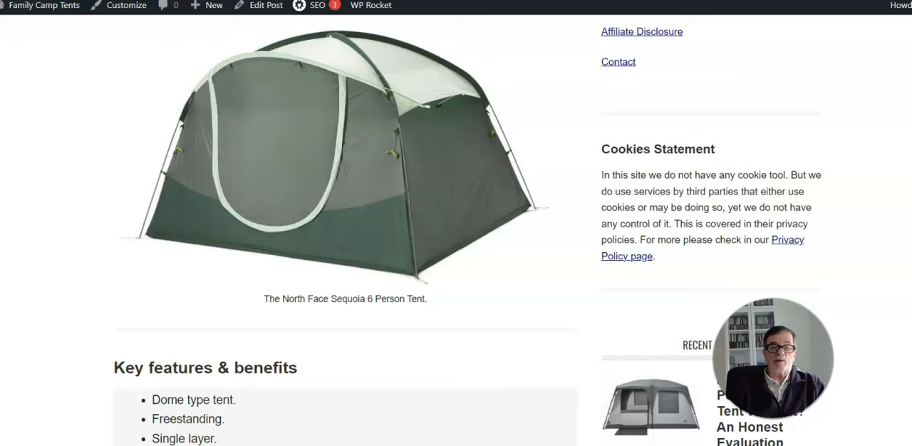
mouse_move(145, 196)
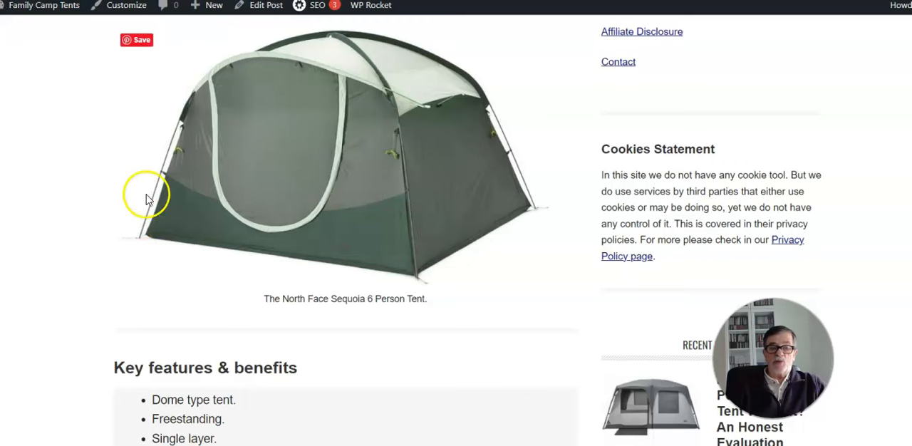
mouse_move(223, 86)
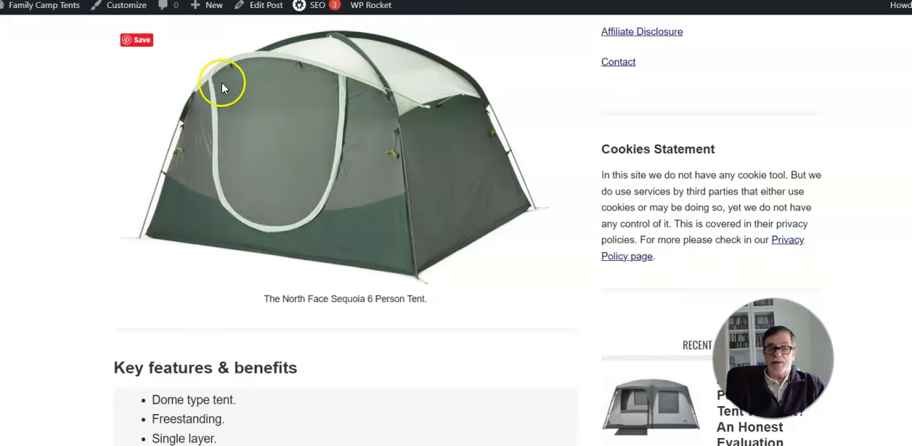
mouse_move(285, 142)
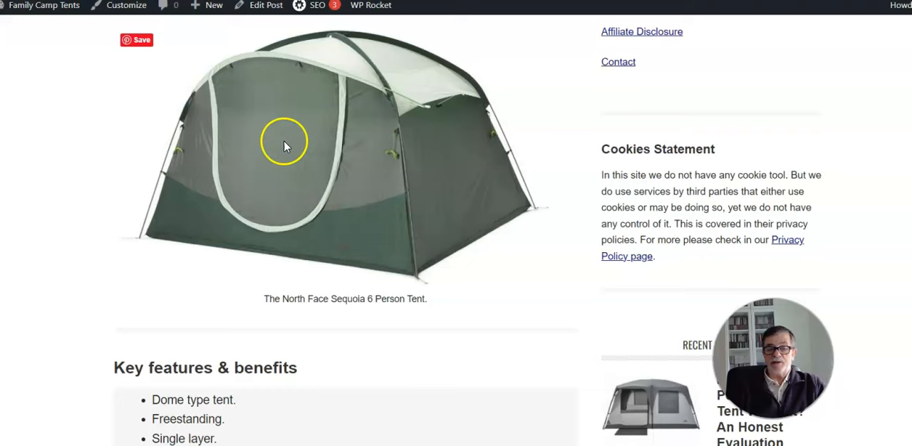
scroll(down, 3)
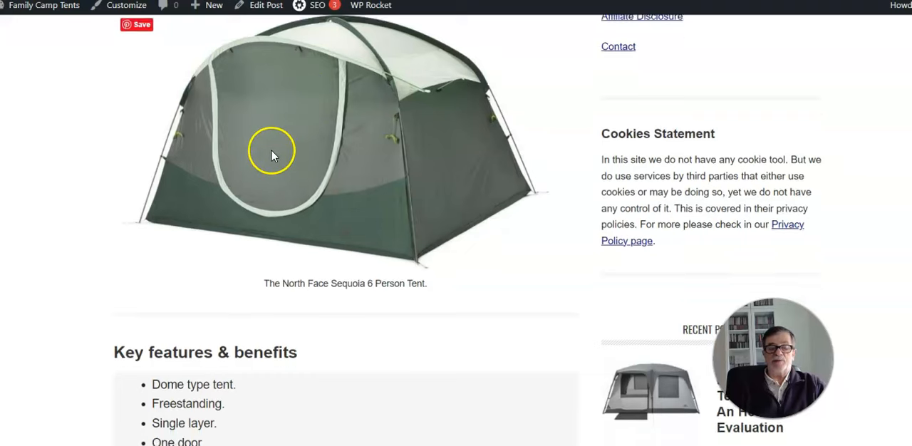
scroll(down, 3)
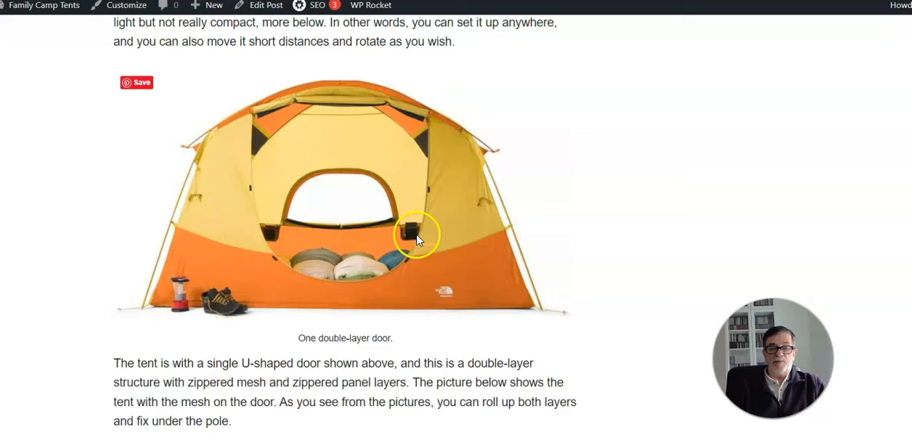
mouse_move(319, 177)
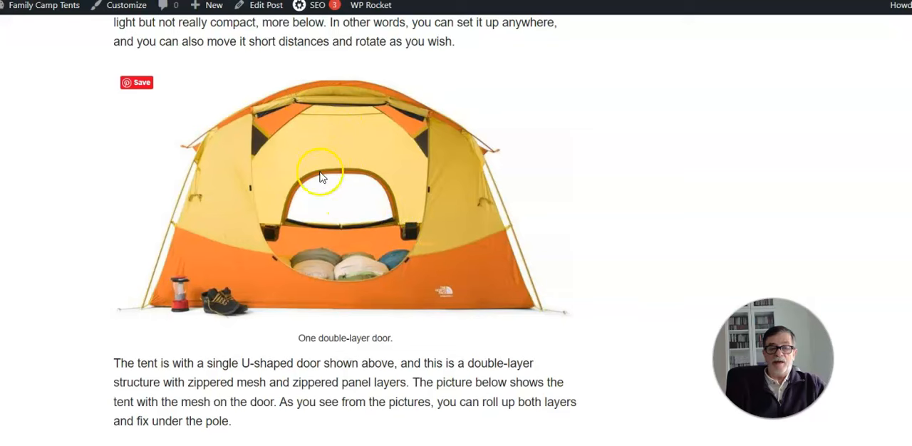
scroll(down, 3)
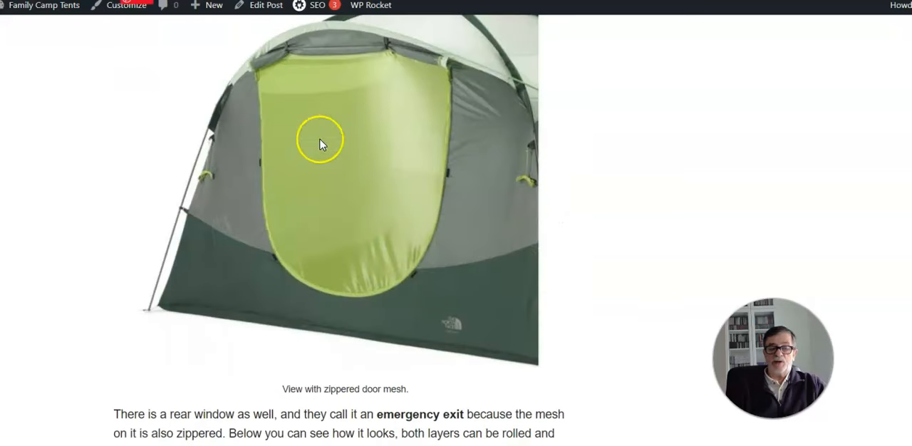
scroll(down, 3)
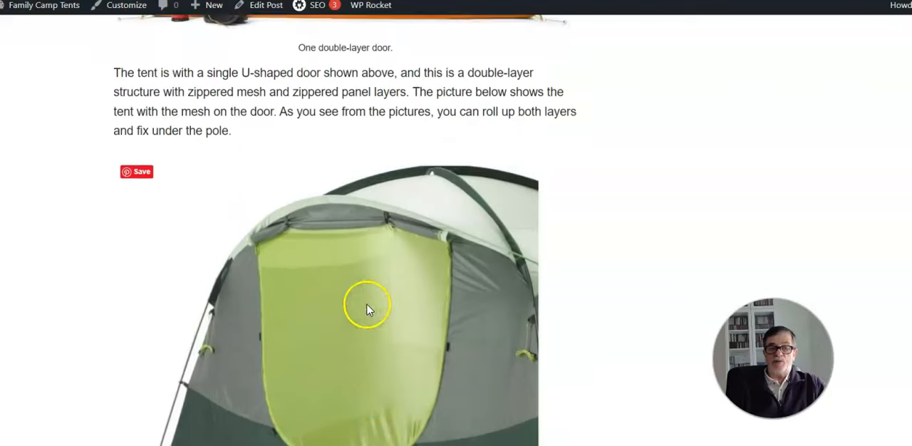
scroll(up, 3)
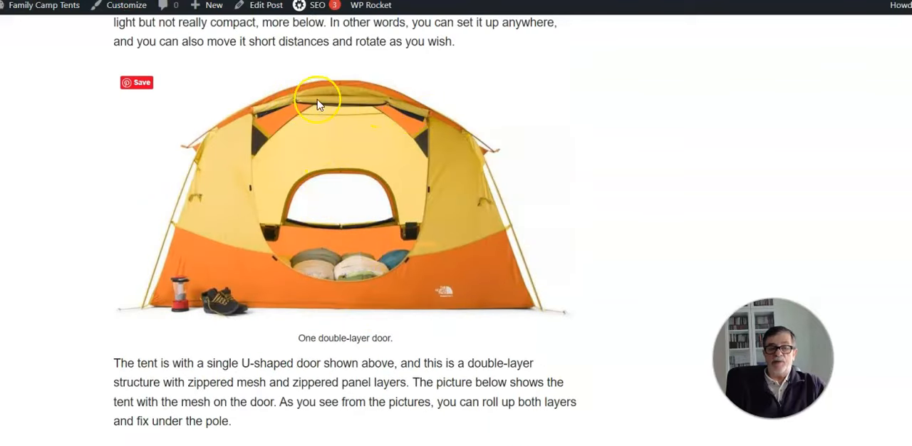
mouse_move(373, 115)
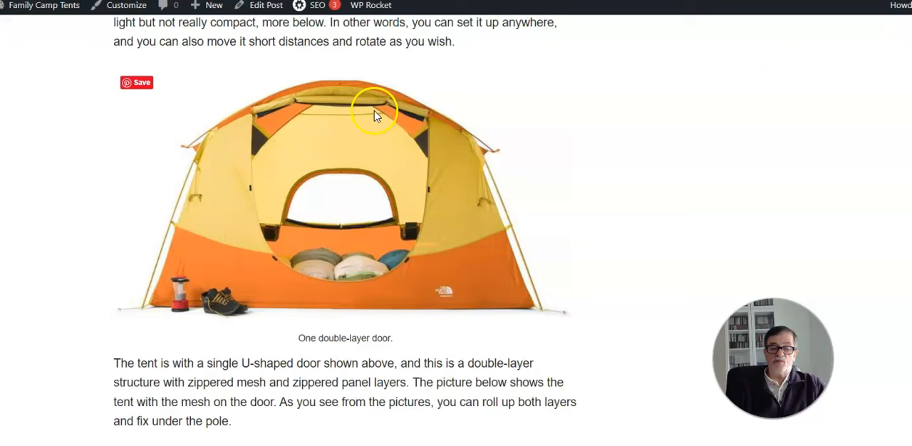
mouse_move(369, 235)
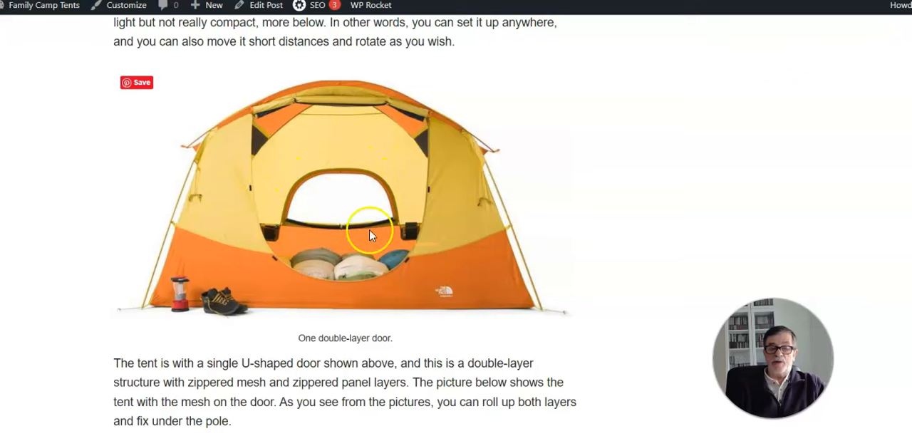
mouse_move(299, 230)
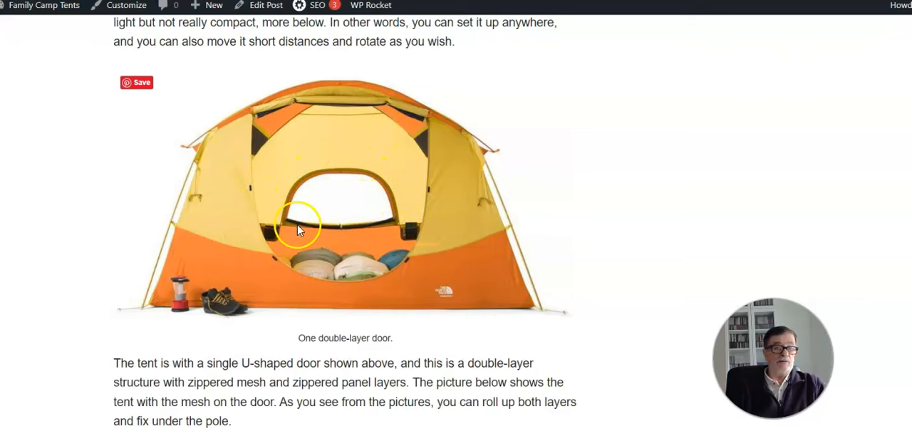
mouse_move(363, 218)
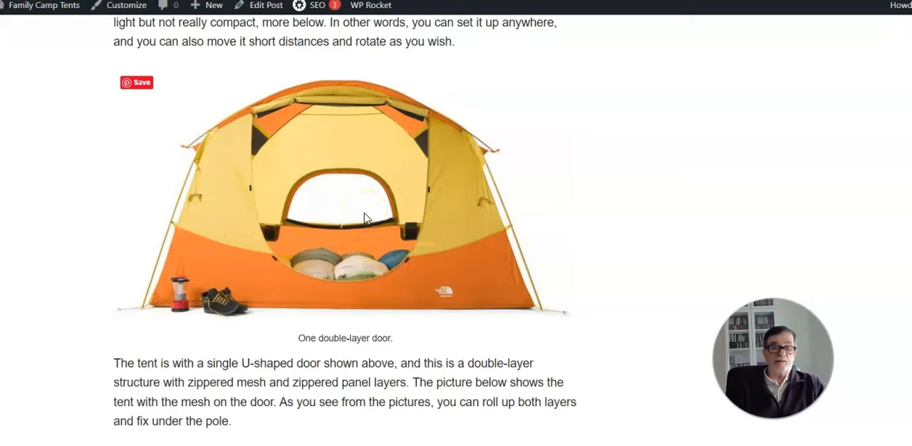
mouse_move(349, 214)
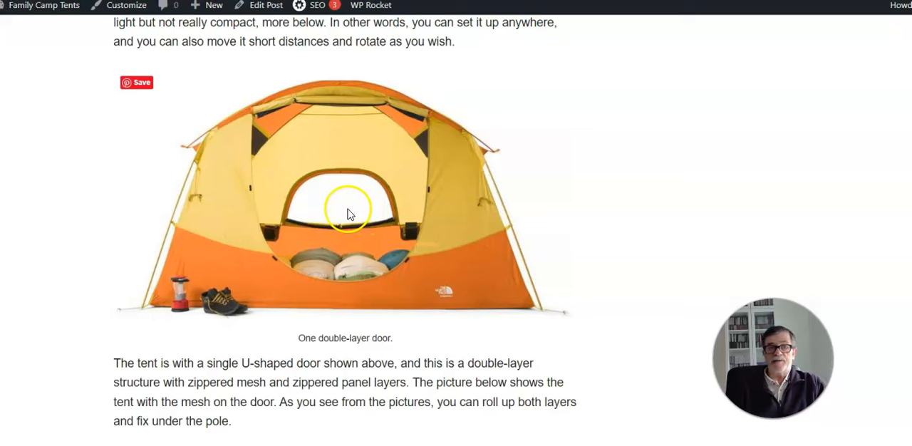
scroll(down, 3)
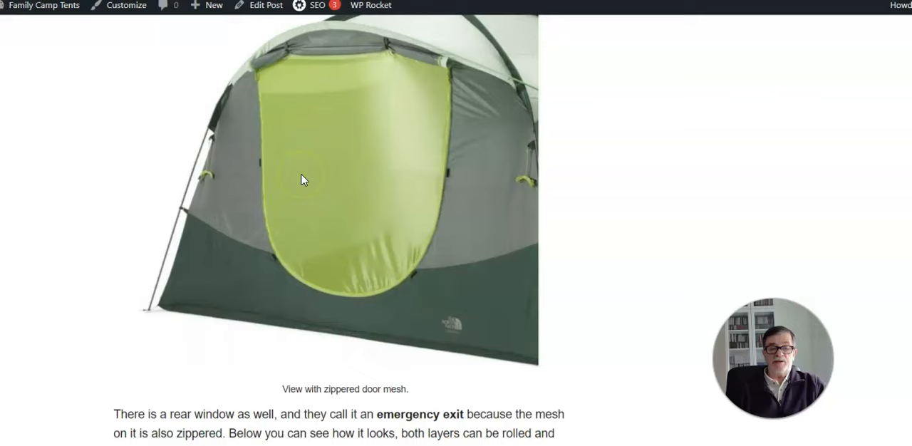
scroll(down, 3)
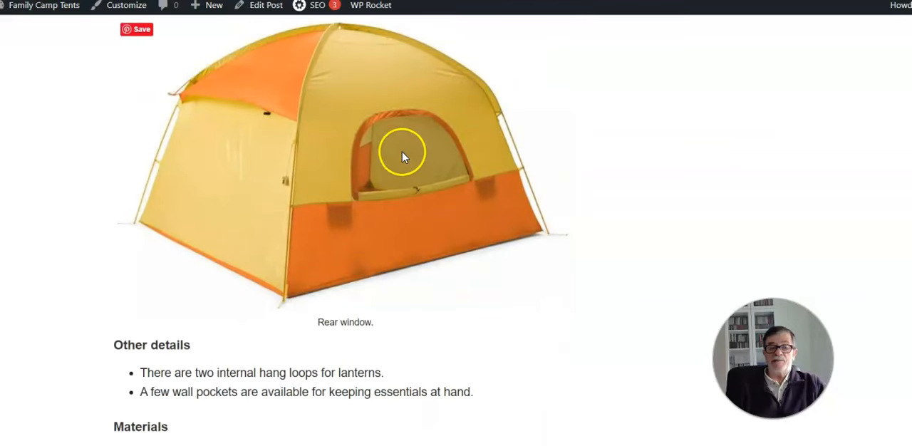
mouse_move(402, 160)
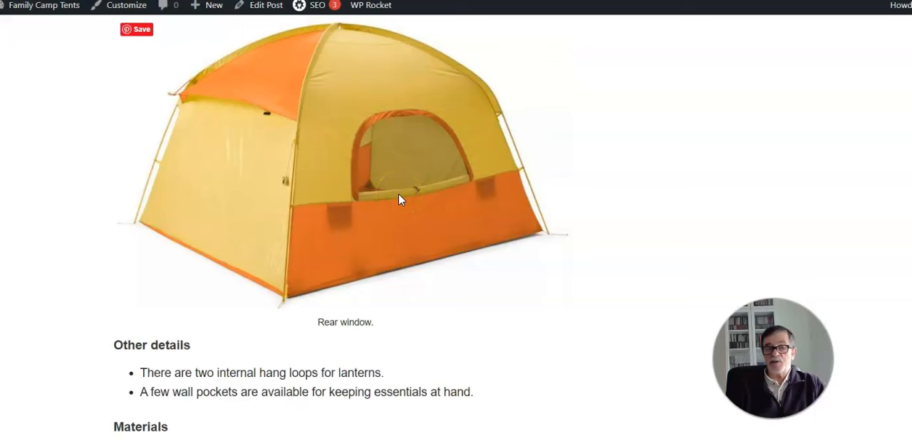
mouse_move(256, 264)
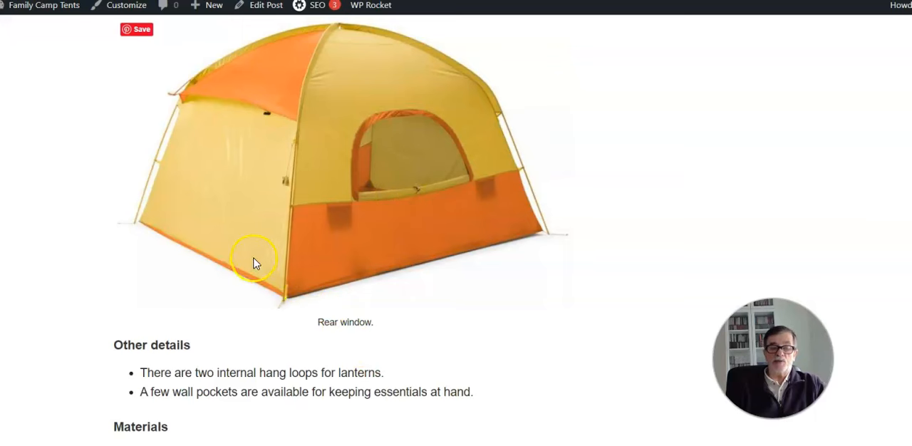
mouse_move(520, 157)
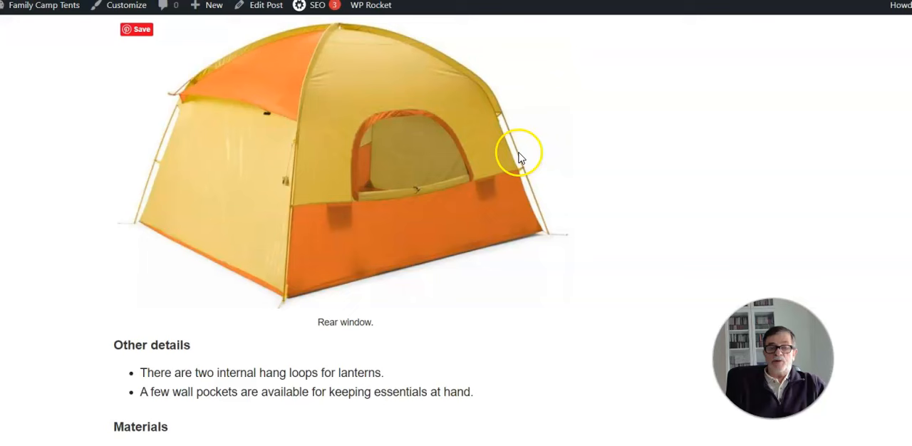
mouse_move(371, 197)
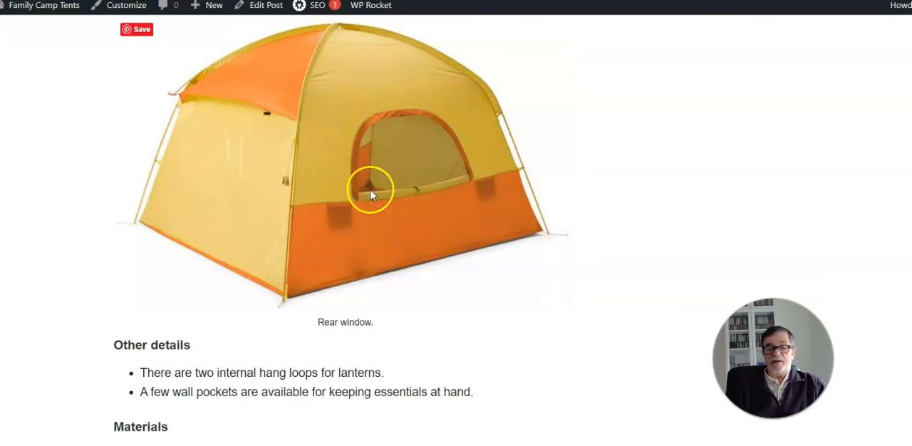
mouse_move(399, 156)
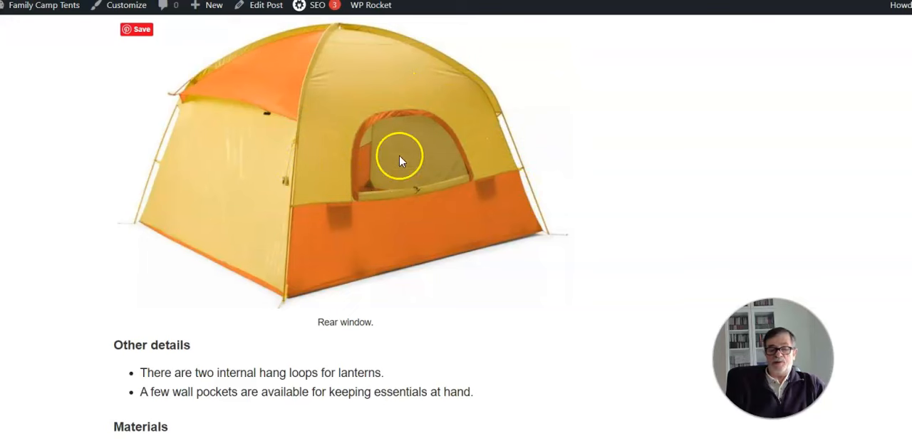
mouse_move(453, 148)
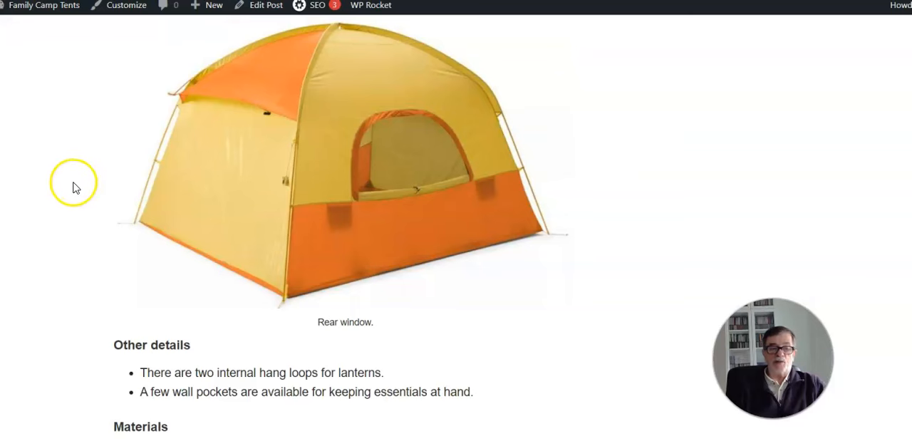
mouse_move(362, 251)
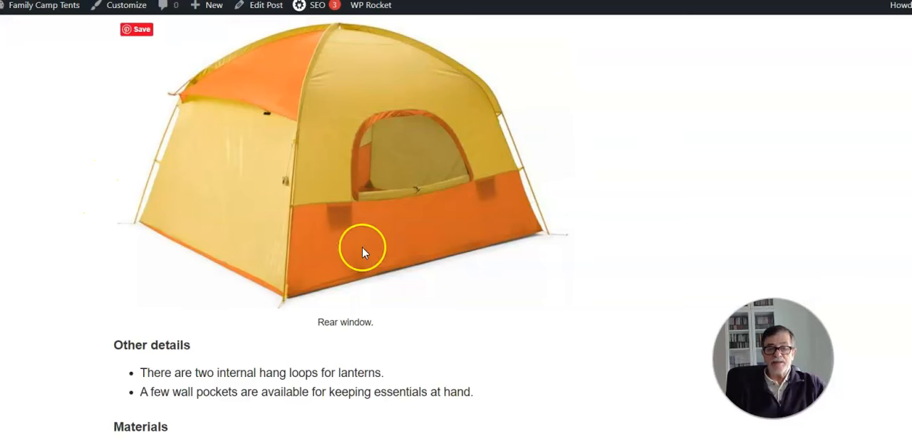
mouse_move(464, 194)
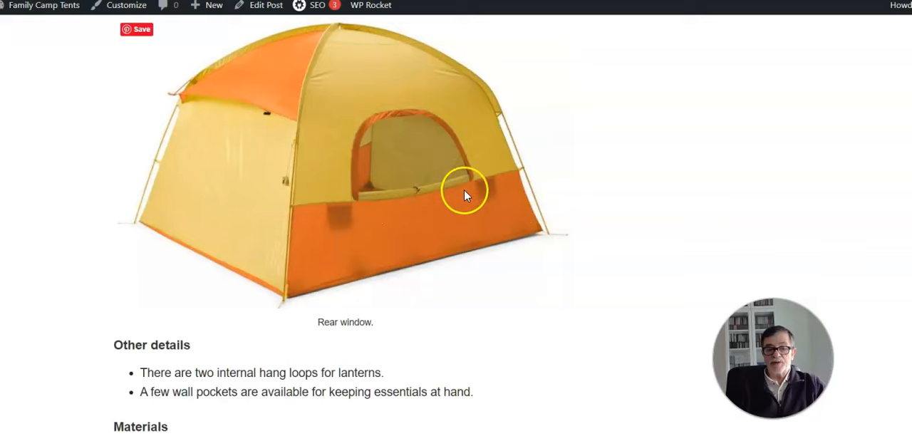
scroll(down, 3)
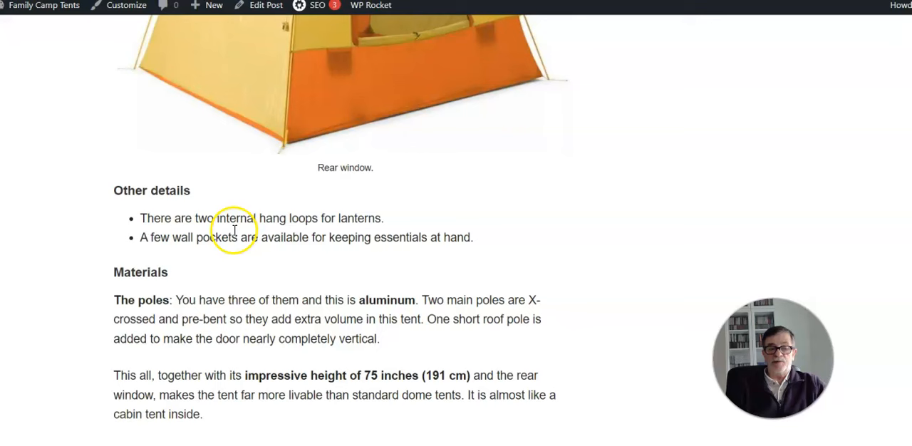
mouse_move(477, 228)
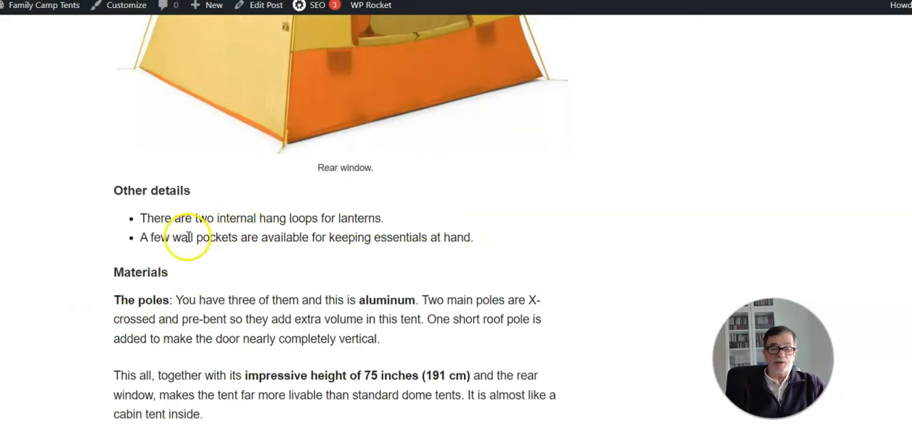
mouse_move(306, 259)
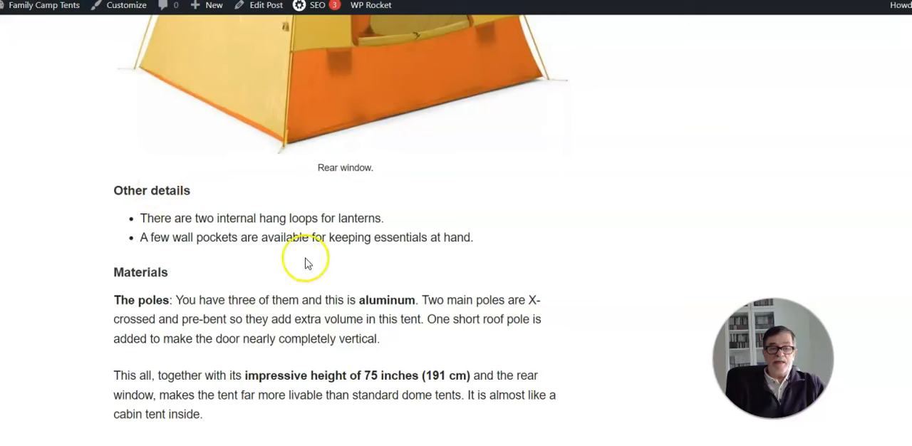
scroll(up, 3)
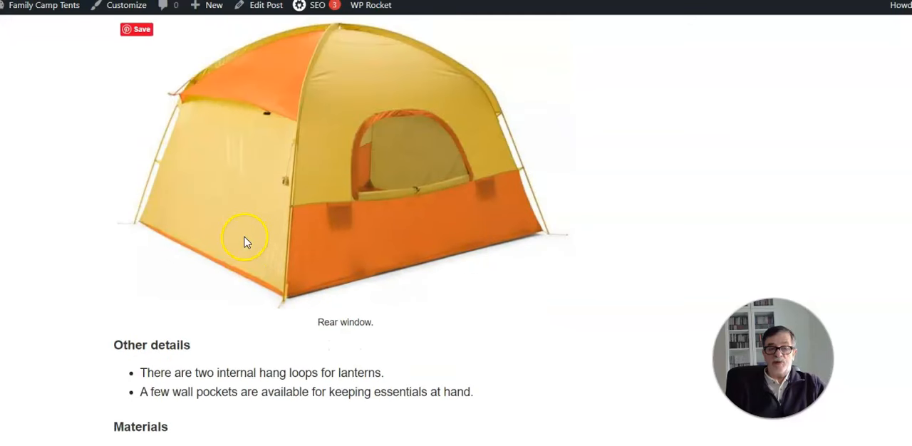
mouse_move(127, 211)
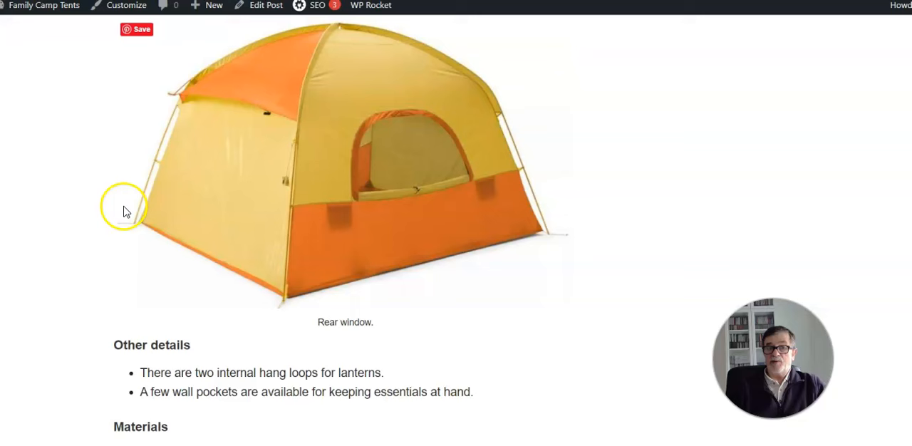
mouse_move(425, 59)
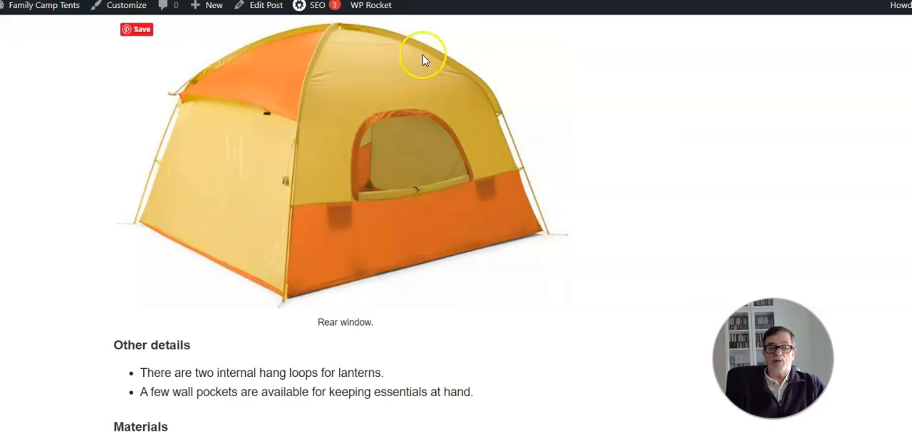
mouse_move(339, 40)
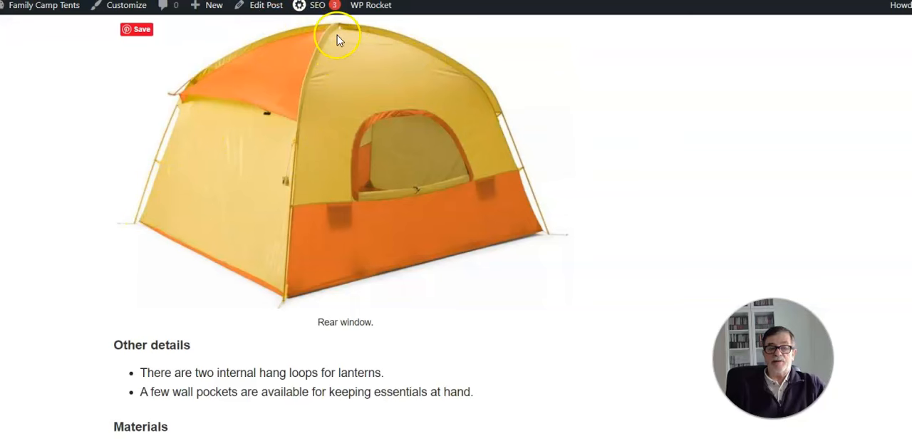
mouse_move(201, 237)
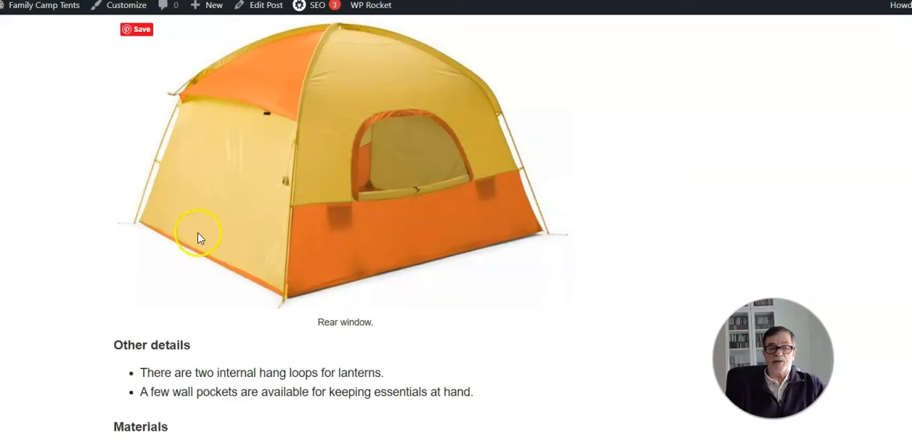
scroll(down, 3)
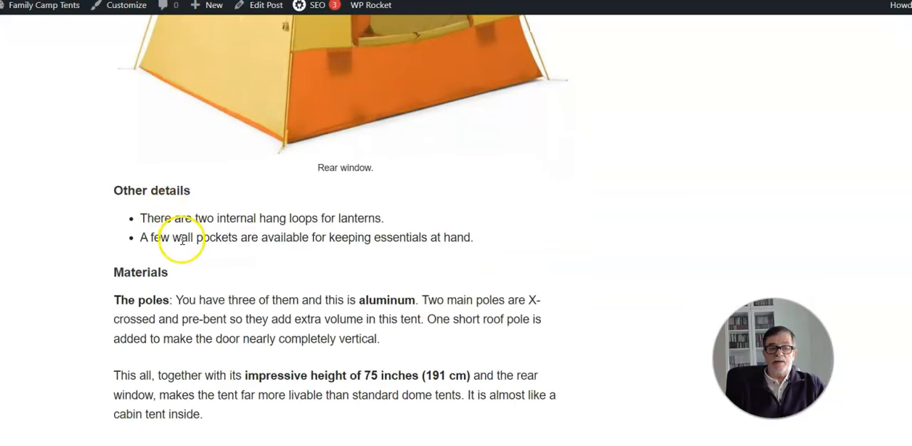
scroll(up, 3)
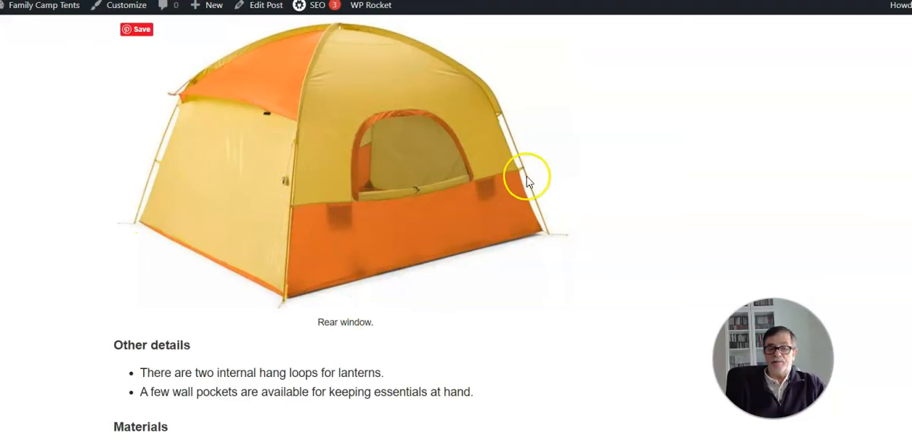
mouse_move(305, 174)
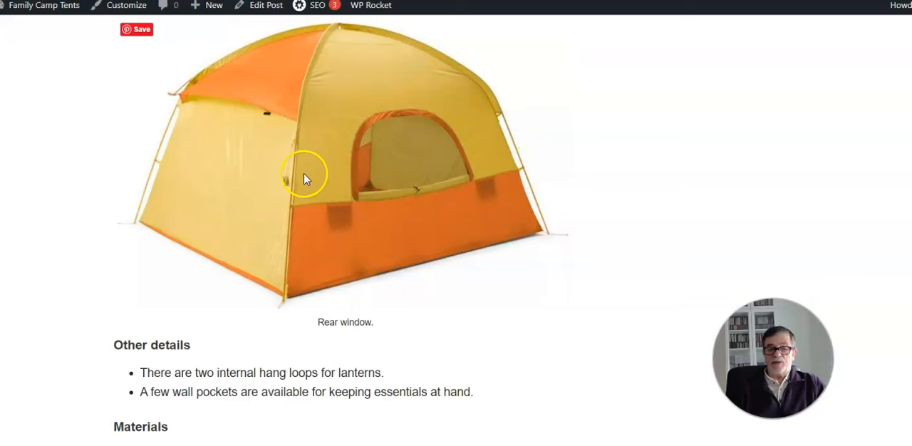
mouse_move(316, 97)
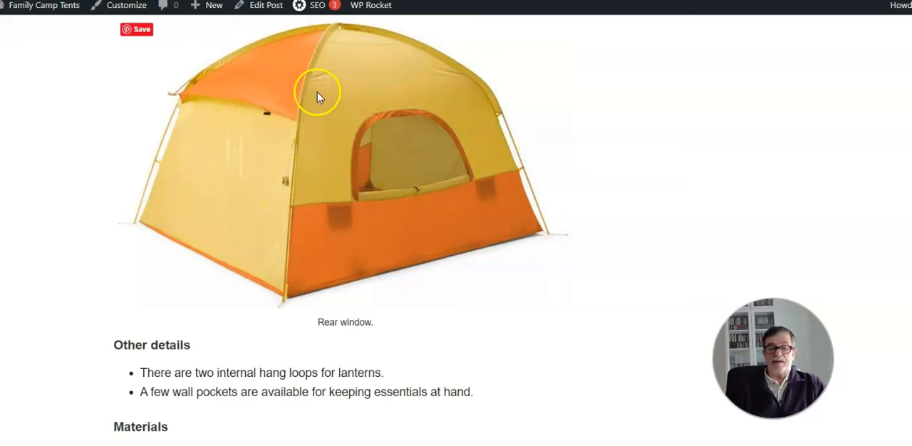
mouse_move(316, 54)
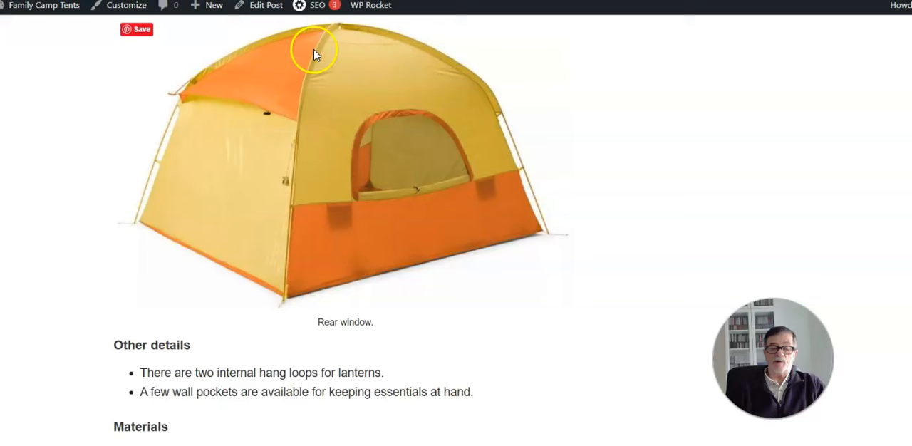
mouse_move(134, 171)
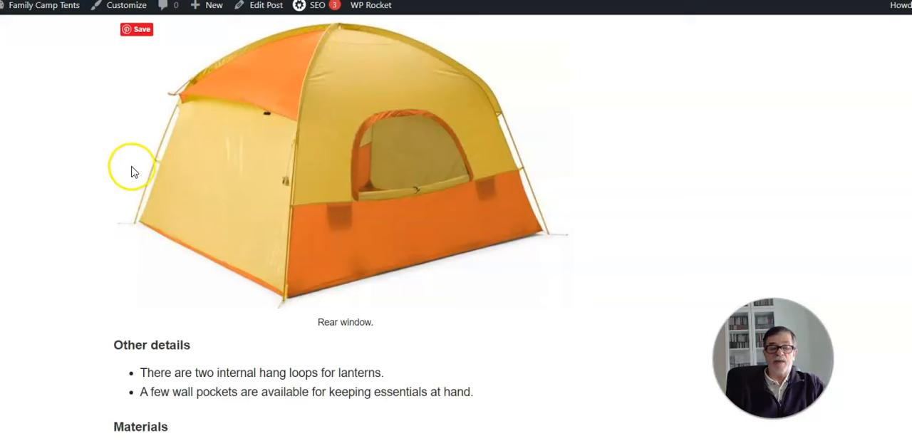
scroll(down, 3)
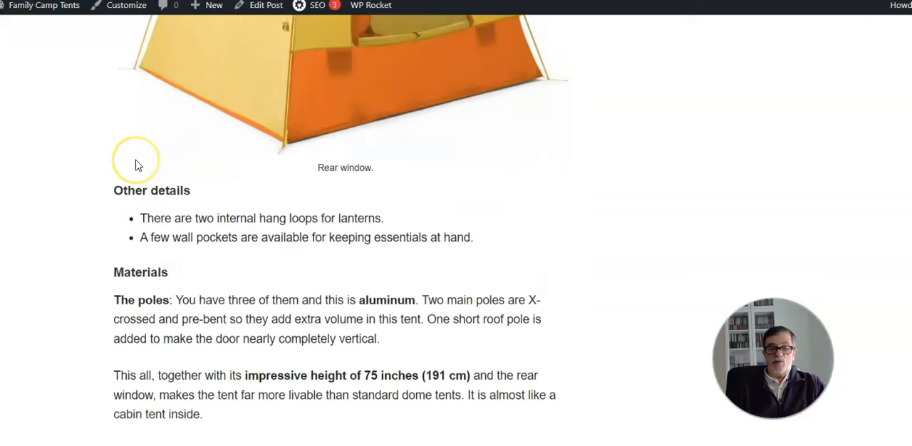
scroll(down, 3)
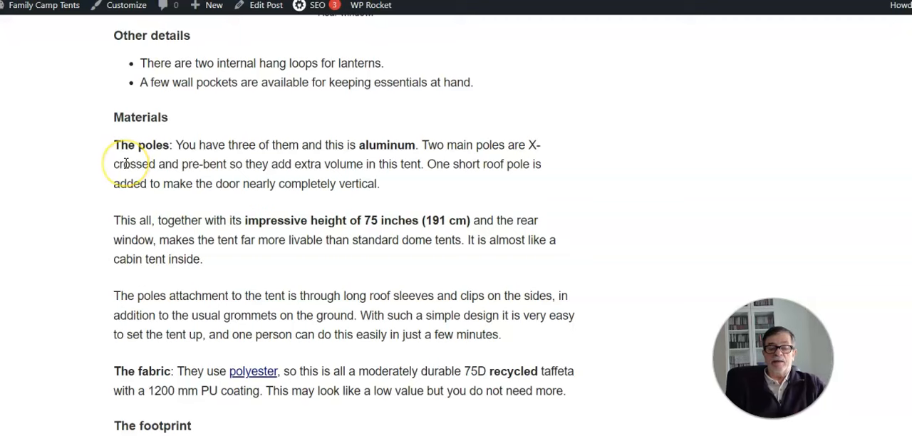
mouse_move(233, 223)
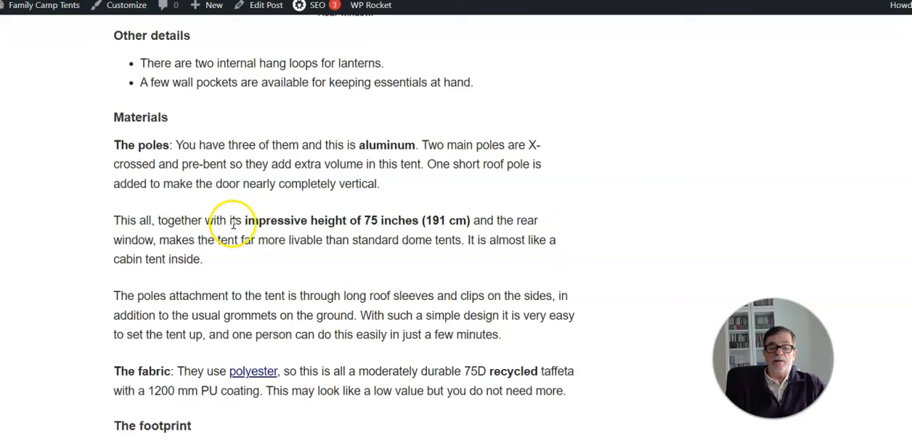
mouse_move(216, 220)
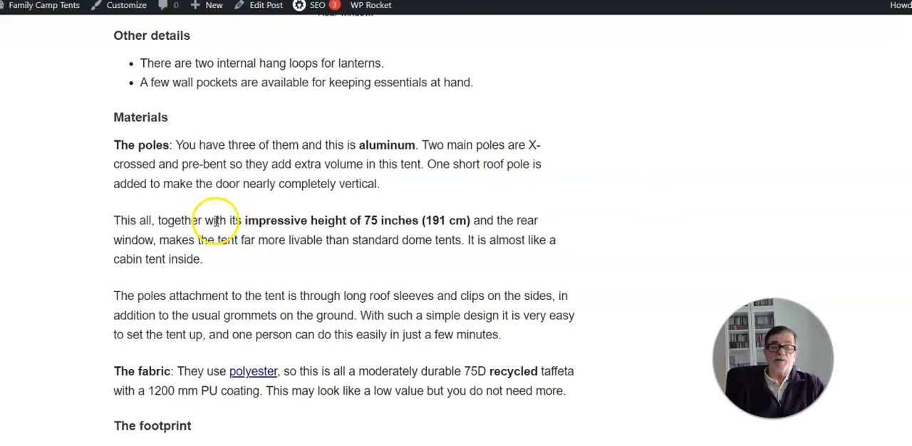
mouse_move(207, 241)
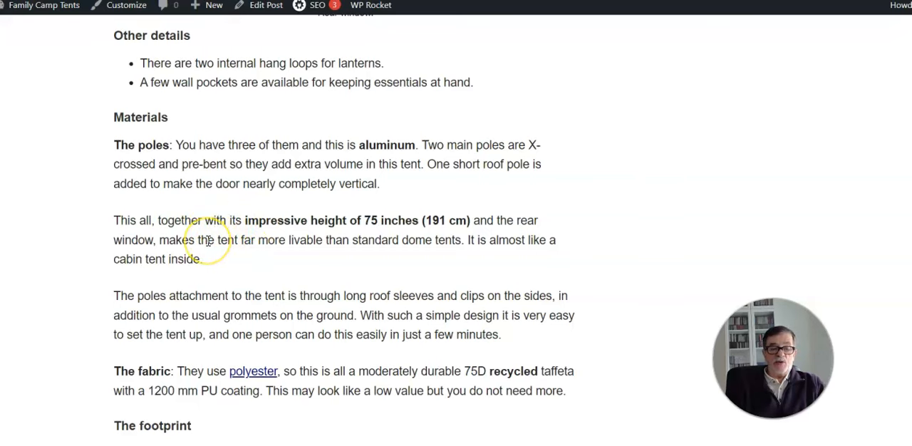
scroll(down, 3)
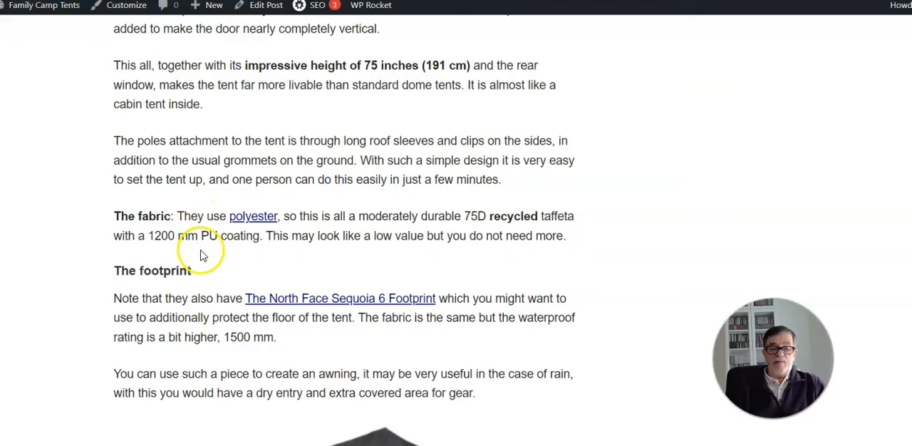
mouse_move(424, 235)
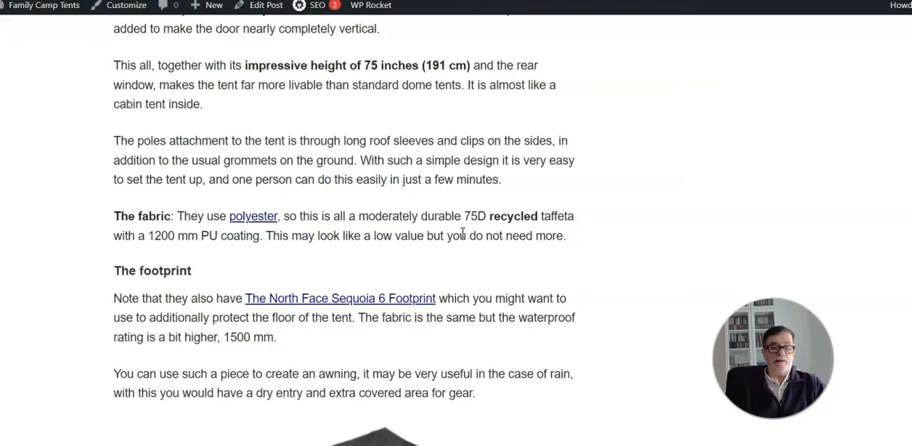
mouse_move(311, 291)
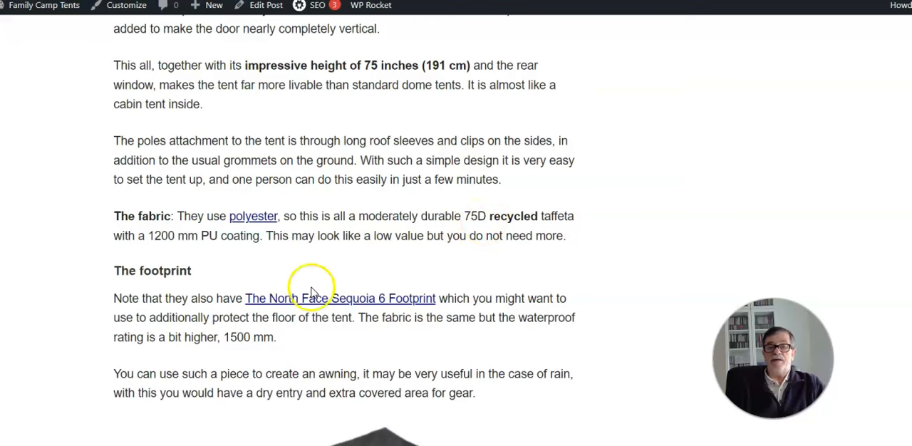
mouse_move(495, 237)
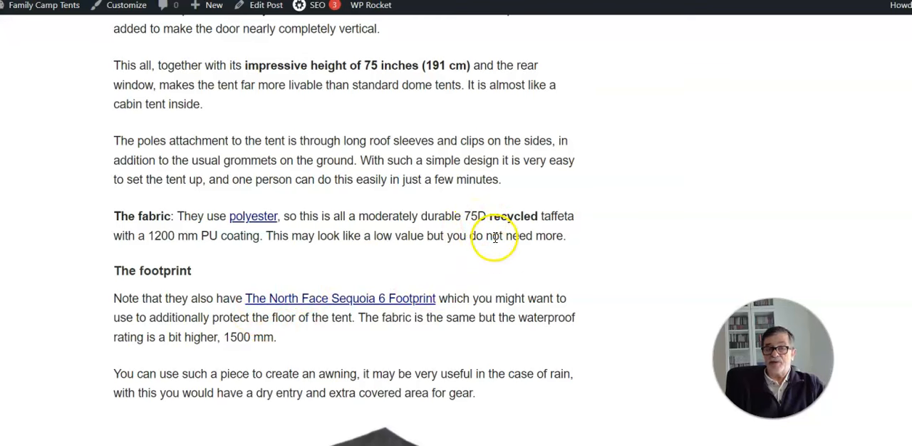
mouse_move(254, 270)
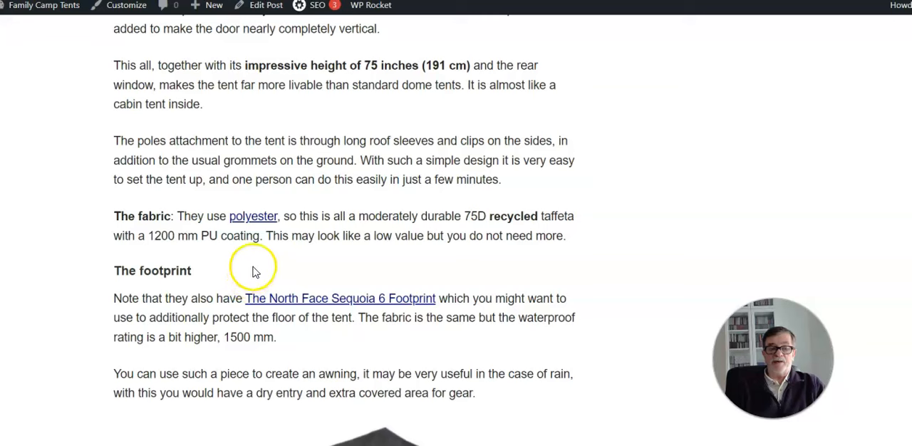
mouse_move(197, 256)
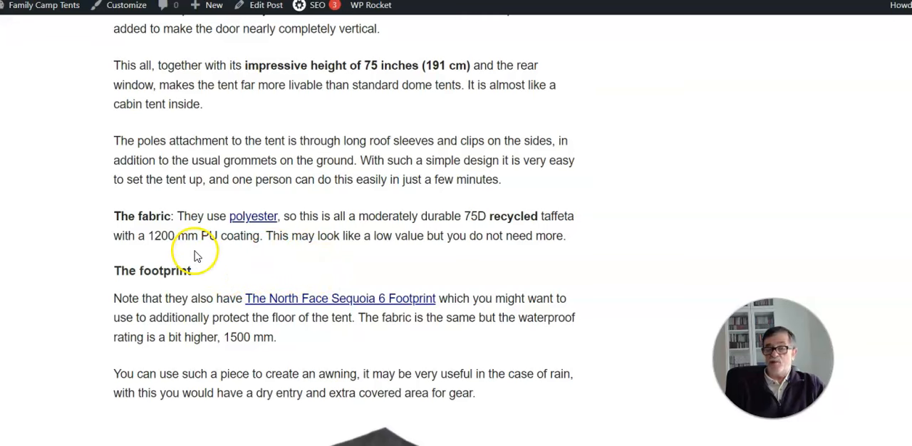
mouse_move(158, 264)
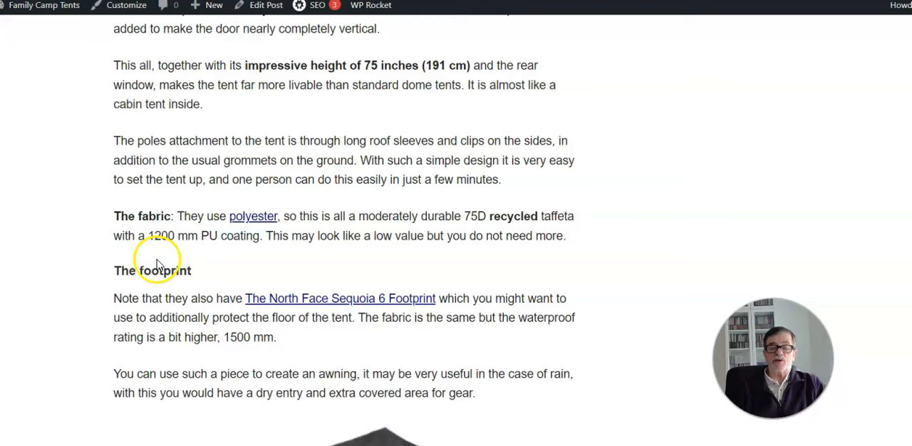
mouse_move(68, 270)
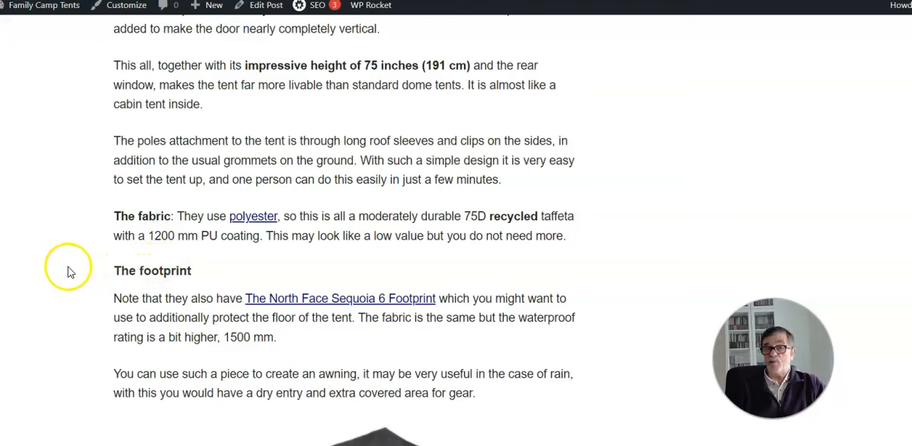
mouse_move(64, 251)
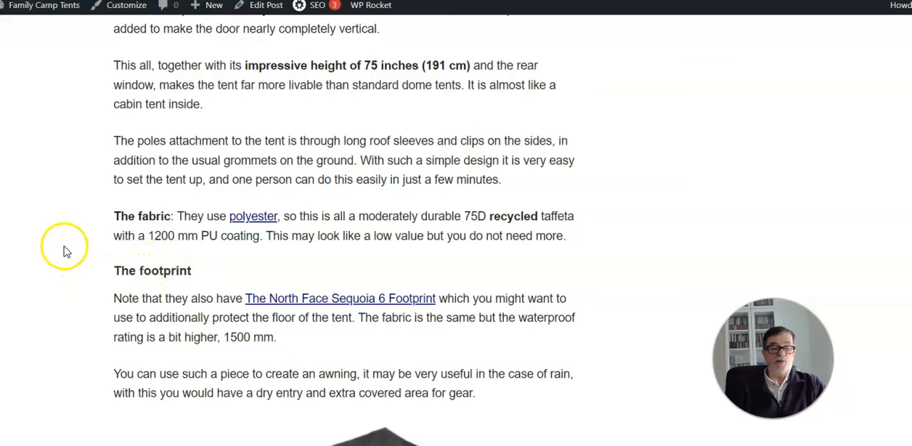
mouse_move(205, 229)
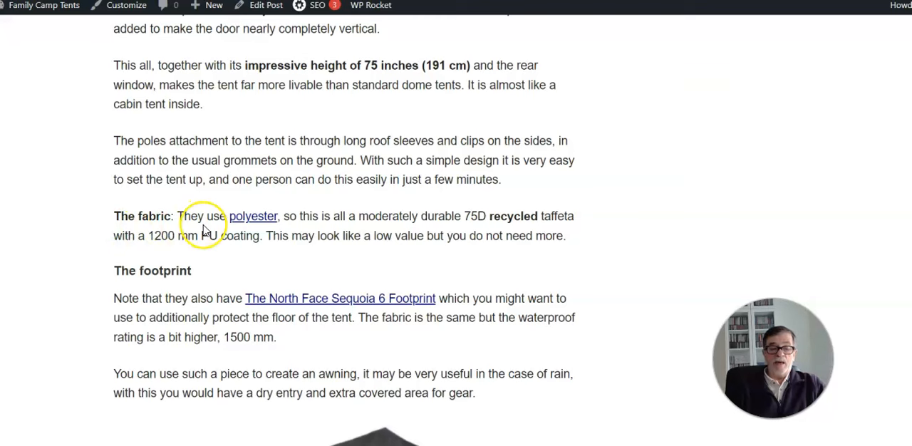
mouse_move(249, 252)
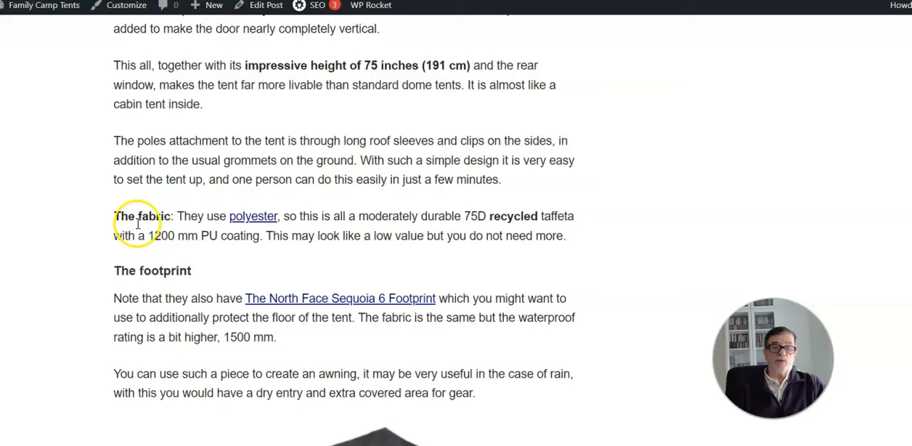
mouse_move(109, 223)
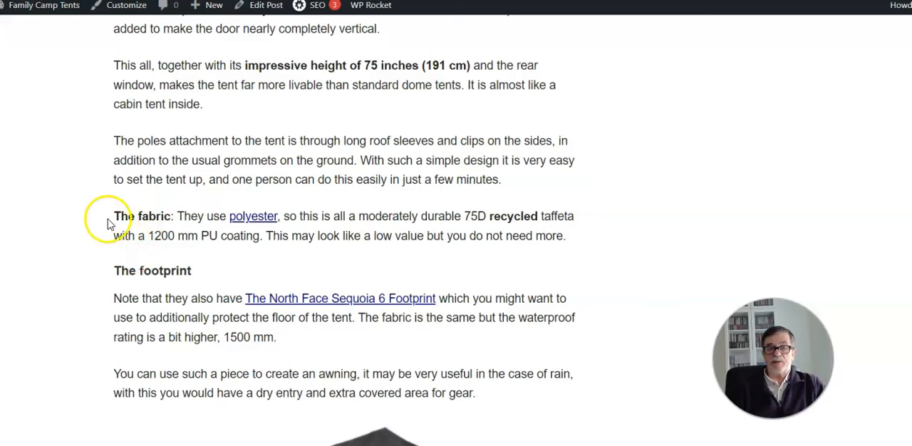
scroll(down, 3)
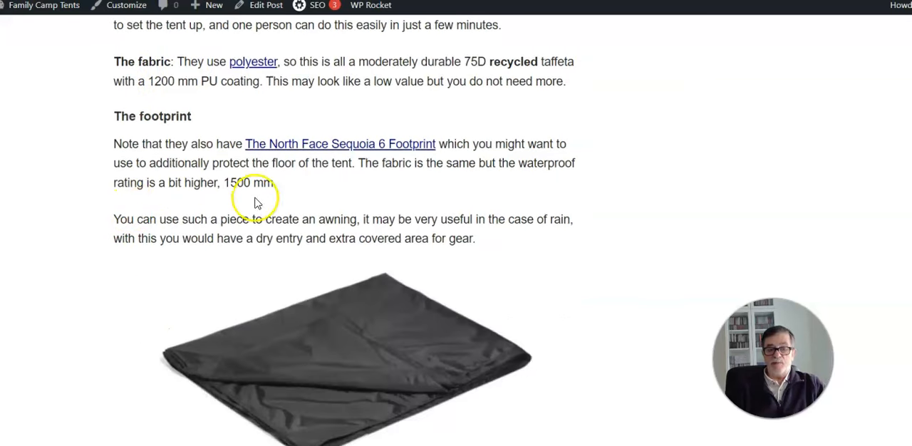
mouse_move(476, 69)
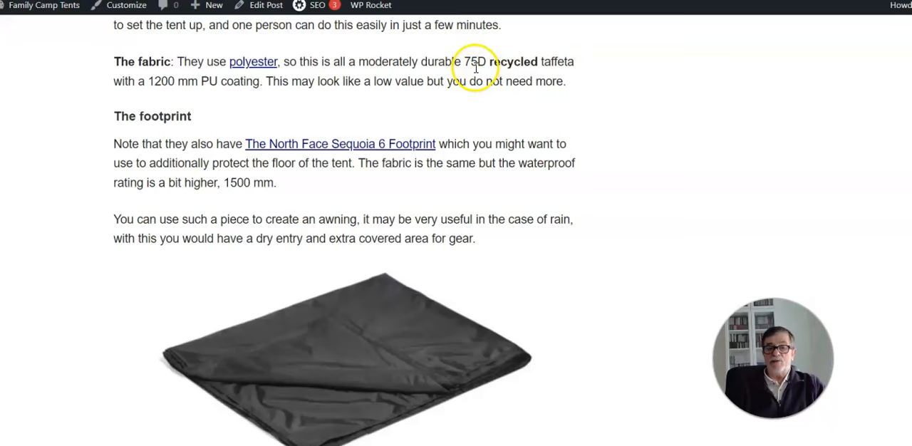
mouse_move(145, 81)
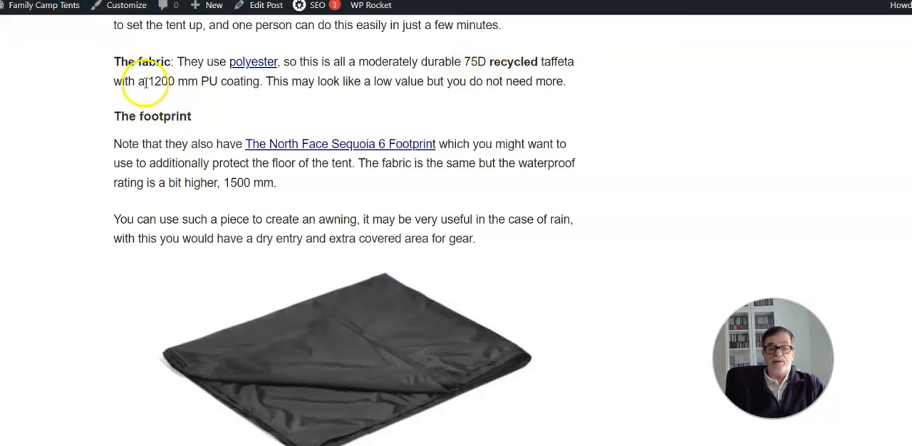
mouse_move(141, 217)
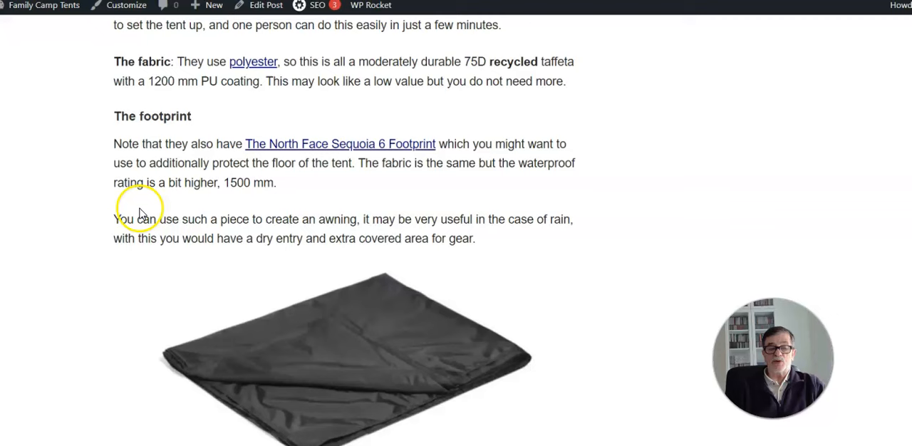
mouse_move(128, 206)
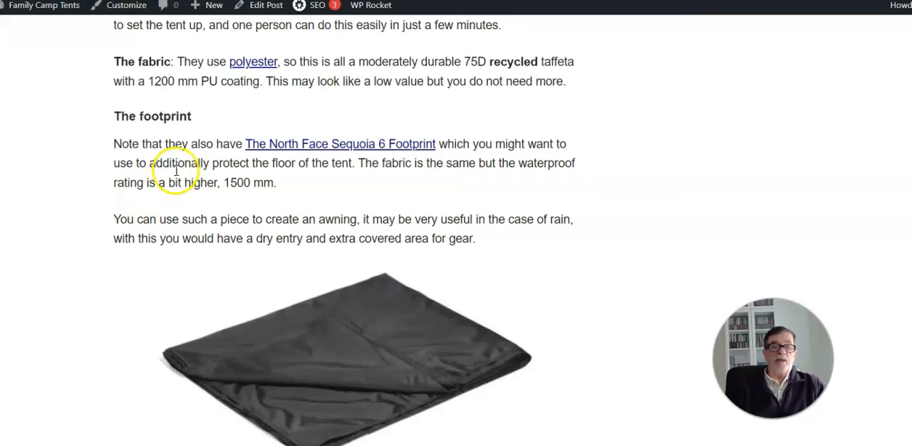
scroll(up, 3)
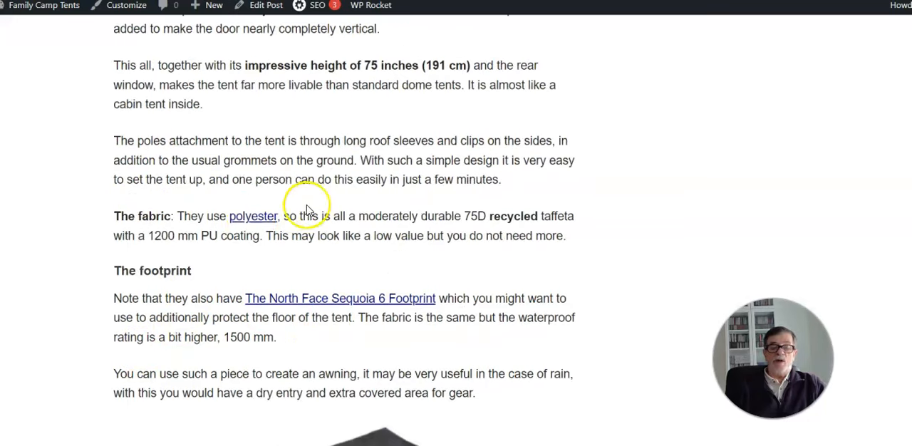
scroll(up, 3)
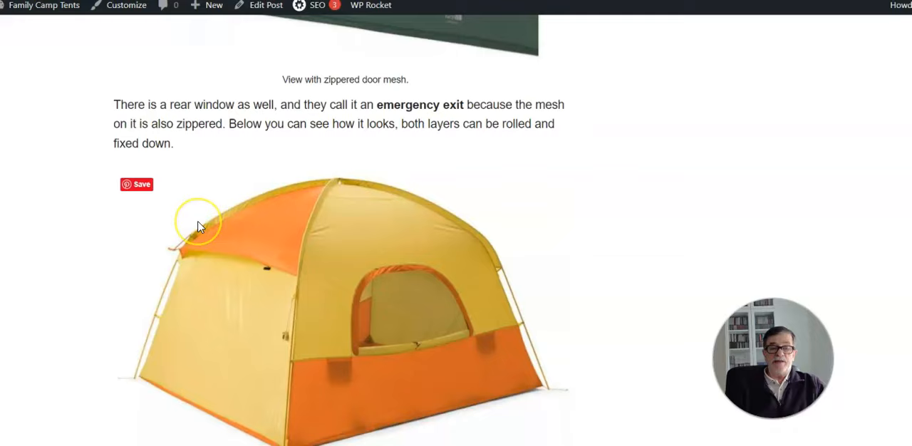
scroll(up, 3)
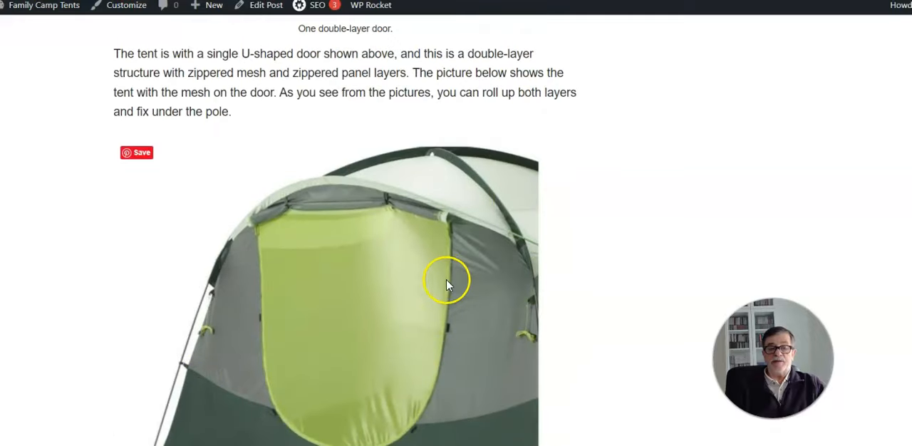
mouse_move(359, 157)
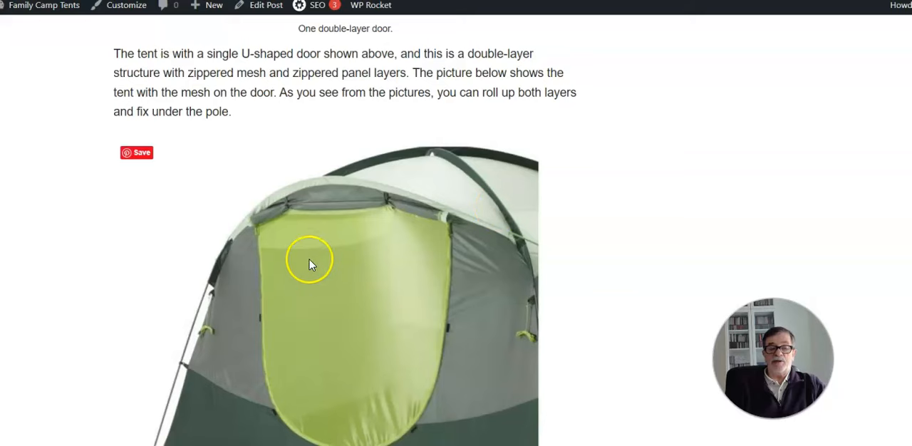
scroll(down, 3)
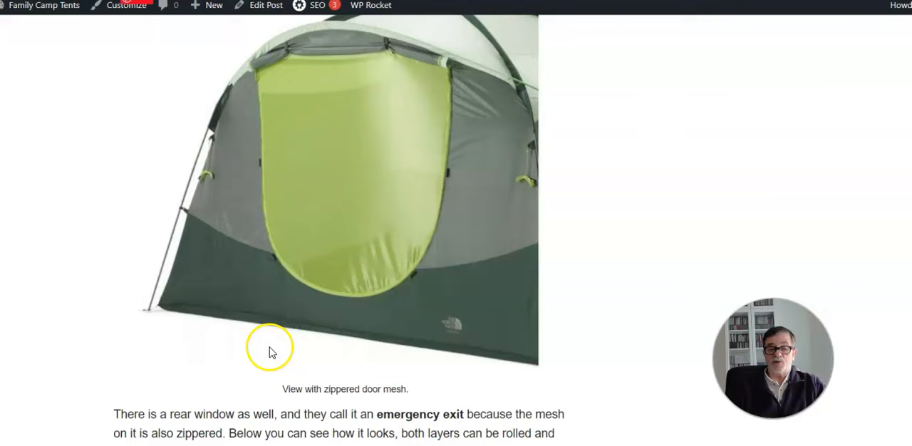
mouse_move(150, 273)
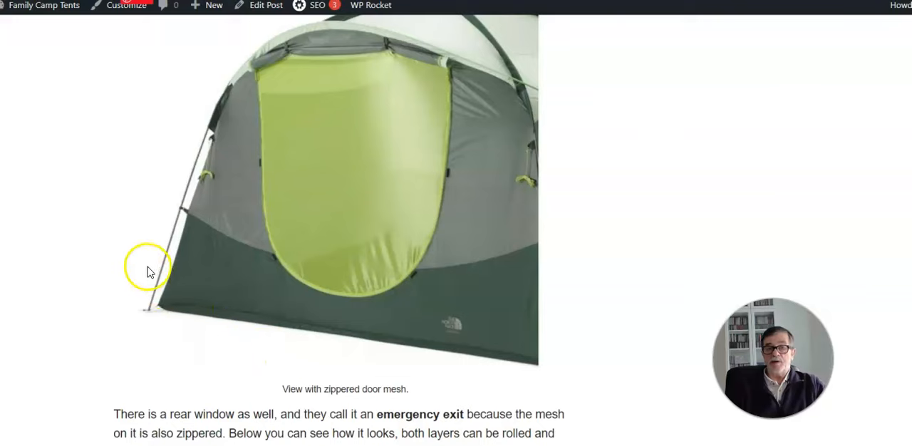
scroll(down, 3)
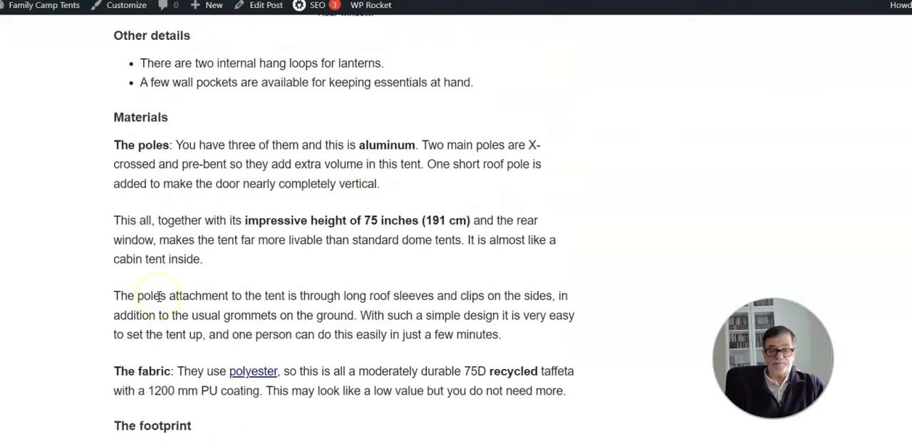
scroll(down, 3)
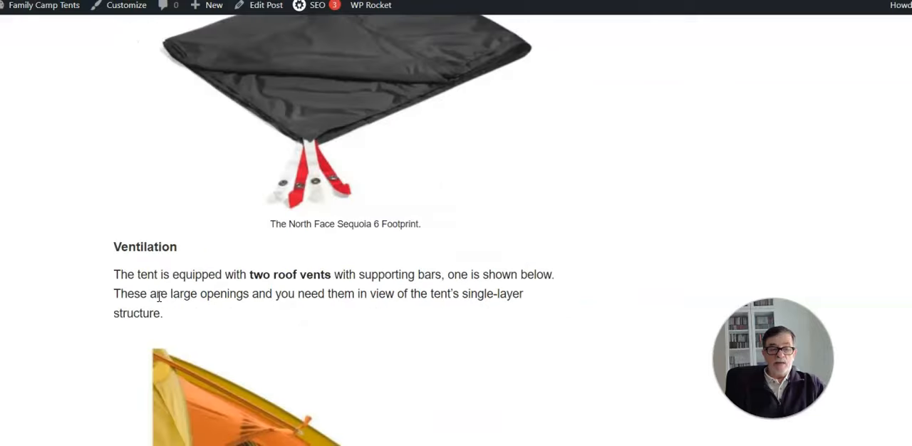
scroll(up, 3)
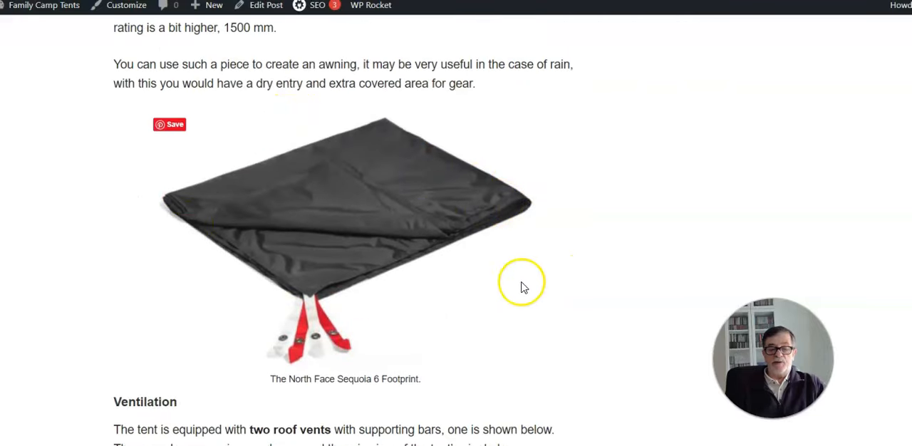
mouse_move(436, 306)
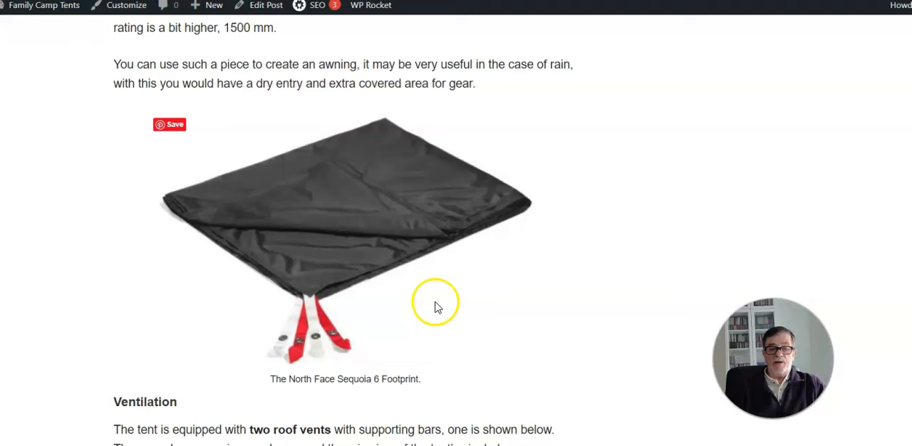
scroll(down, 3)
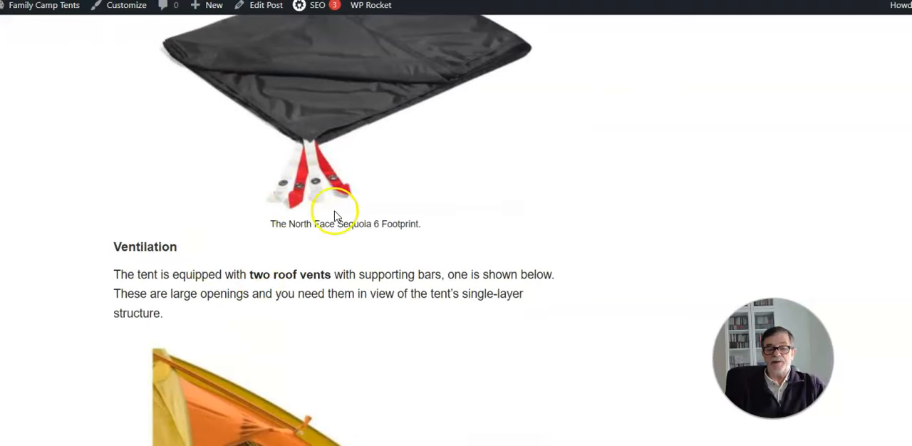
scroll(down, 3)
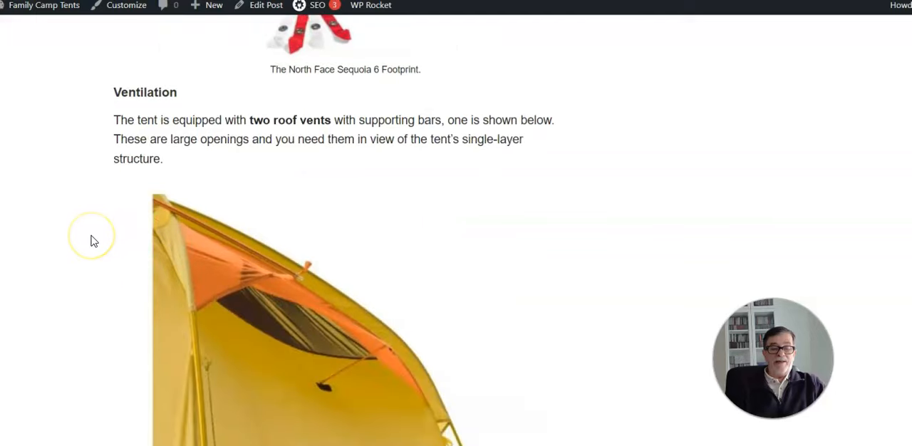
mouse_move(92, 241)
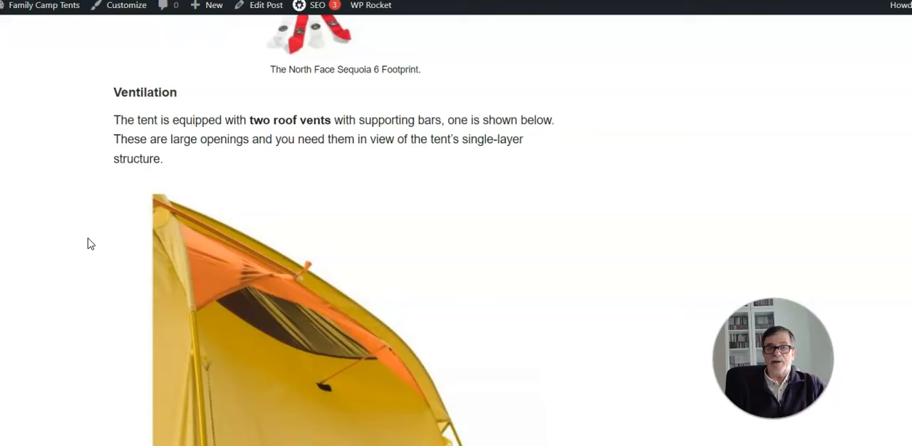
scroll(down, 3)
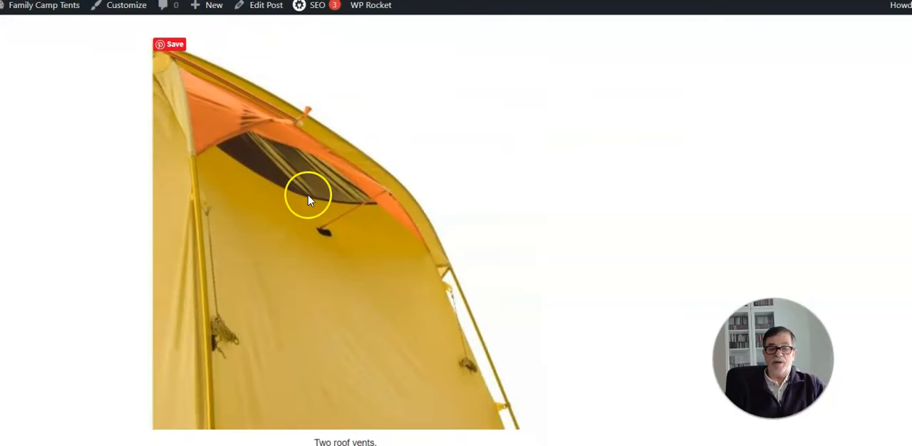
mouse_move(262, 174)
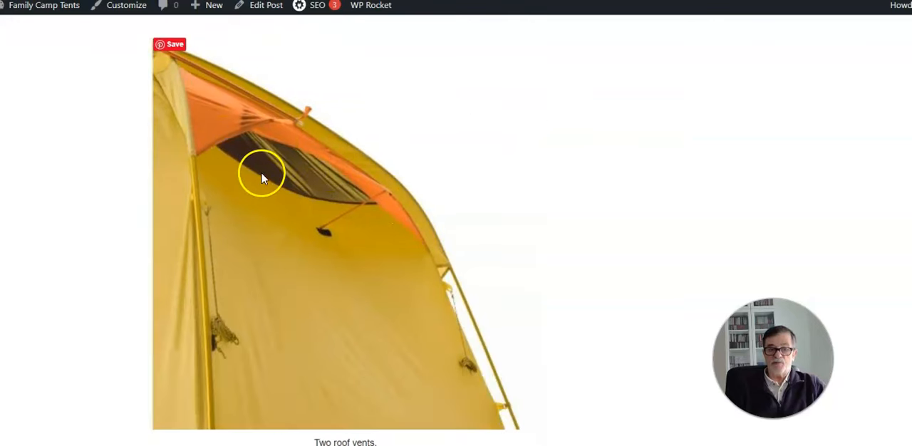
scroll(up, 3)
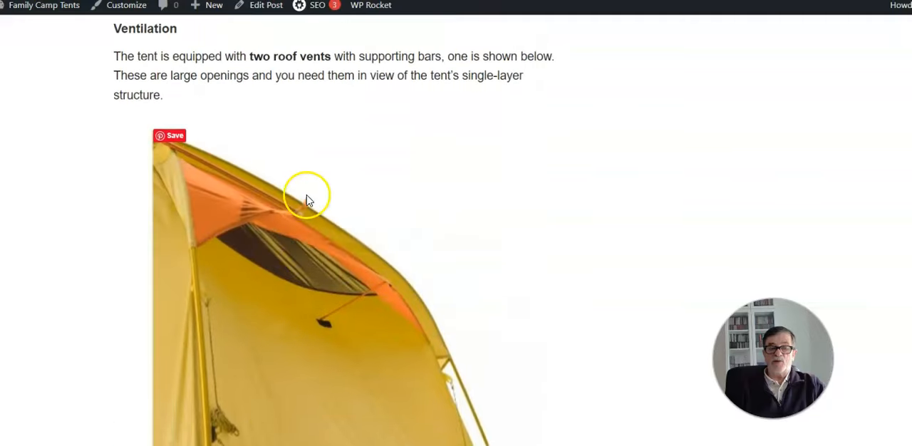
scroll(down, 3)
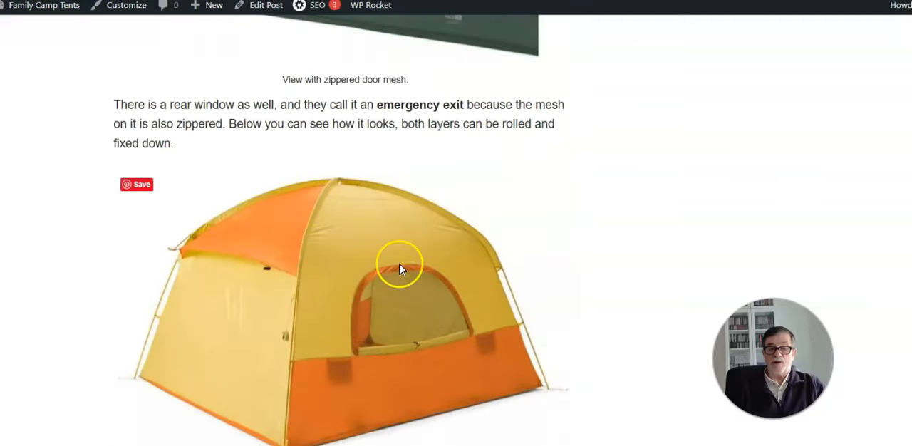
scroll(down, 3)
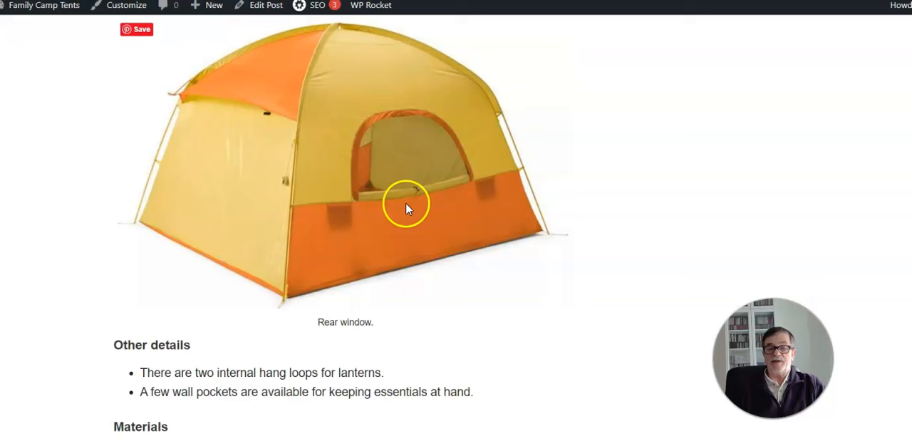
mouse_move(350, 160)
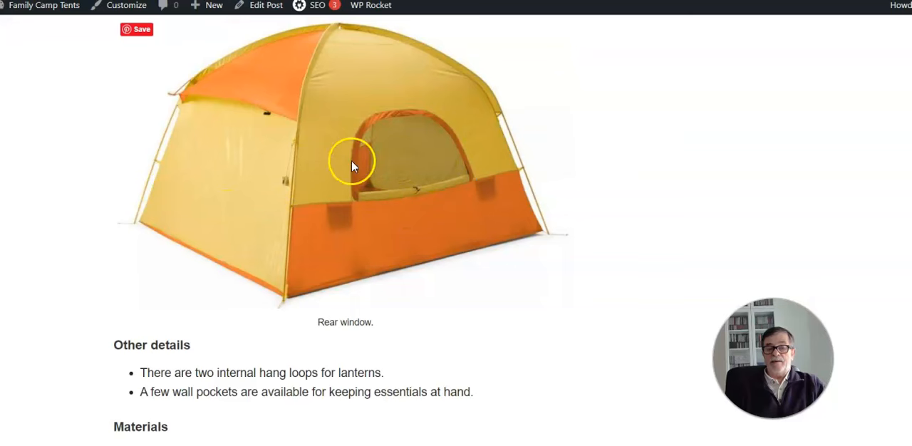
mouse_move(426, 194)
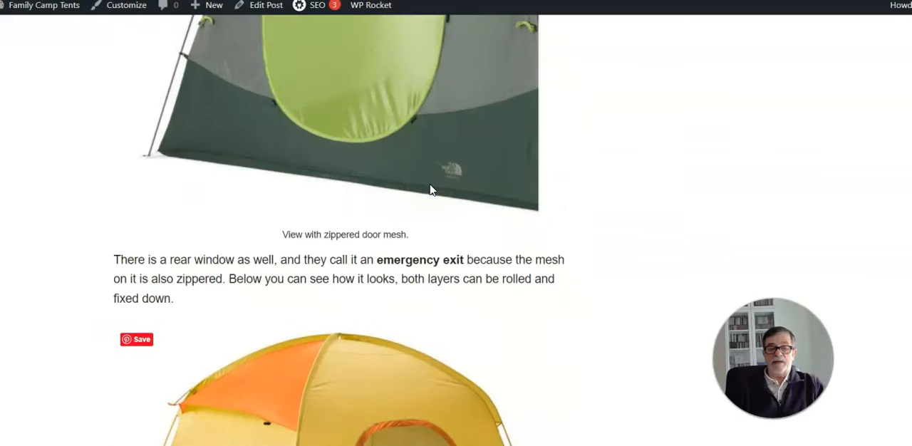
scroll(up, 3)
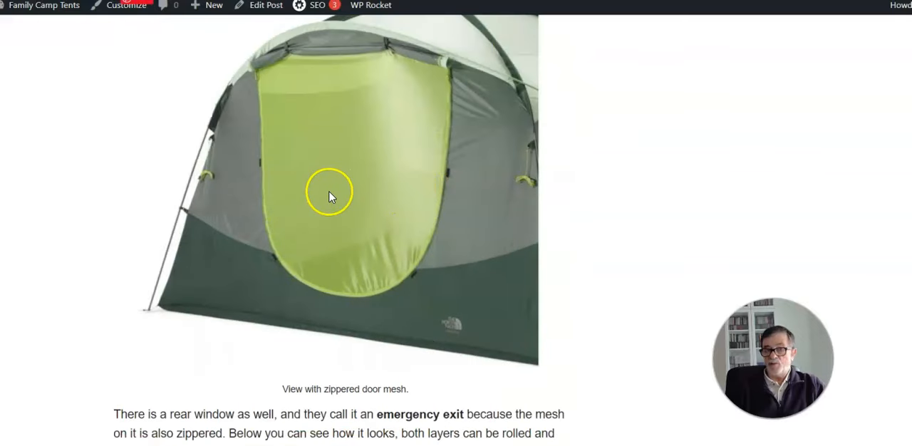
mouse_move(256, 285)
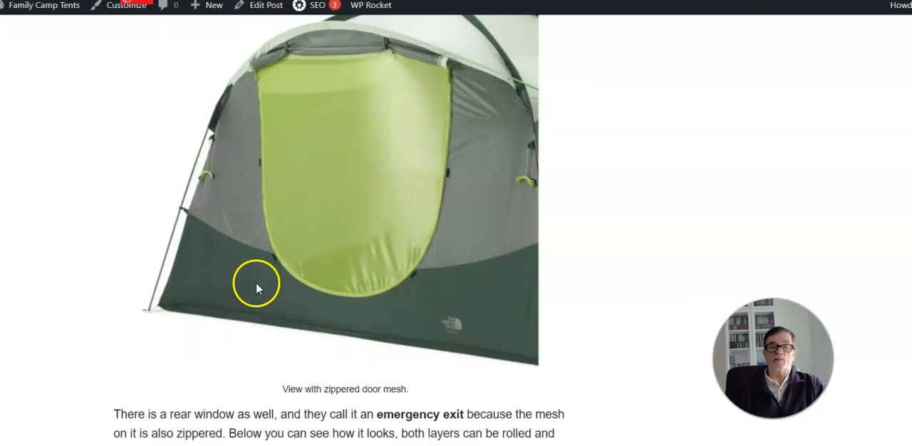
mouse_move(177, 282)
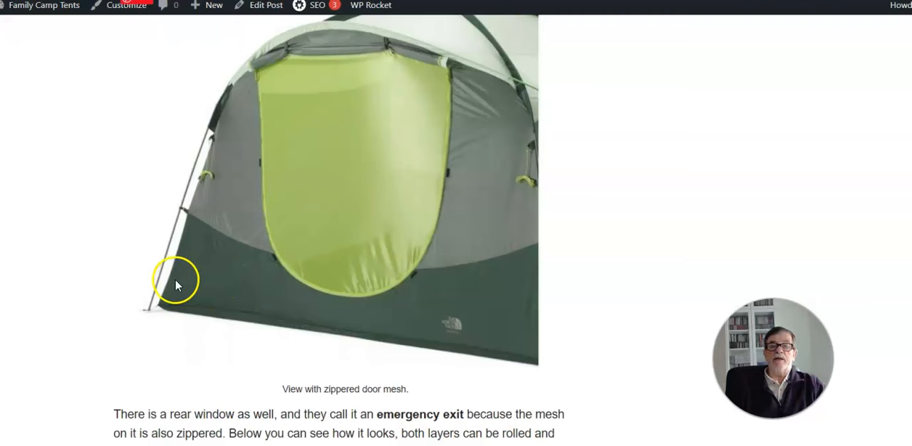
mouse_move(331, 228)
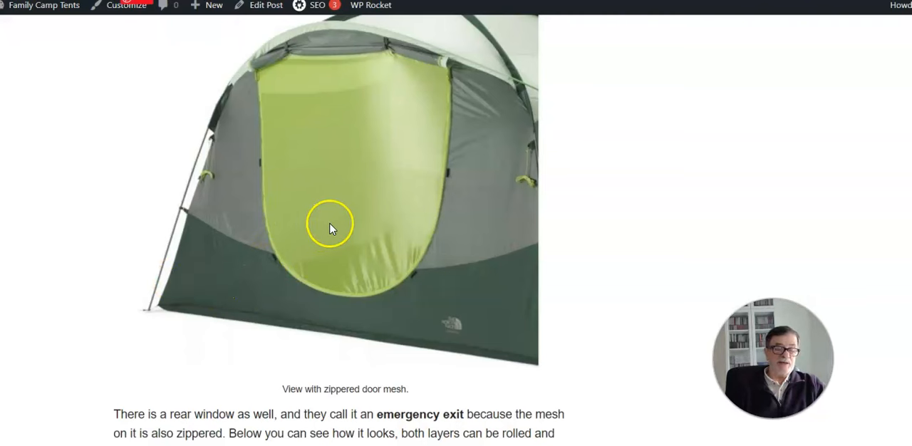
mouse_move(308, 239)
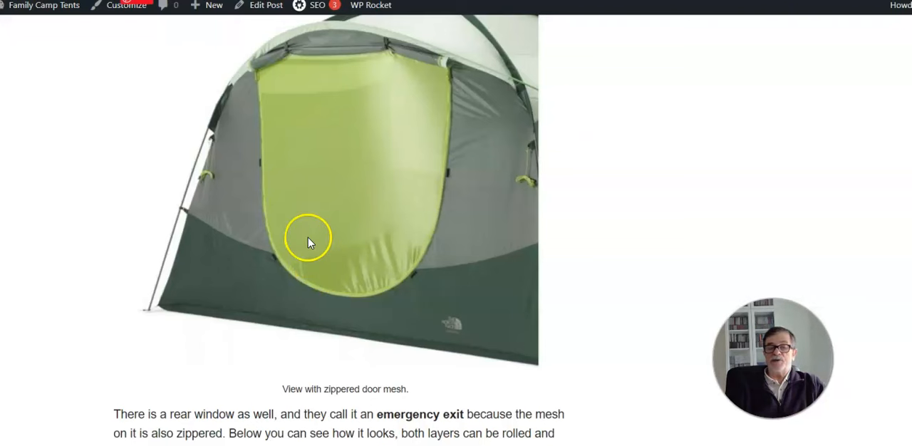
mouse_move(278, 220)
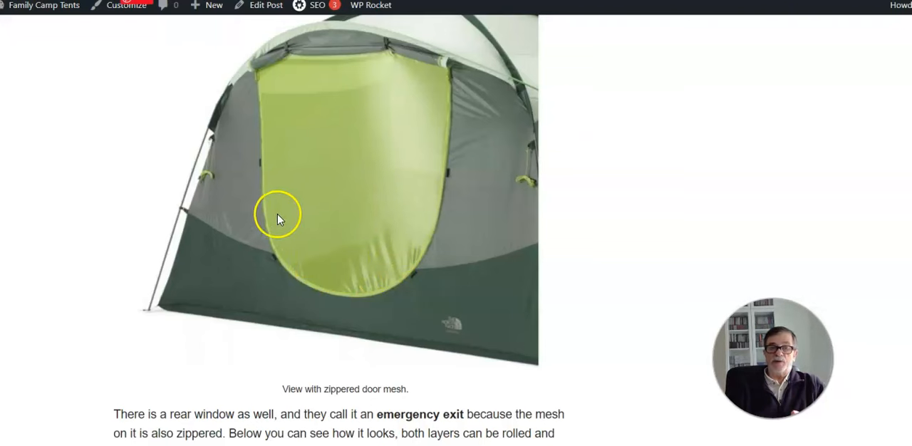
scroll(down, 3)
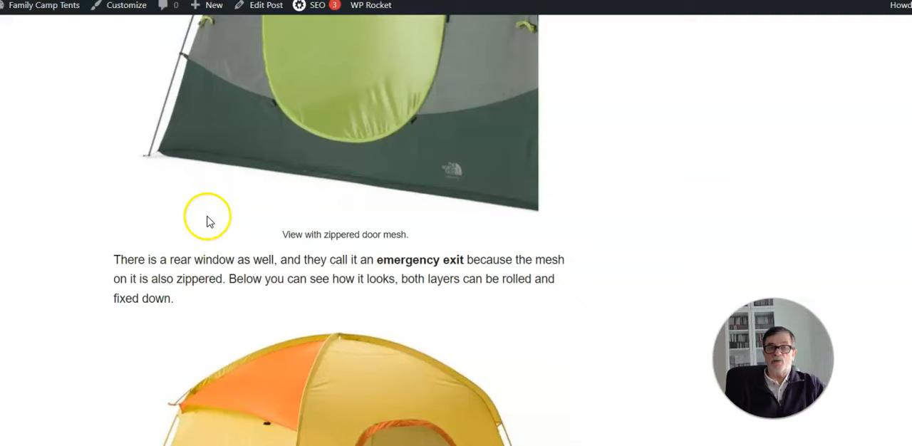
scroll(down, 3)
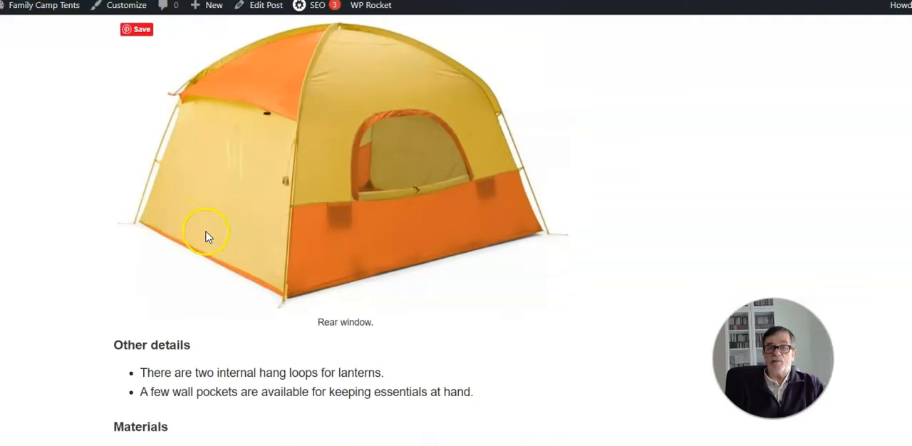
scroll(down, 3)
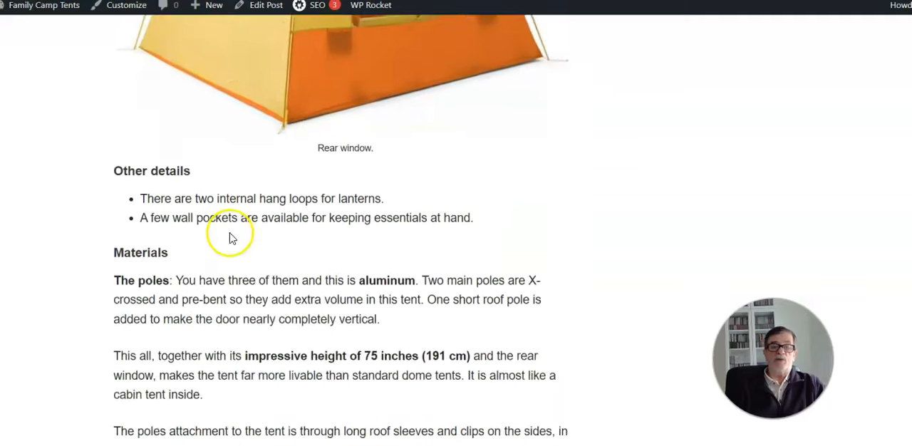
scroll(down, 3)
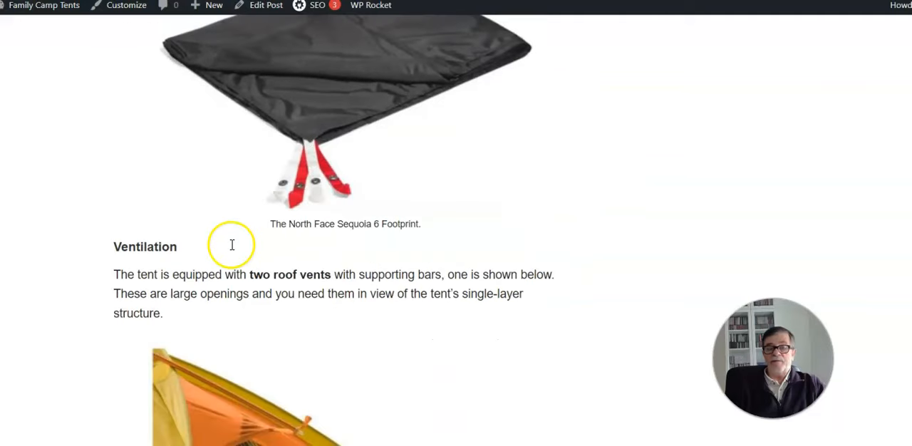
scroll(down, 3)
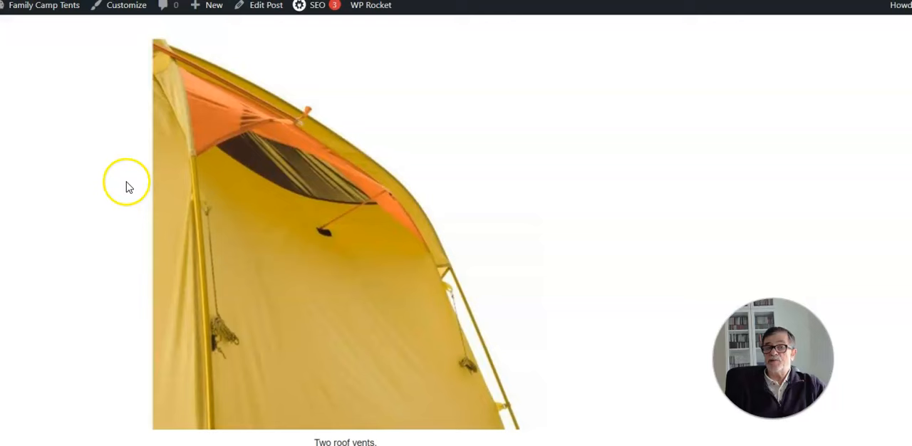
mouse_move(97, 297)
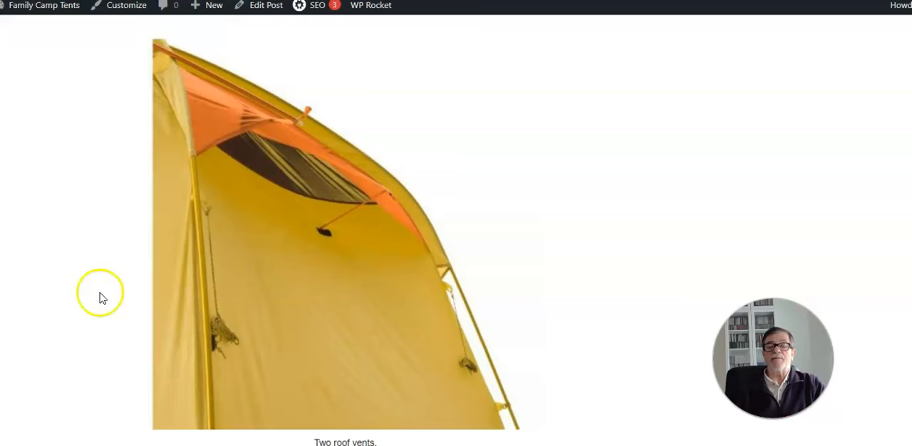
scroll(down, 3)
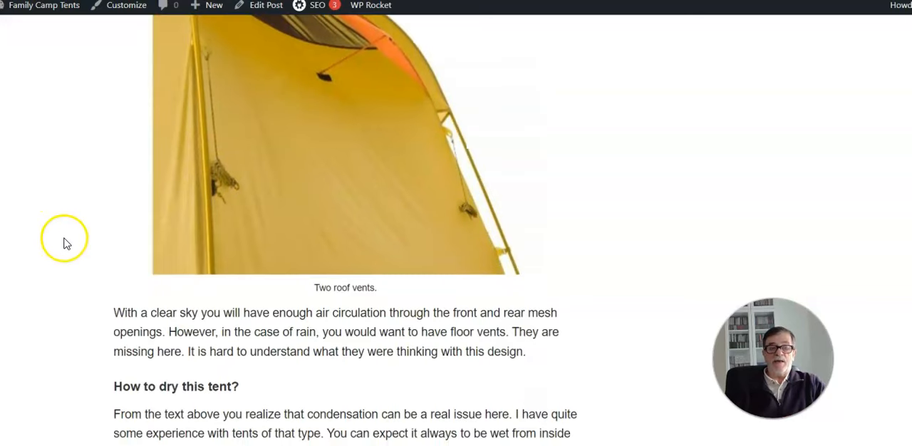
mouse_move(259, 221)
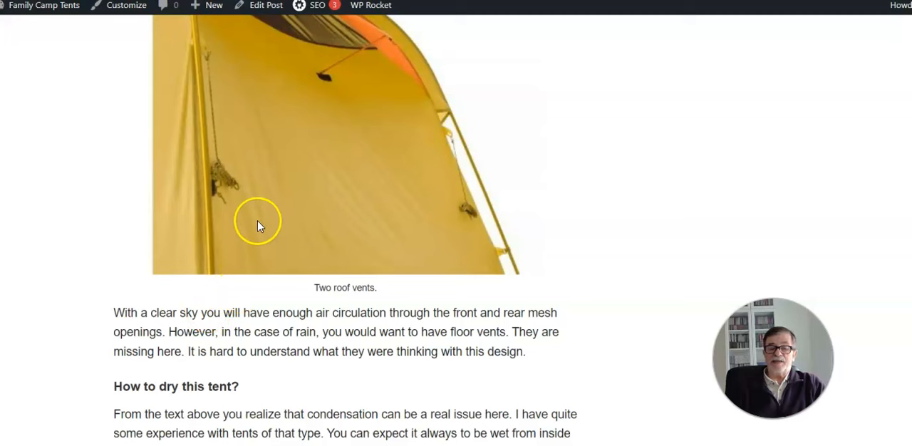
mouse_move(253, 241)
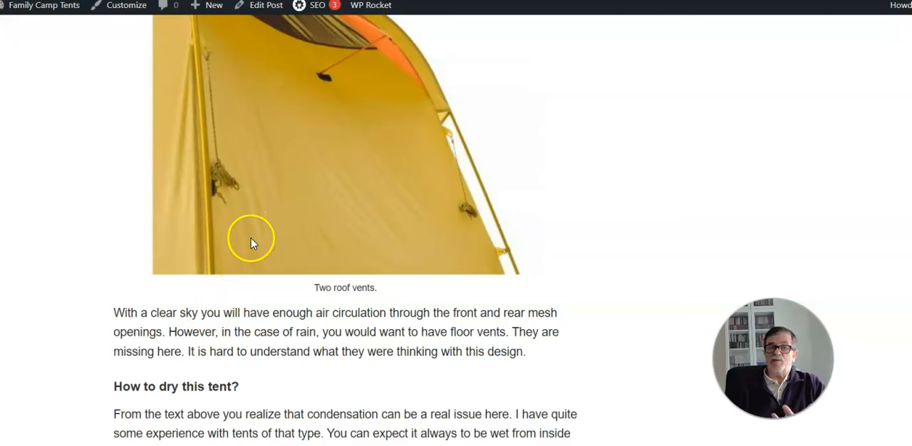
mouse_move(259, 195)
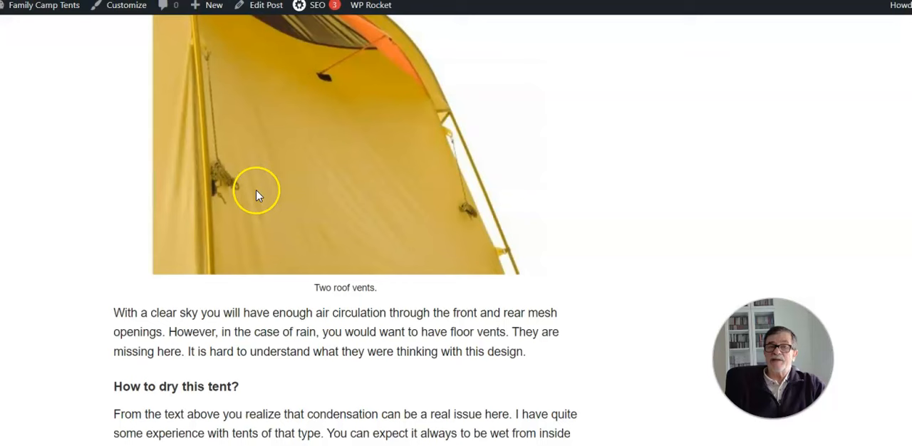
mouse_move(117, 297)
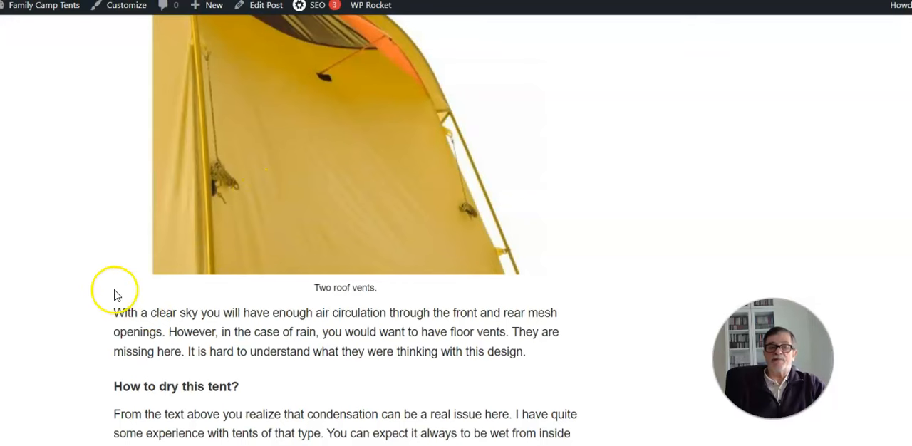
scroll(down, 3)
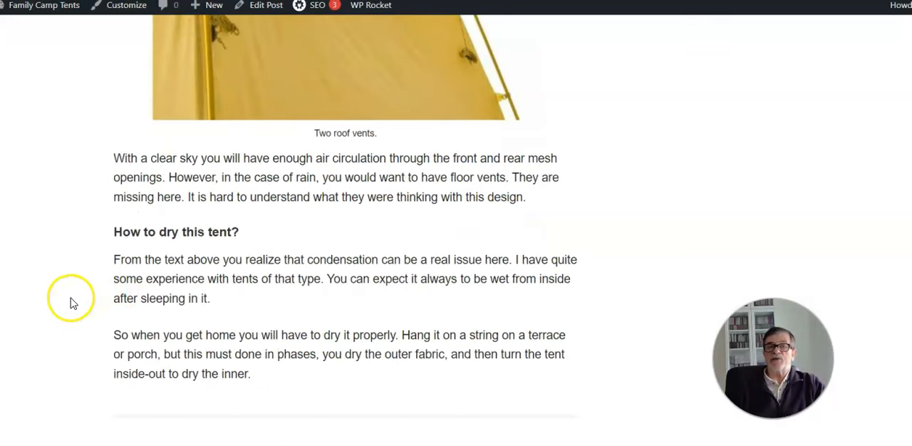
mouse_move(54, 282)
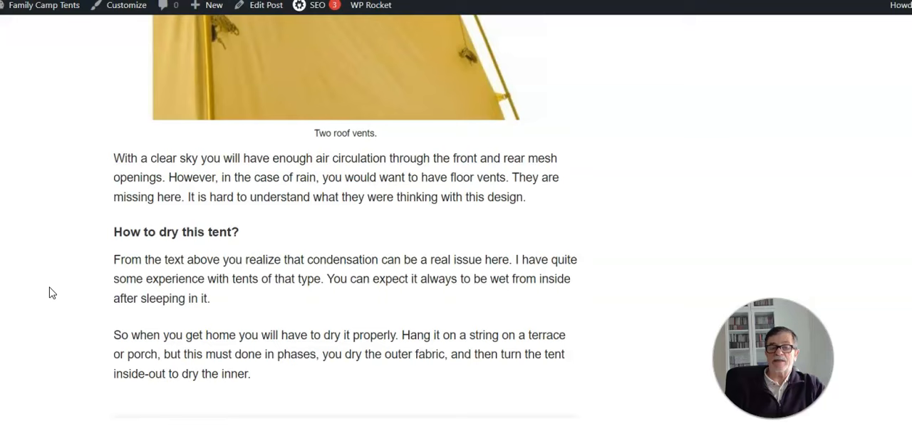
scroll(down, 3)
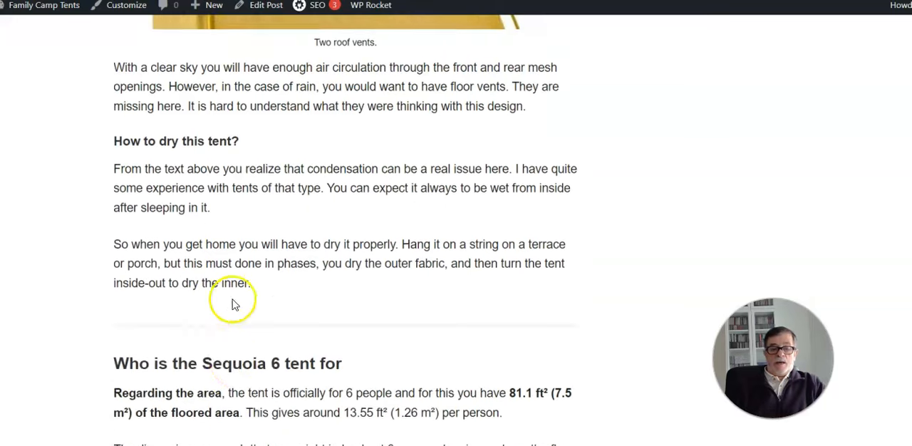
scroll(down, 3)
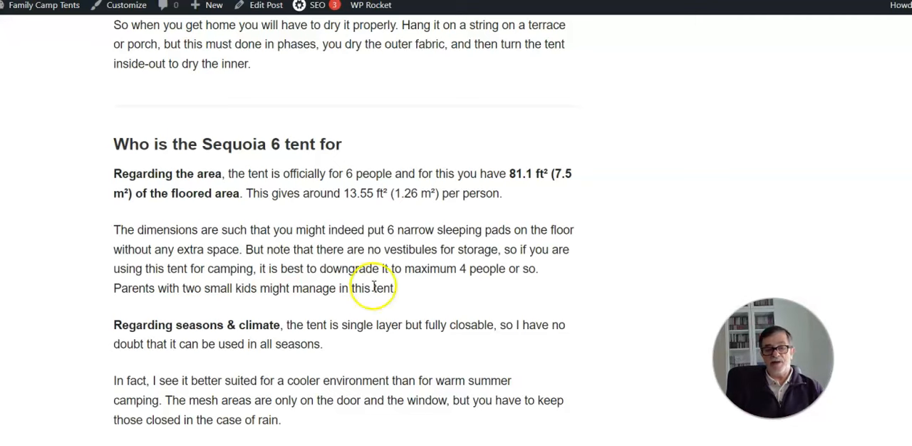
mouse_move(168, 211)
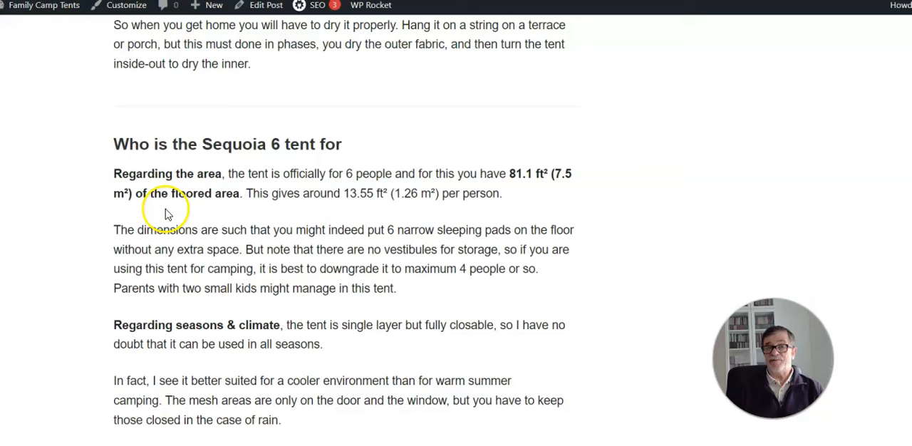
mouse_move(119, 211)
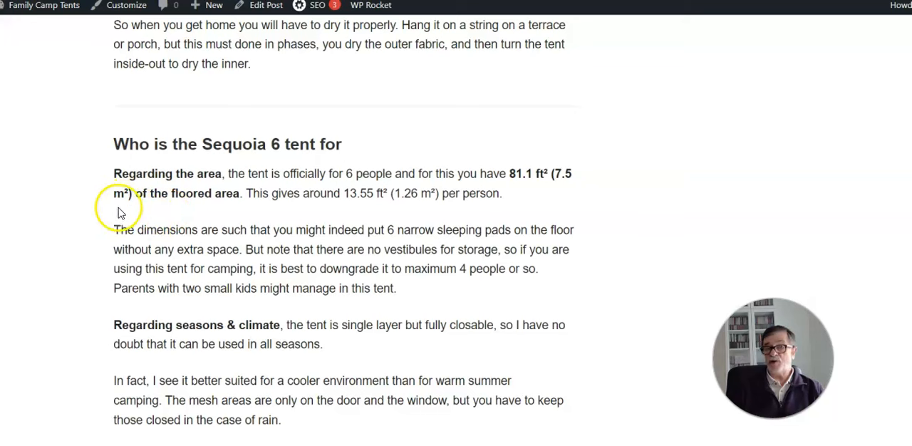
mouse_move(263, 206)
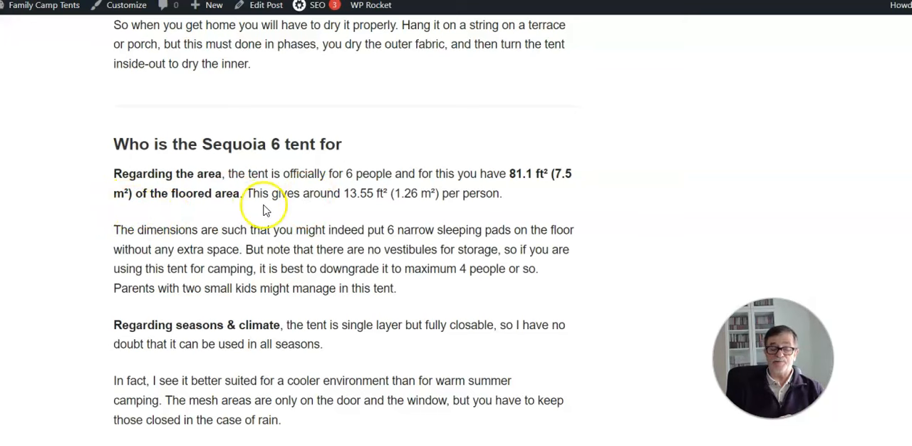
mouse_move(249, 213)
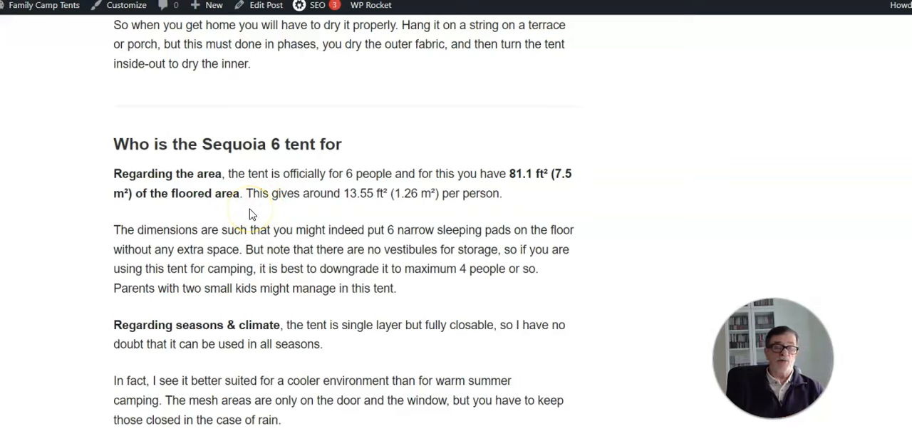
scroll(down, 3)
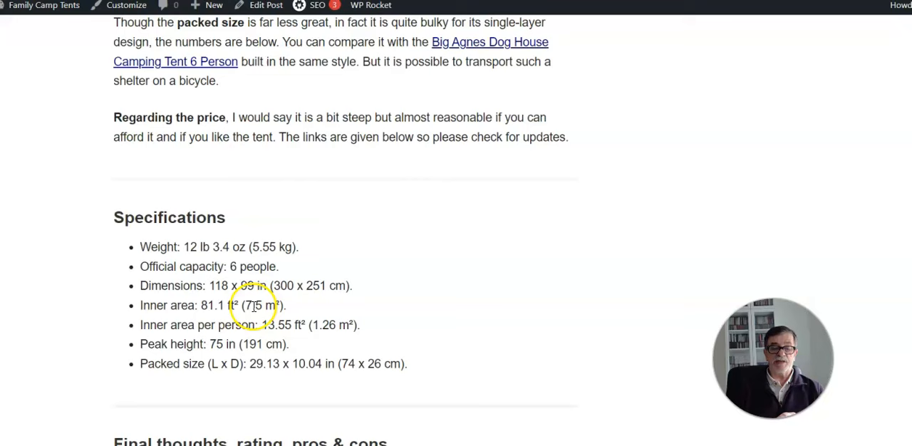
scroll(down, 3)
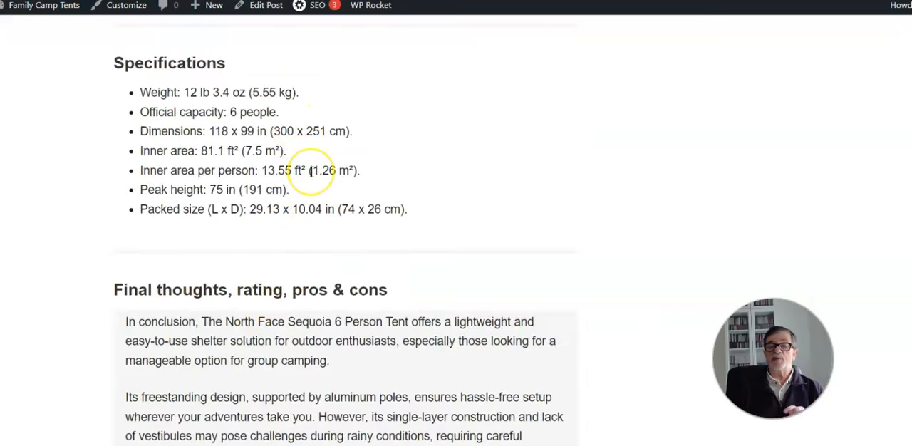
mouse_move(322, 157)
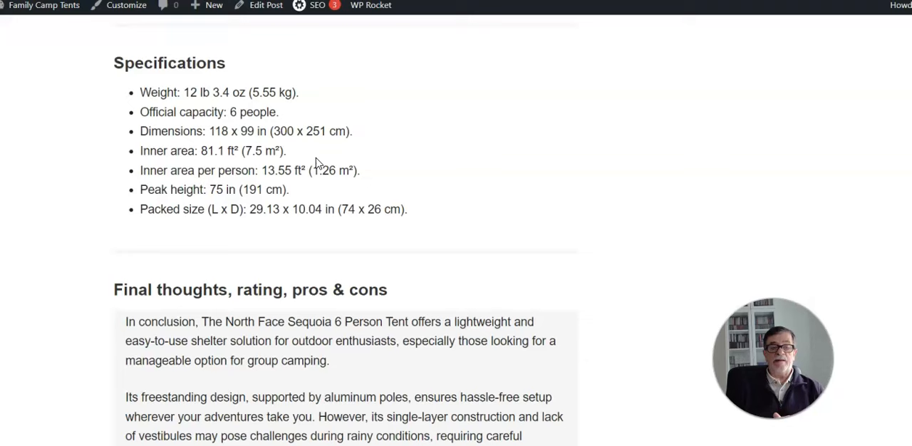
scroll(up, 3)
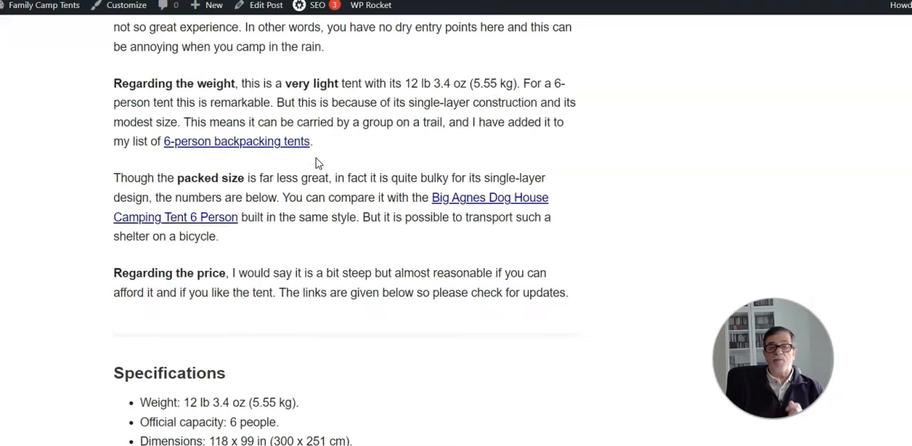
scroll(up, 3)
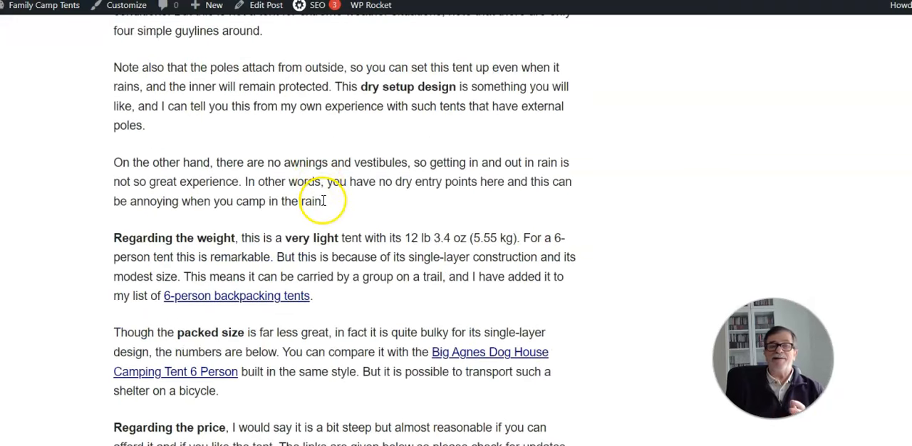
mouse_move(226, 187)
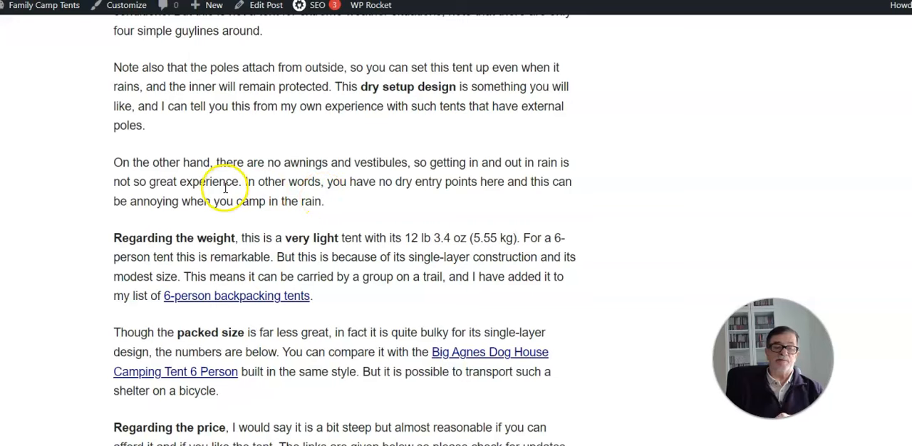
mouse_move(339, 219)
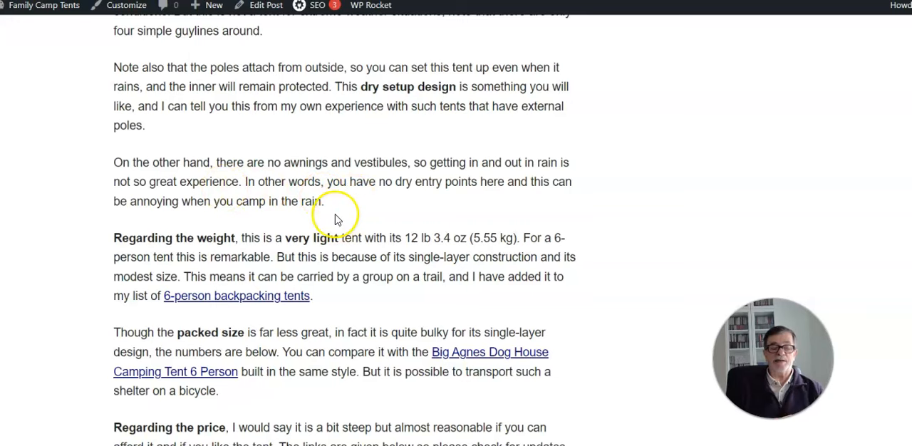
scroll(up, 3)
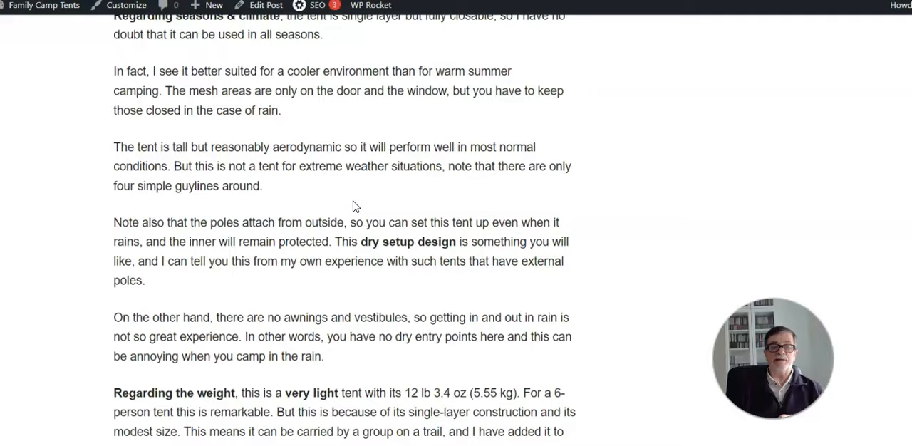
scroll(up, 3)
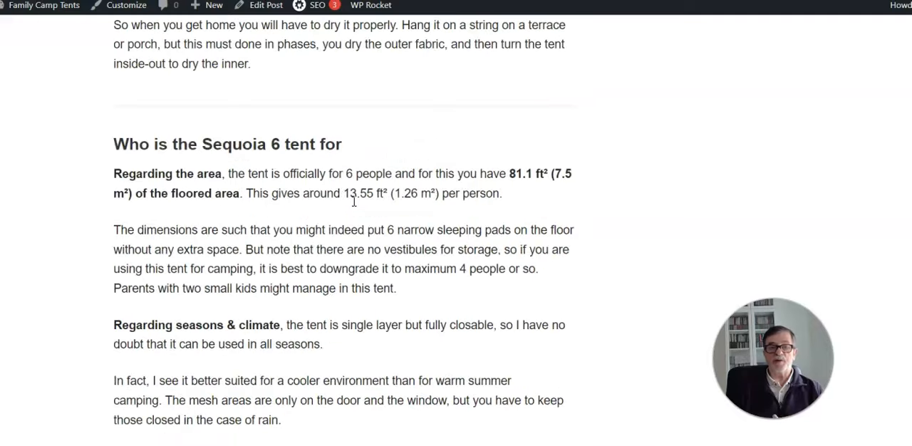
scroll(down, 3)
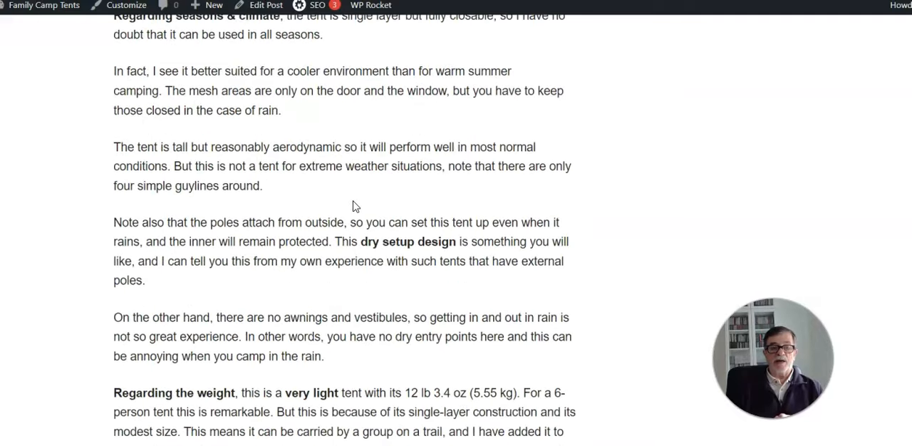
scroll(up, 3)
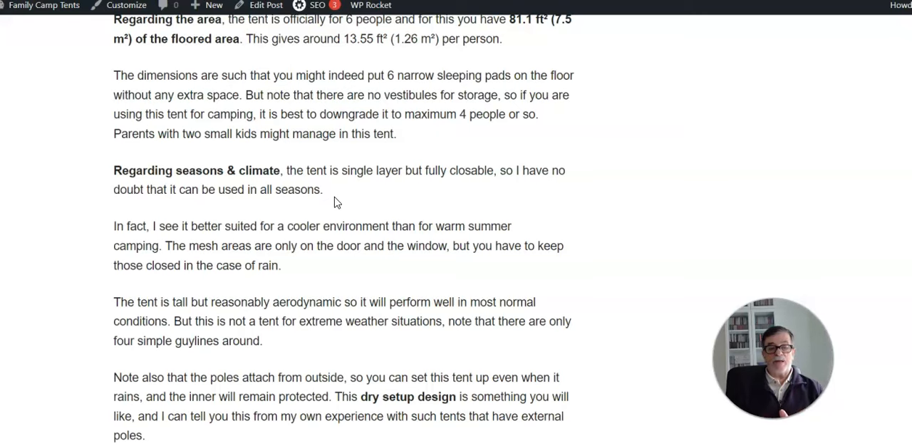
scroll(down, 3)
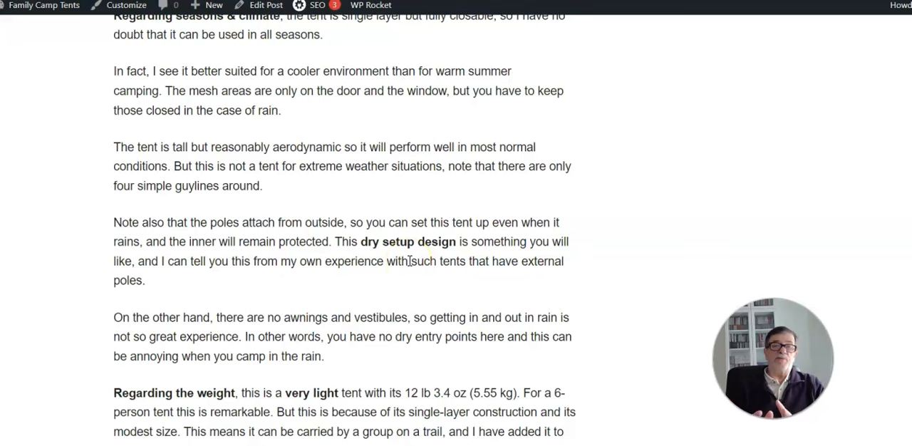
mouse_move(507, 292)
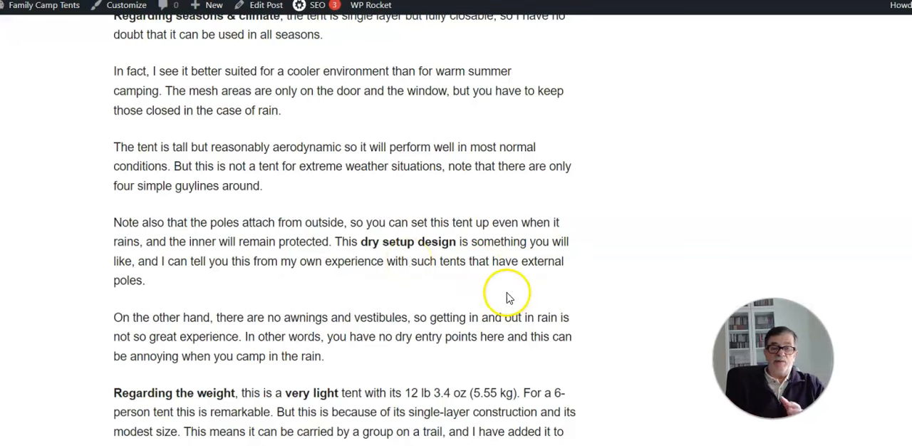
mouse_move(509, 298)
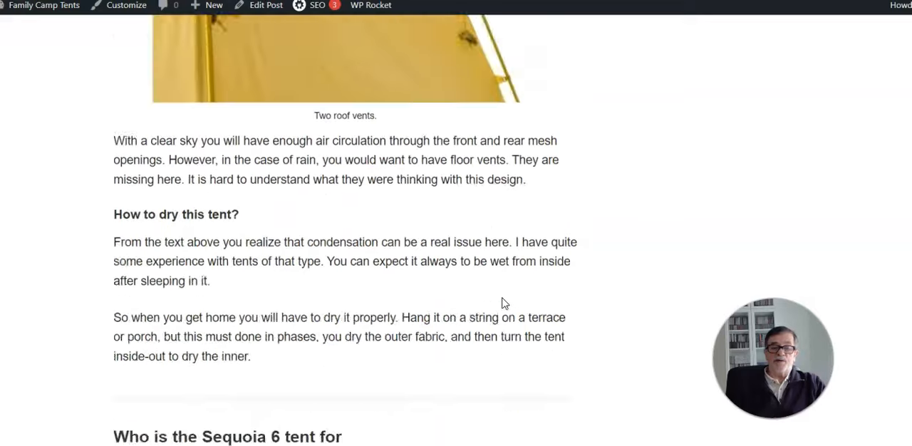
scroll(up, 3)
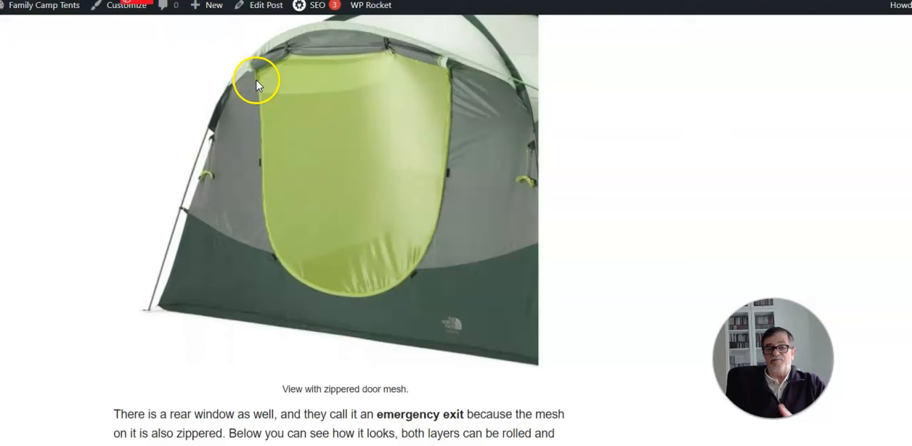
mouse_move(282, 86)
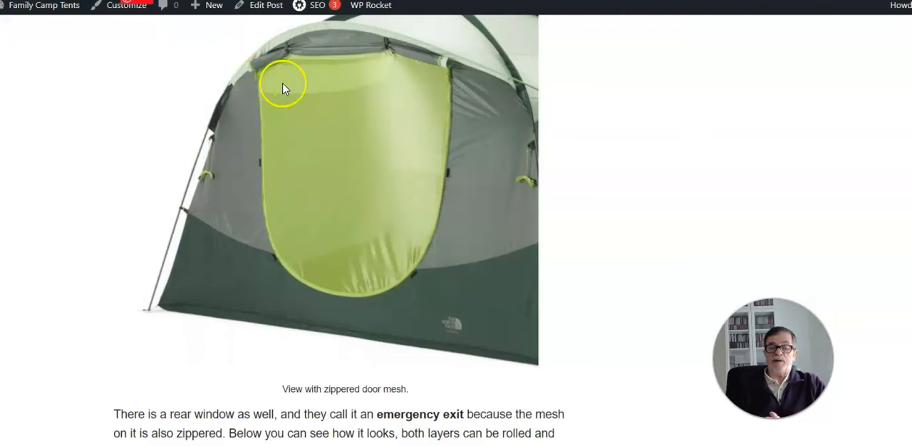
mouse_move(476, 112)
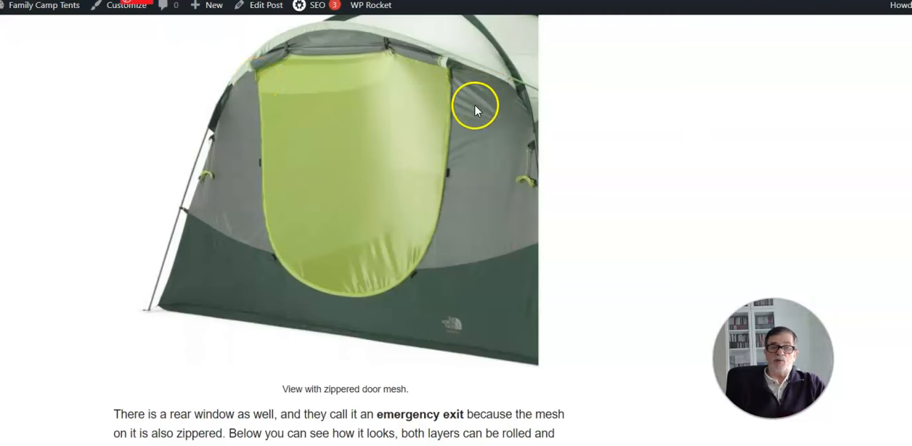
mouse_move(400, 210)
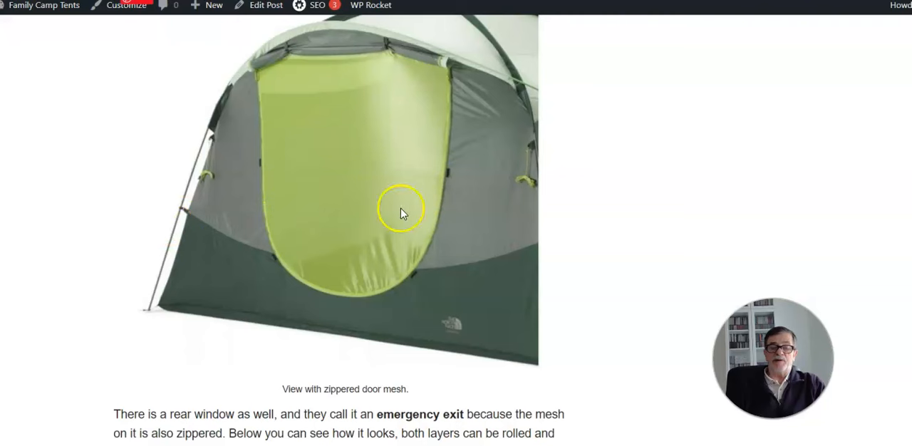
mouse_move(178, 253)
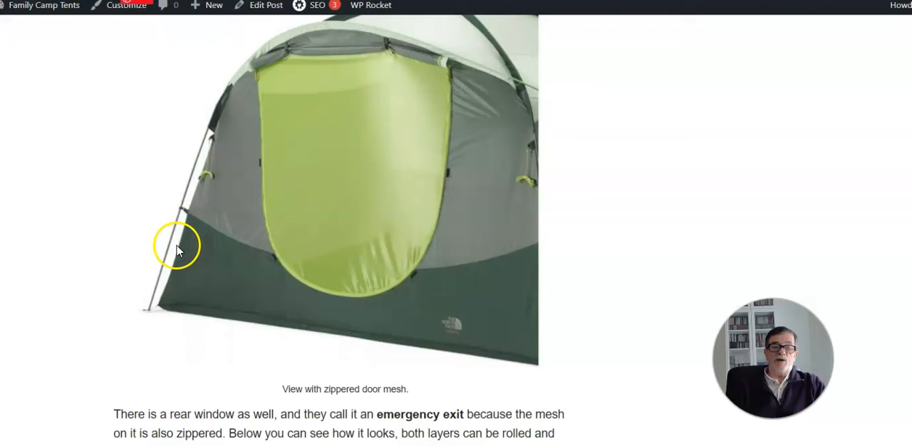
mouse_move(211, 239)
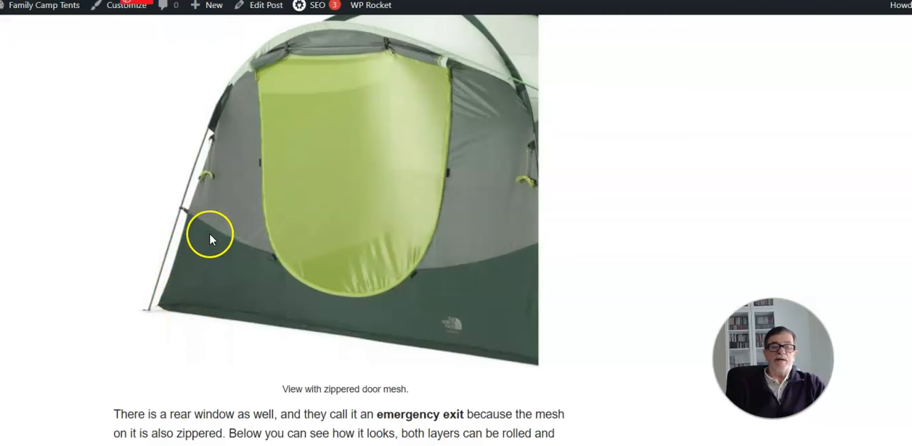
mouse_move(302, 256)
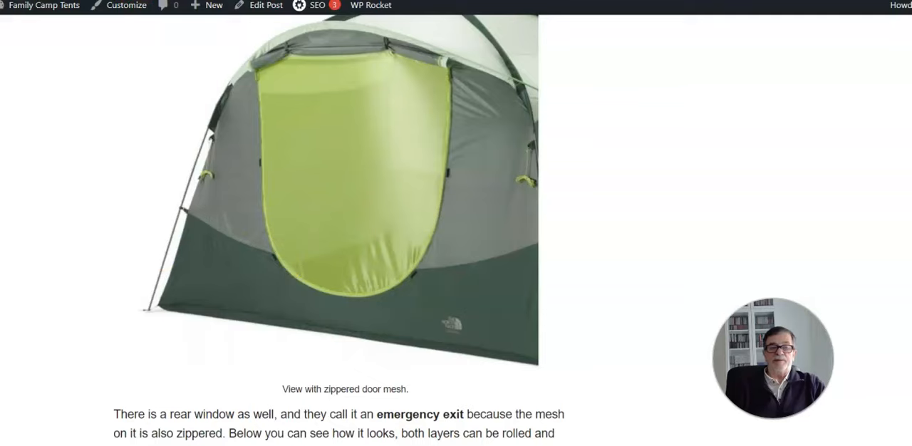
scroll(down, 3)
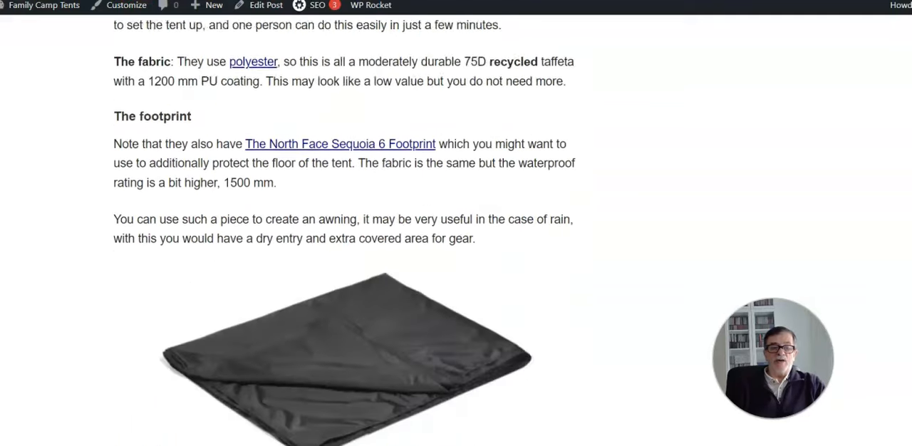
scroll(down, 3)
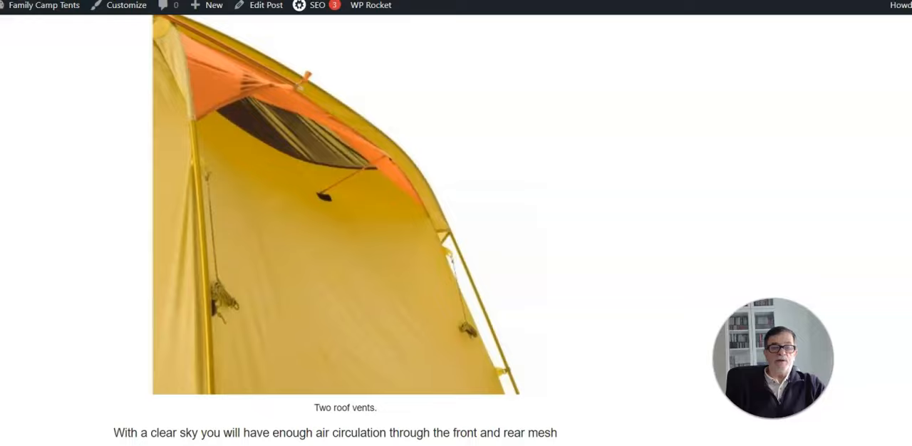
scroll(down, 3)
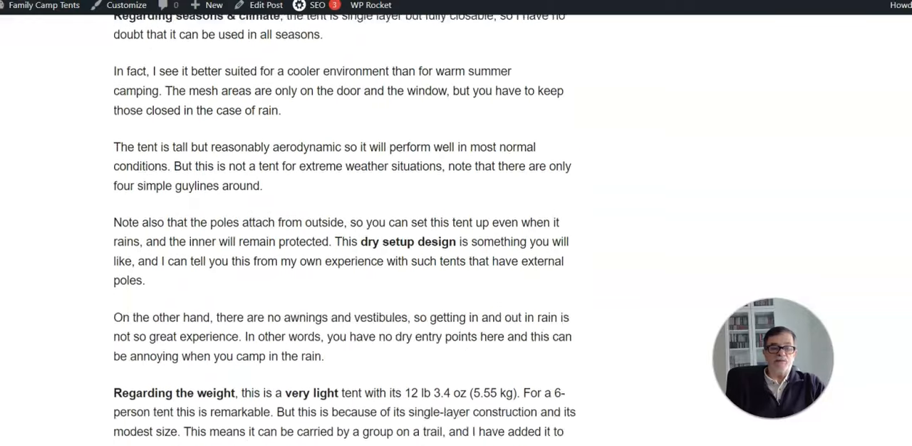
scroll(down, 3)
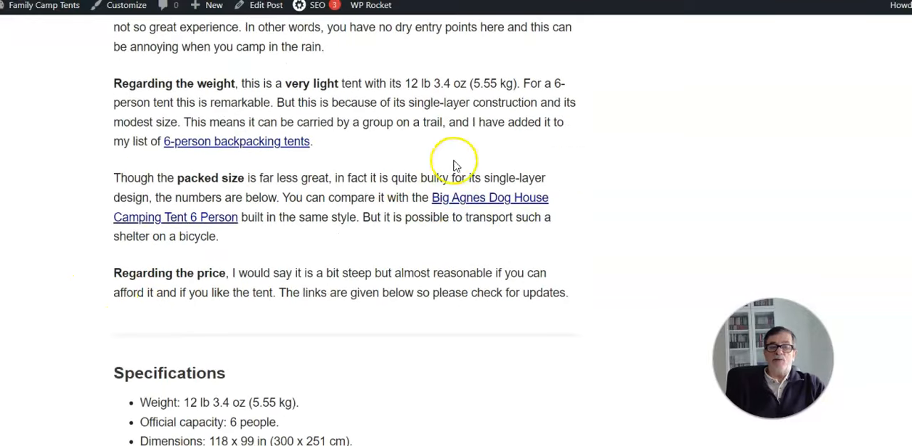
mouse_move(482, 87)
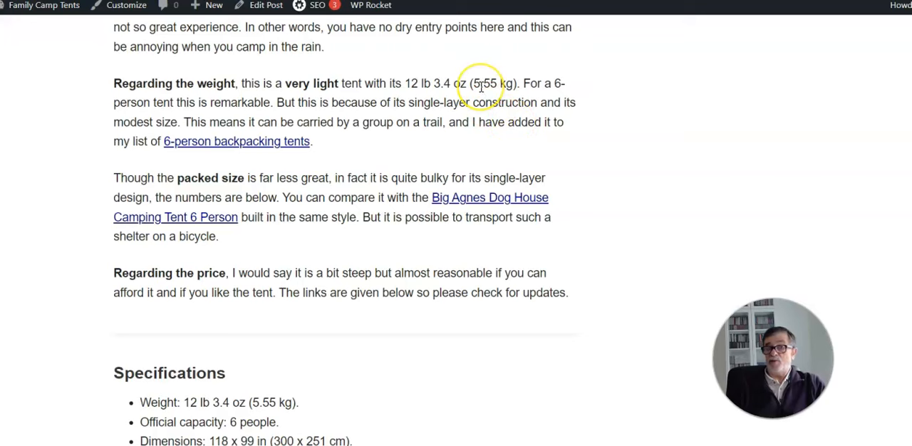
mouse_move(468, 157)
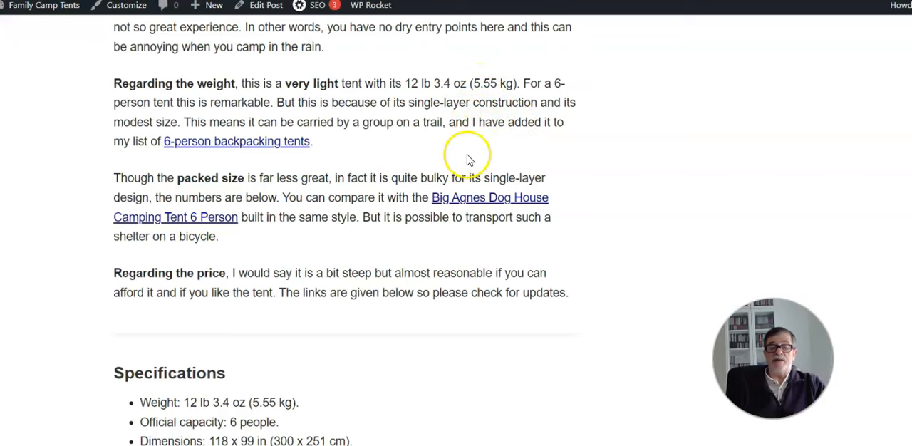
mouse_move(459, 159)
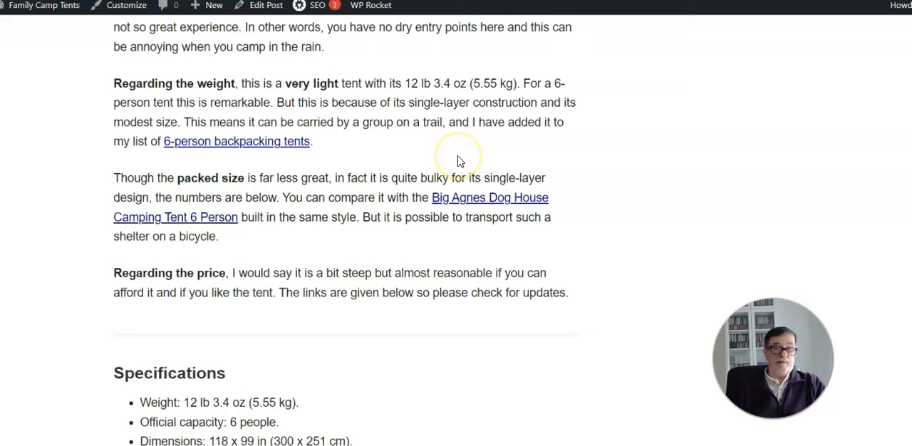
mouse_move(418, 163)
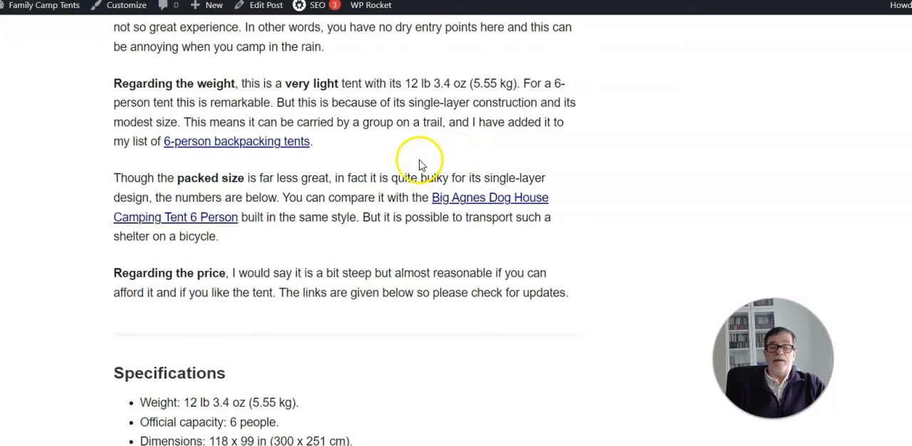
mouse_move(421, 178)
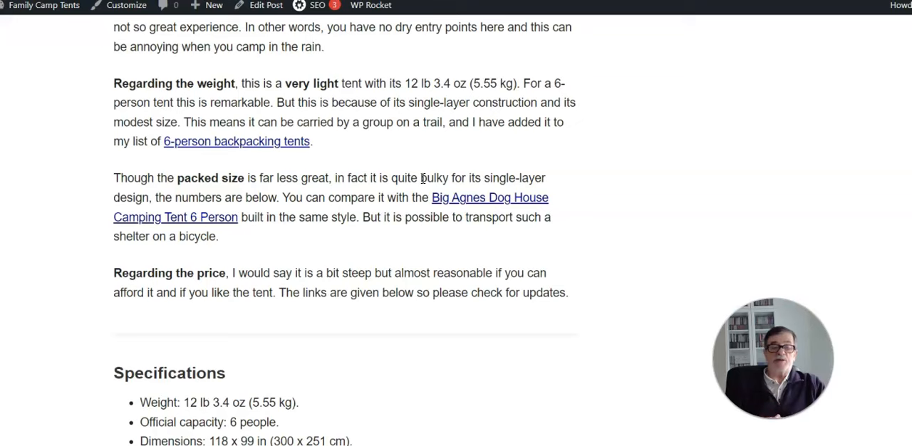
scroll(up, 3)
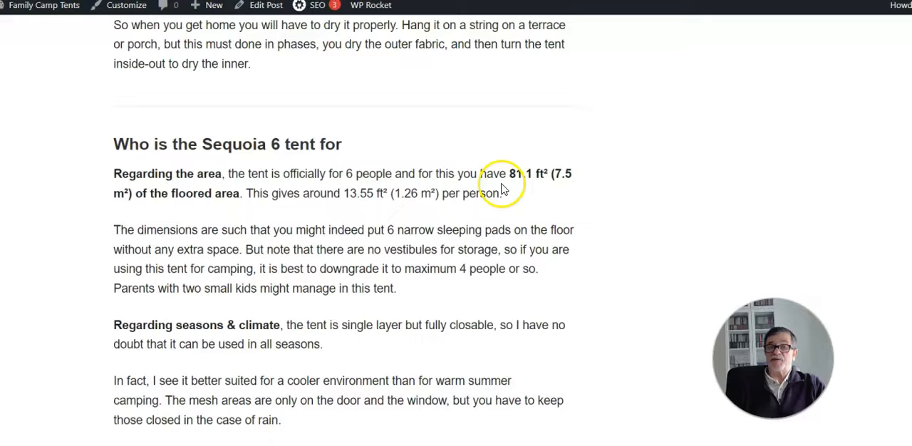
scroll(down, 3)
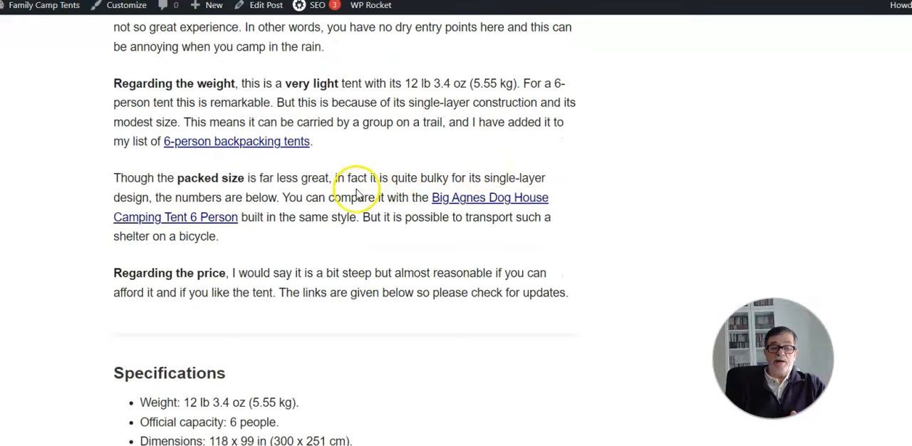
mouse_move(339, 241)
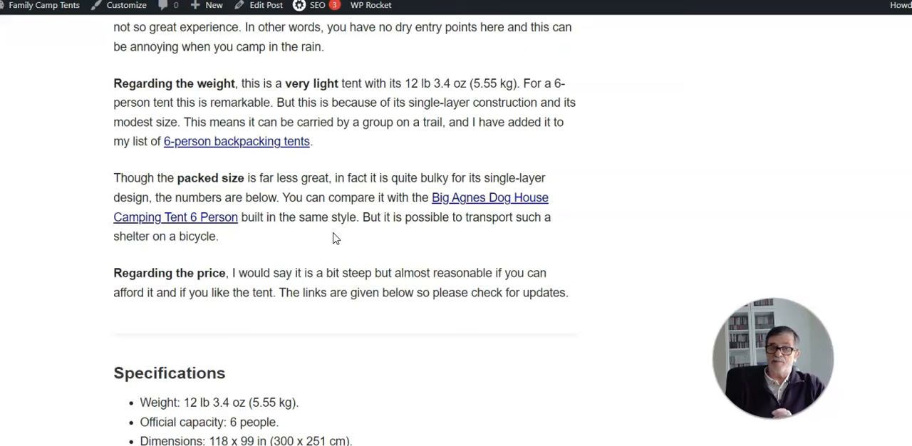
scroll(down, 3)
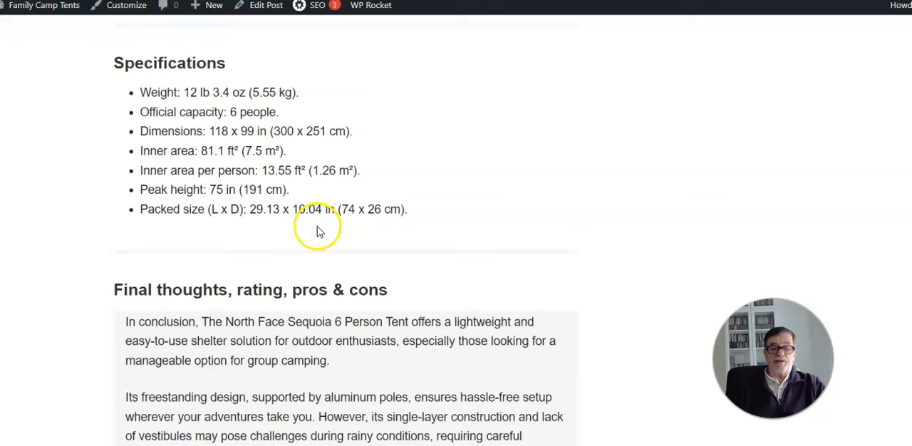
mouse_move(362, 208)
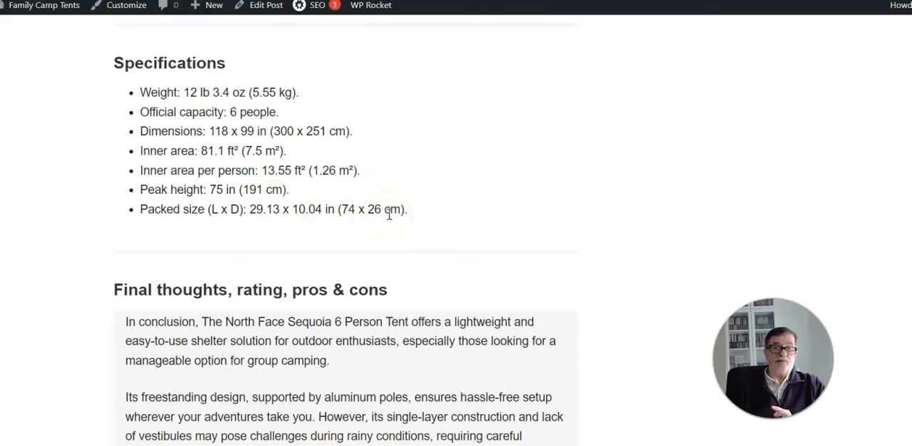
scroll(down, 3)
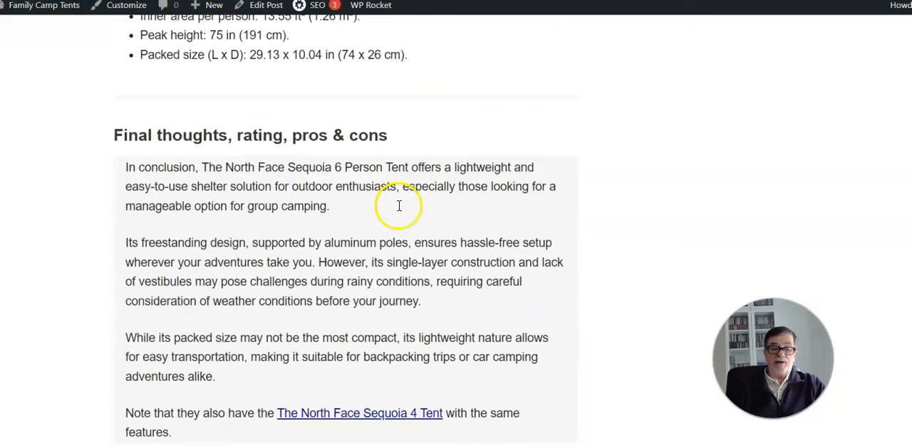
scroll(up, 3)
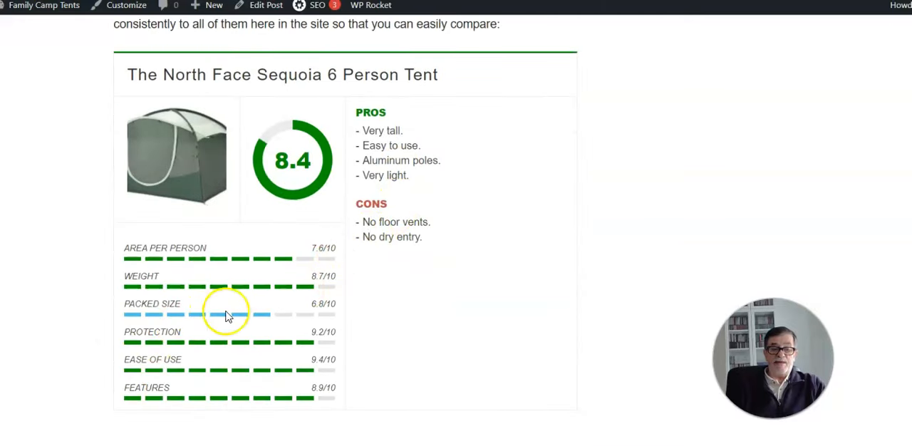
mouse_move(285, 338)
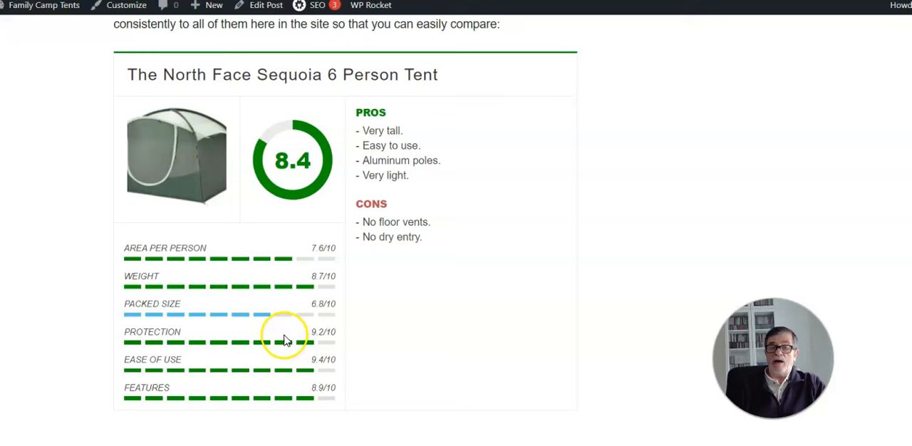
mouse_move(91, 317)
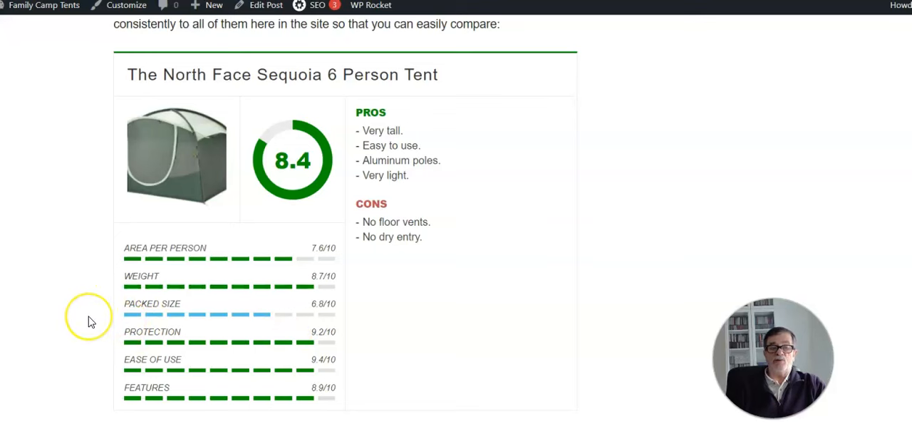
mouse_move(89, 321)
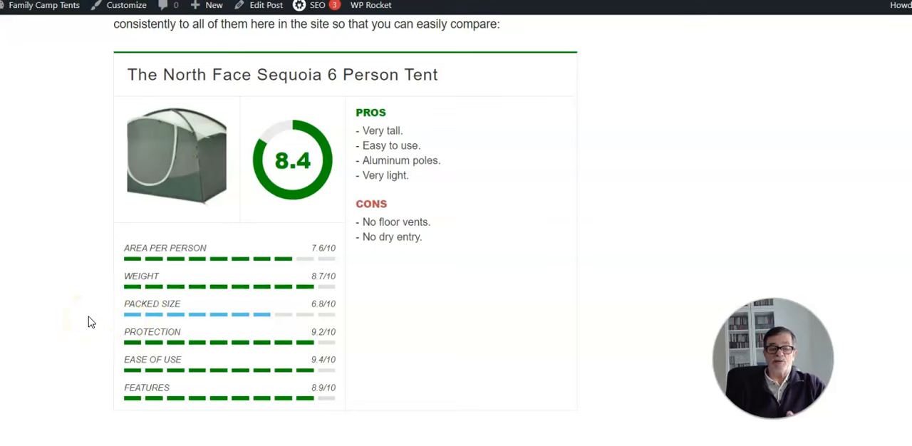
scroll(up, 3)
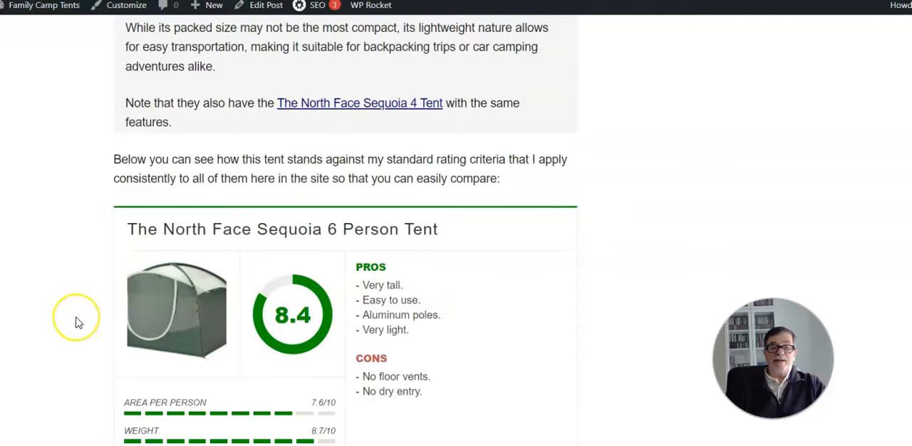
scroll(down, 3)
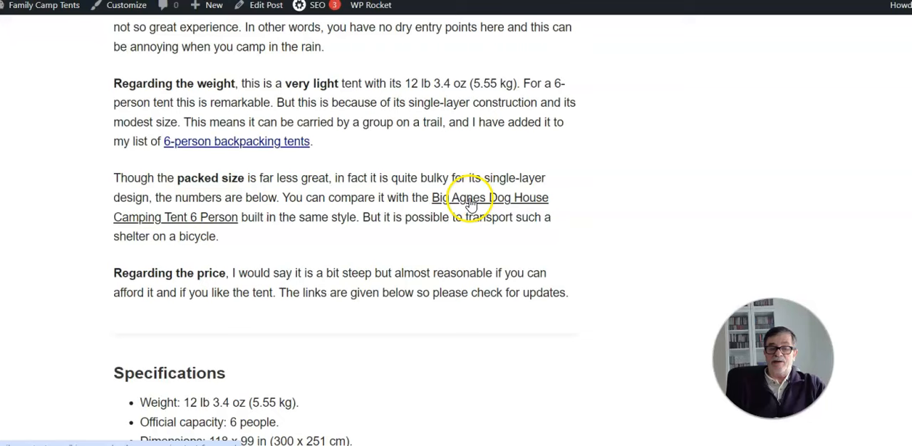
mouse_move(451, 177)
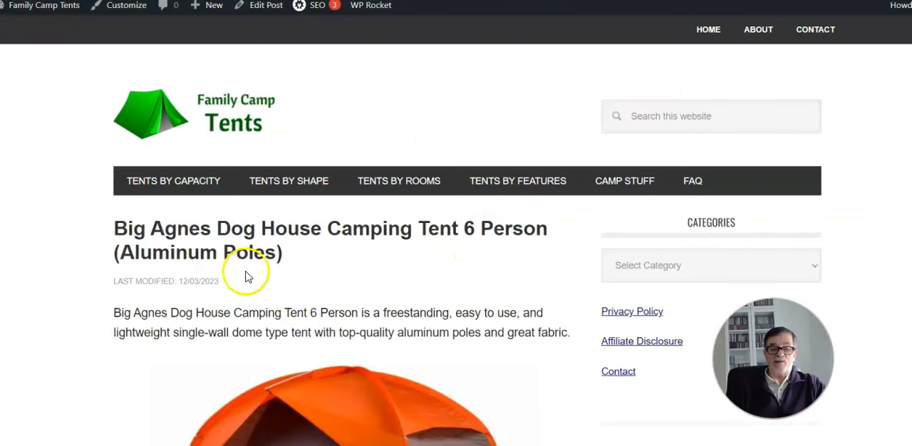
mouse_move(463, 214)
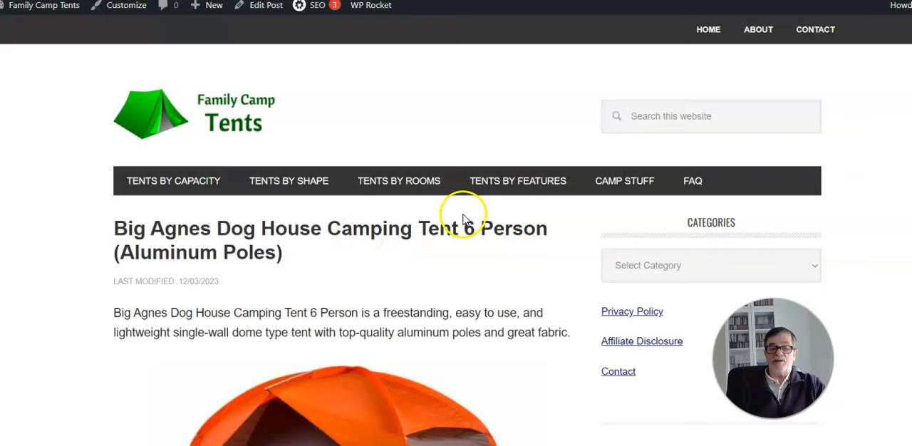
scroll(down, 3)
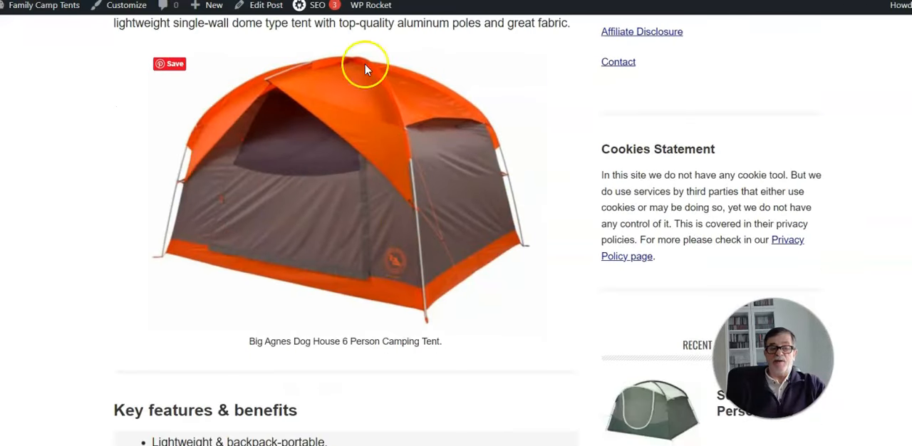
mouse_move(278, 79)
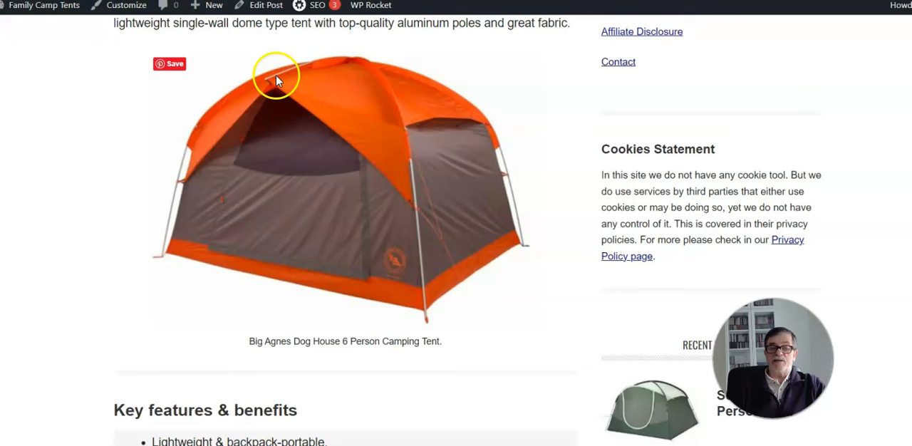
mouse_move(325, 77)
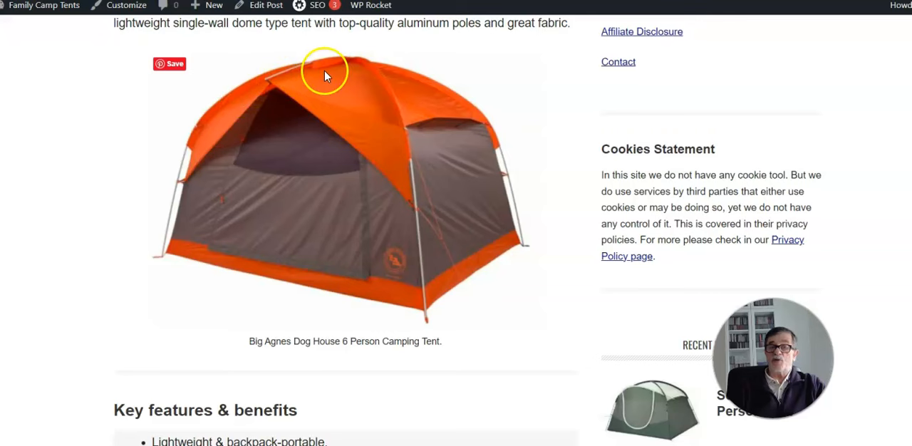
mouse_move(354, 72)
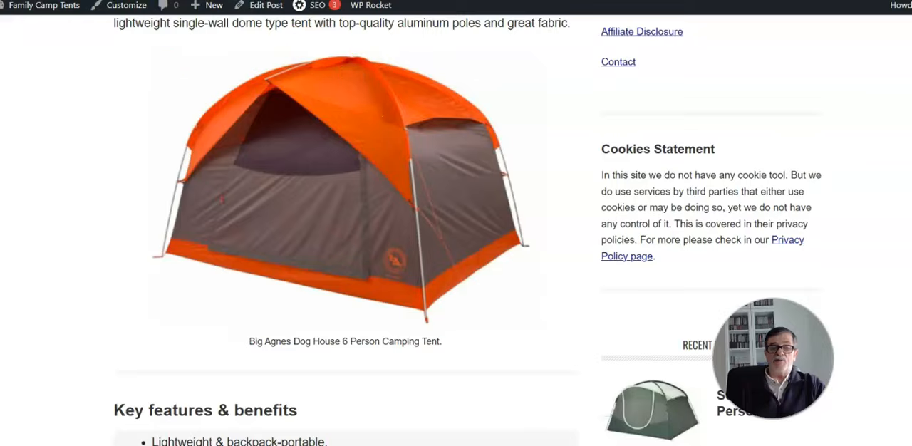
scroll(down, 3)
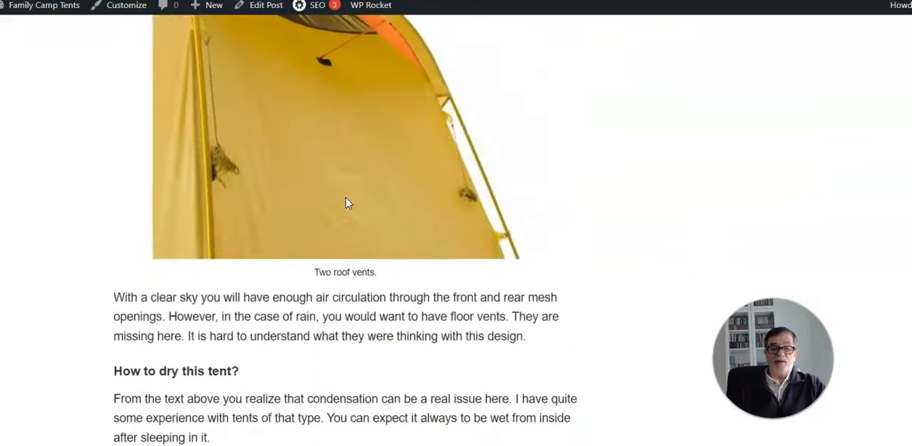
scroll(up, 3)
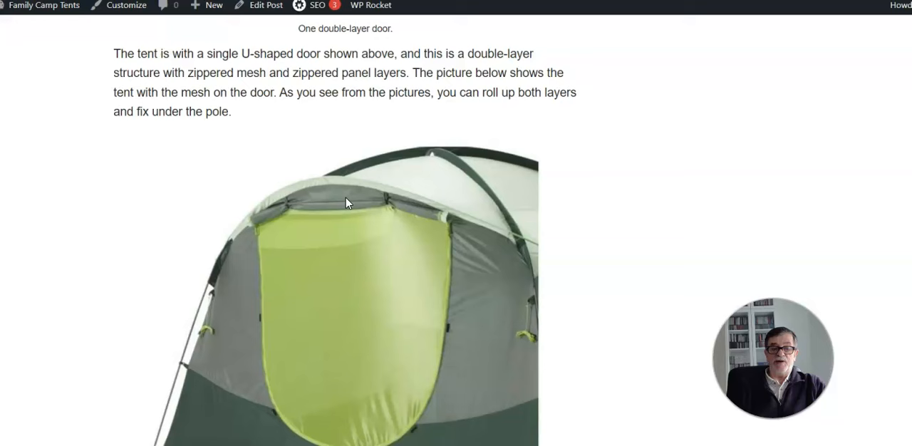
mouse_move(229, 197)
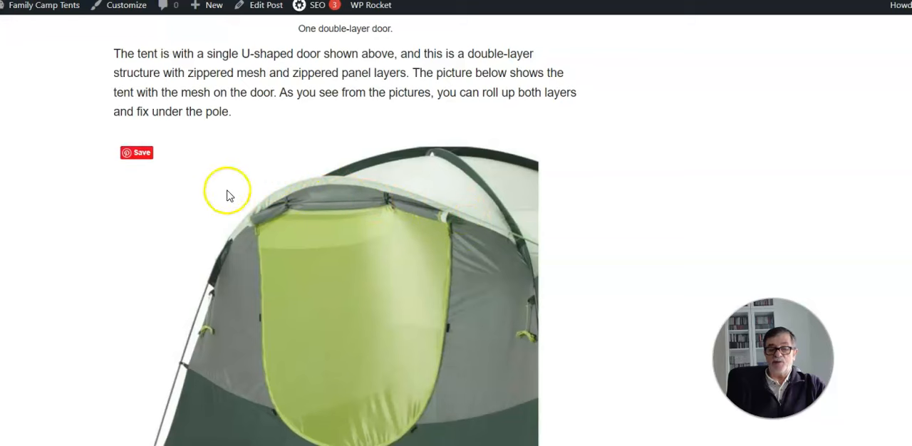
mouse_move(369, 212)
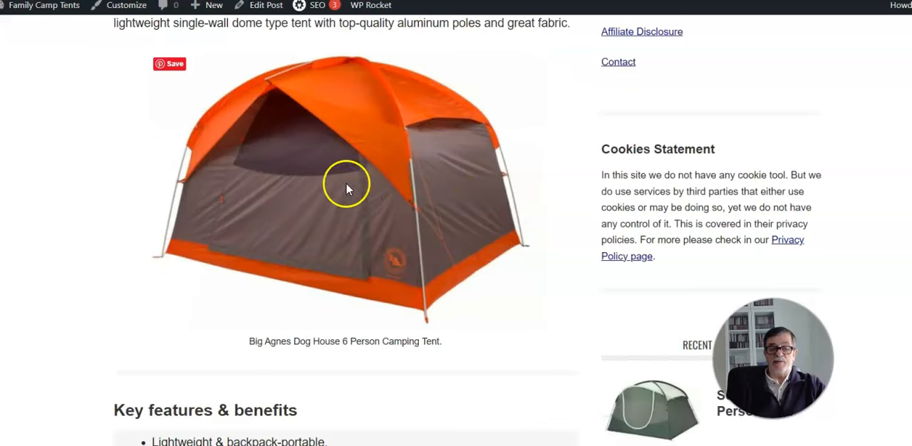
mouse_move(278, 97)
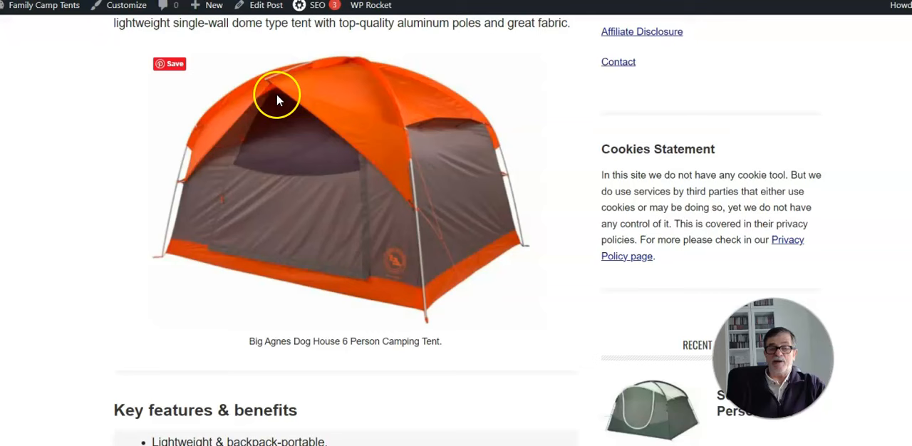
mouse_move(290, 149)
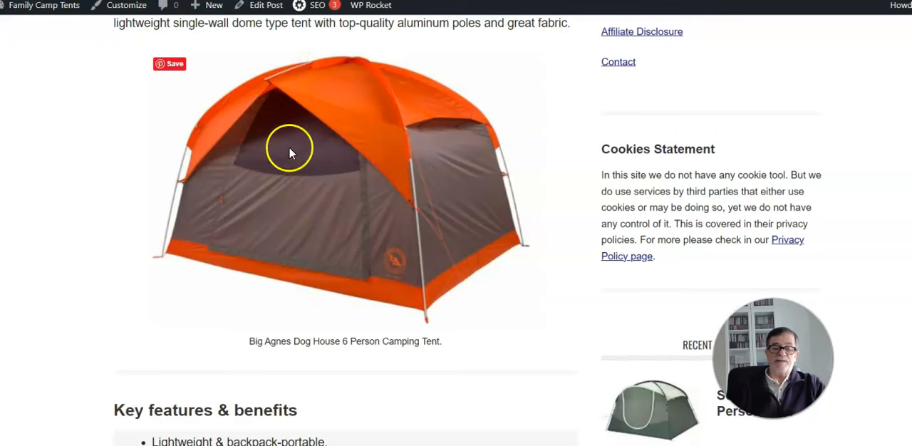
mouse_move(257, 140)
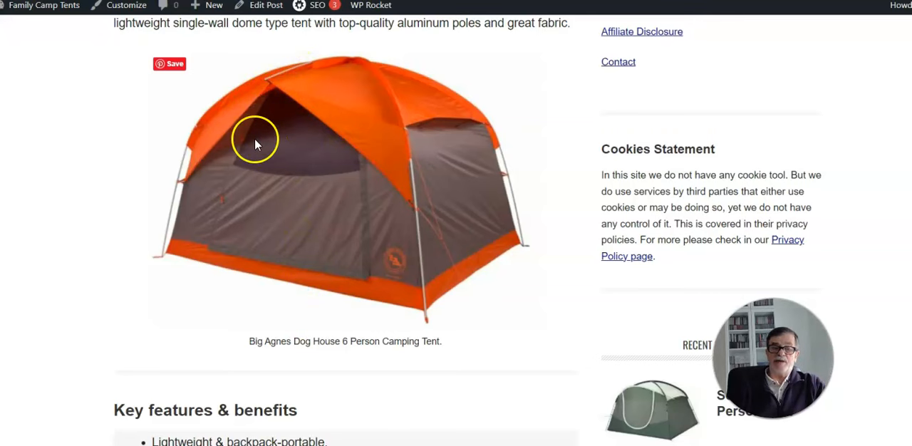
mouse_move(205, 246)
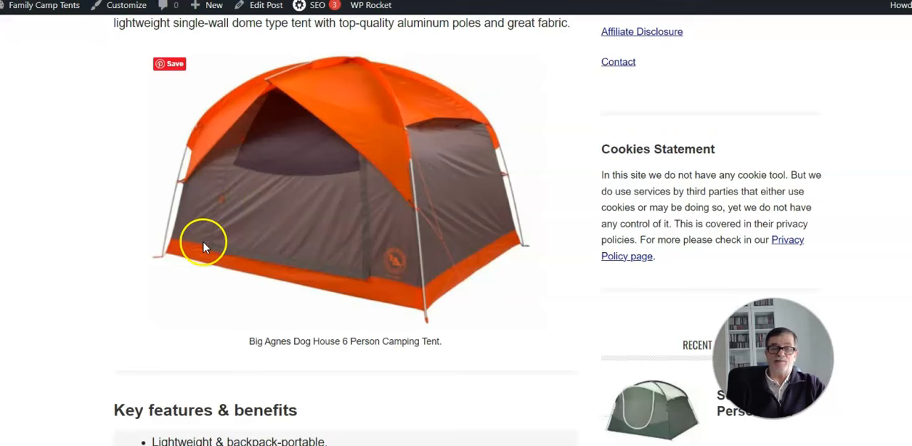
mouse_move(305, 180)
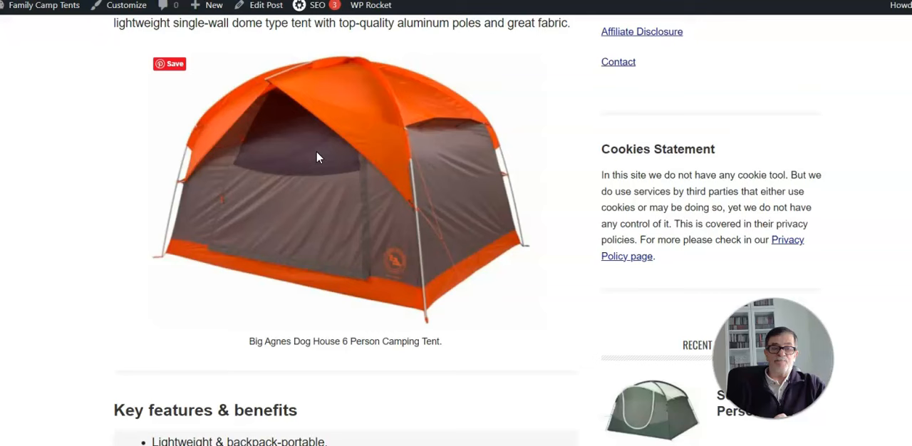
mouse_move(163, 392)
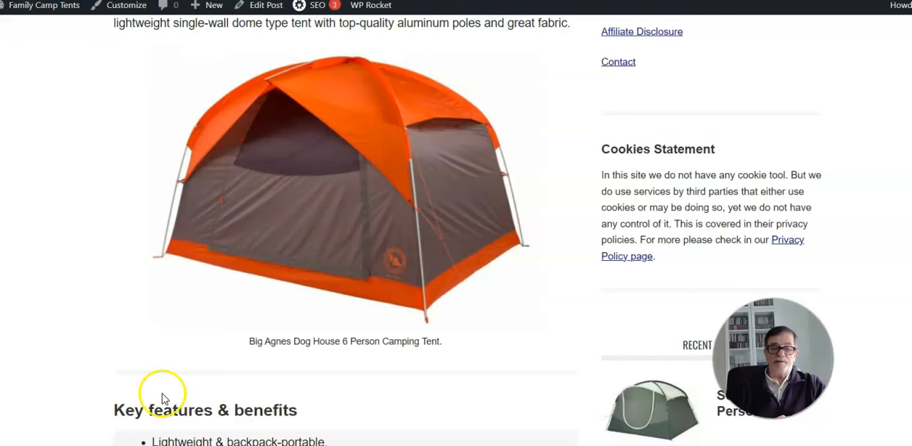
mouse_move(242, 349)
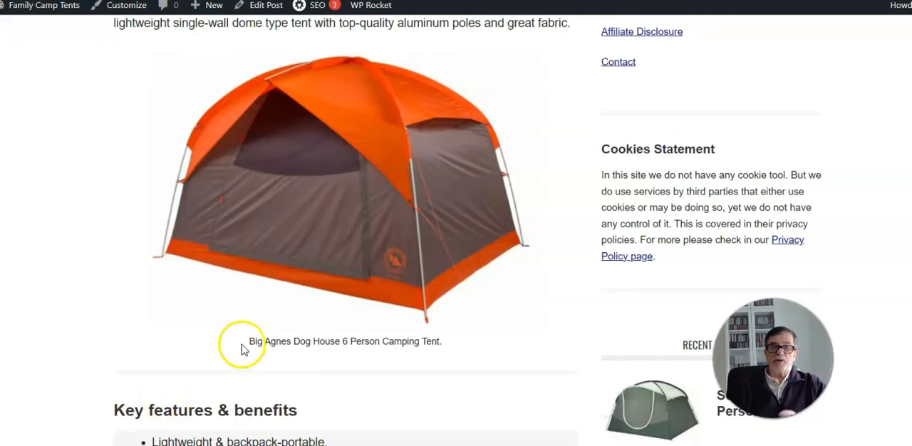
mouse_move(68, 335)
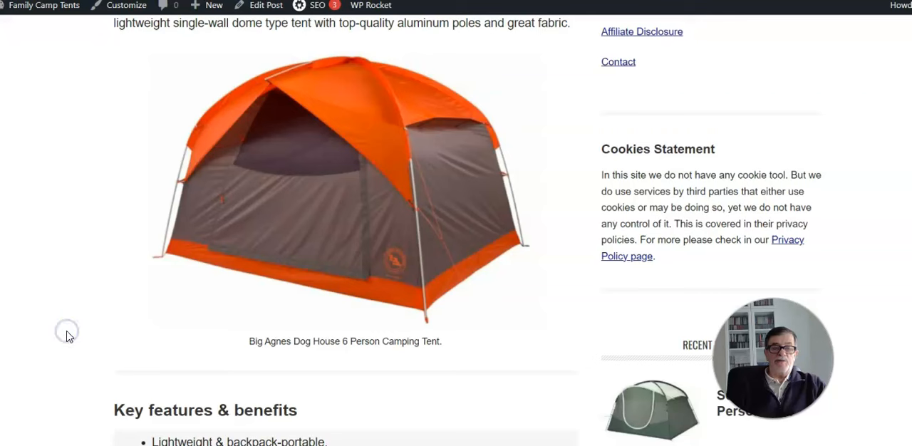
mouse_move(45, 414)
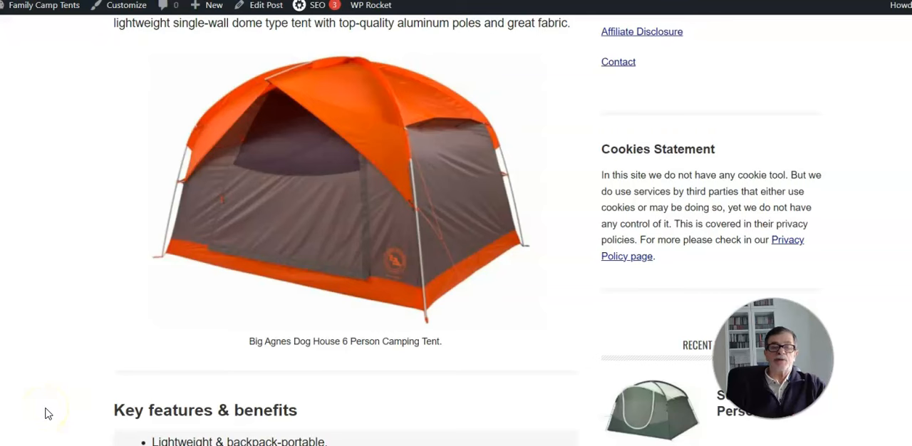
mouse_move(368, 190)
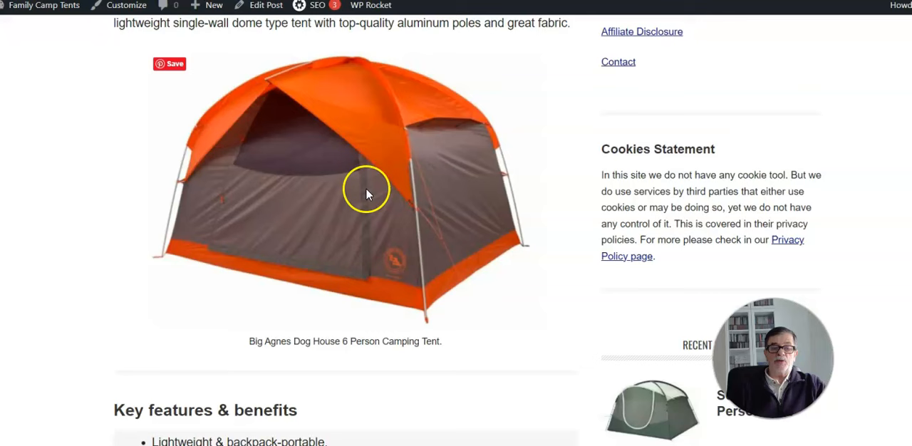
mouse_move(236, 156)
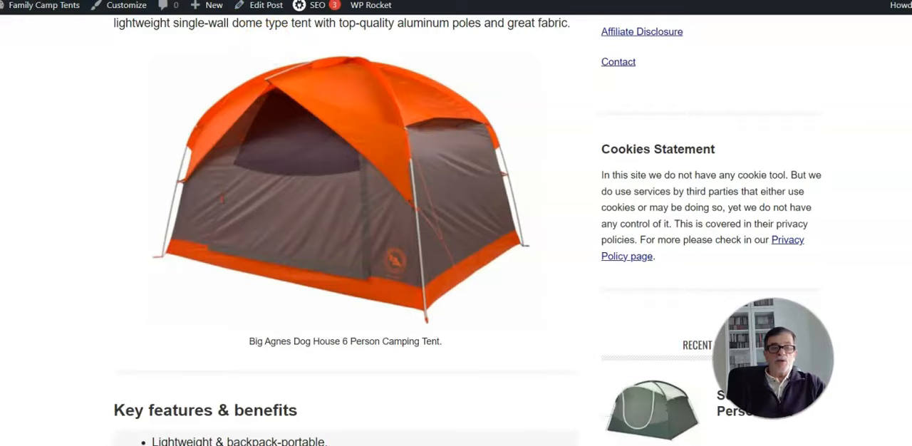
scroll(down, 3)
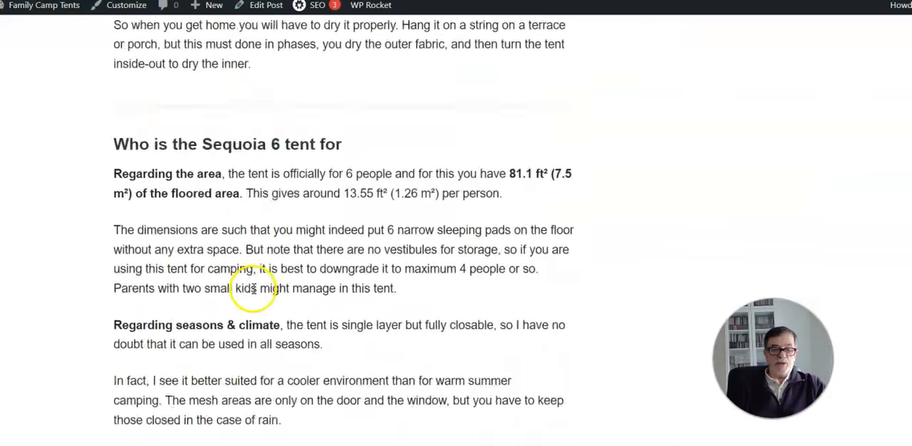
scroll(down, 3)
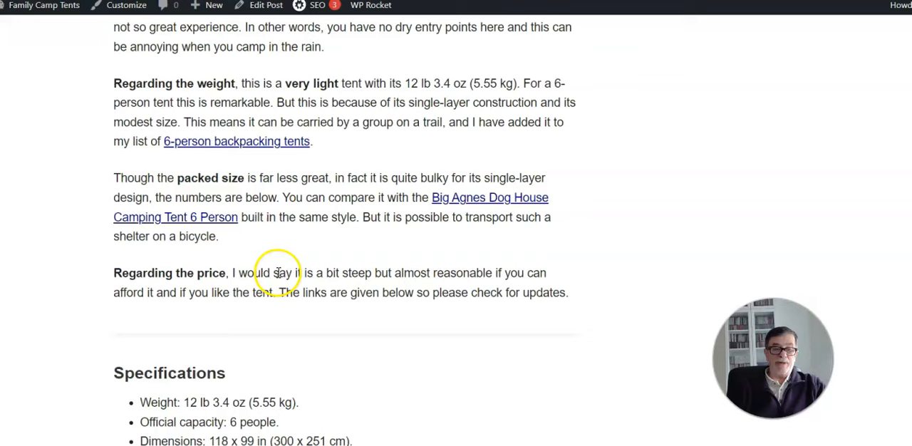
scroll(down, 3)
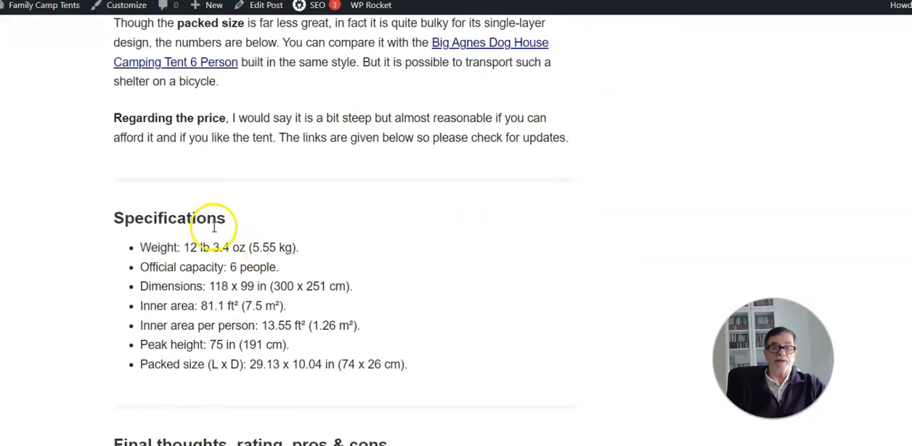
mouse_move(259, 171)
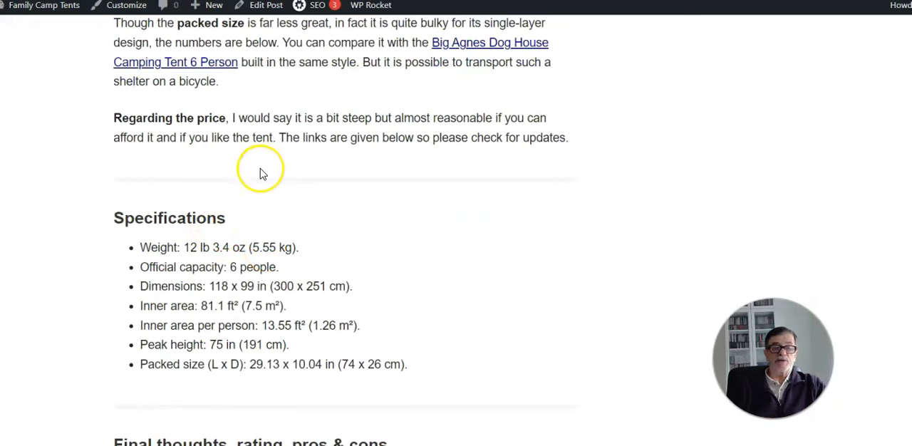
mouse_move(262, 175)
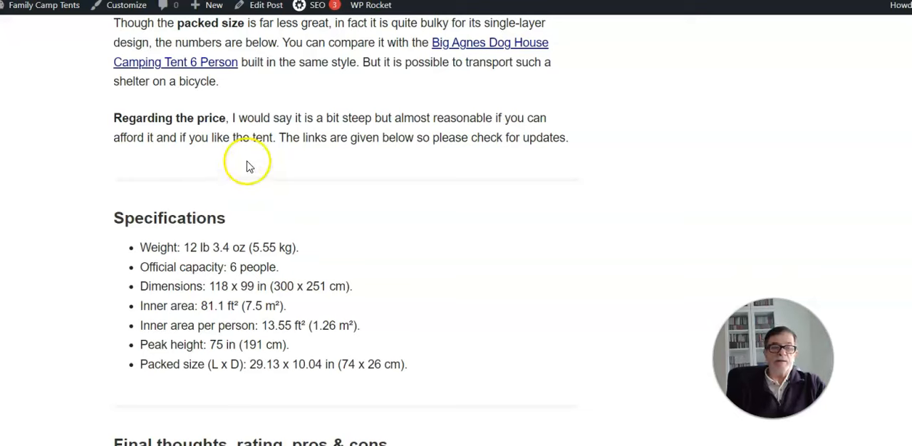
mouse_move(255, 165)
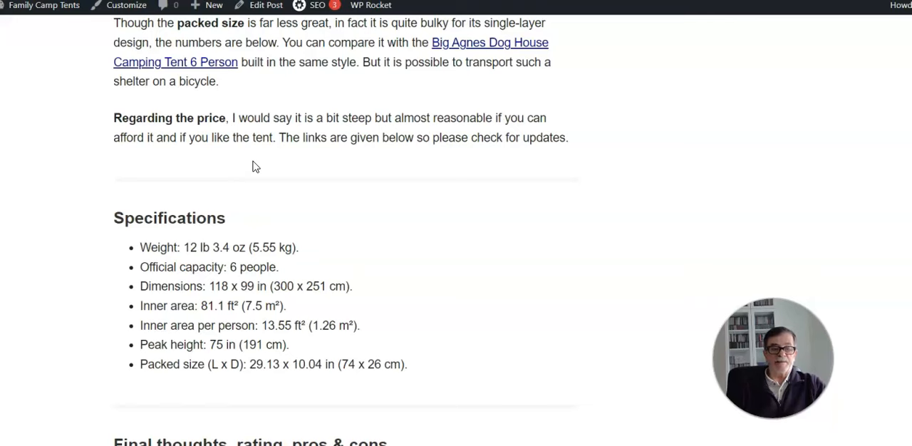
scroll(down, 3)
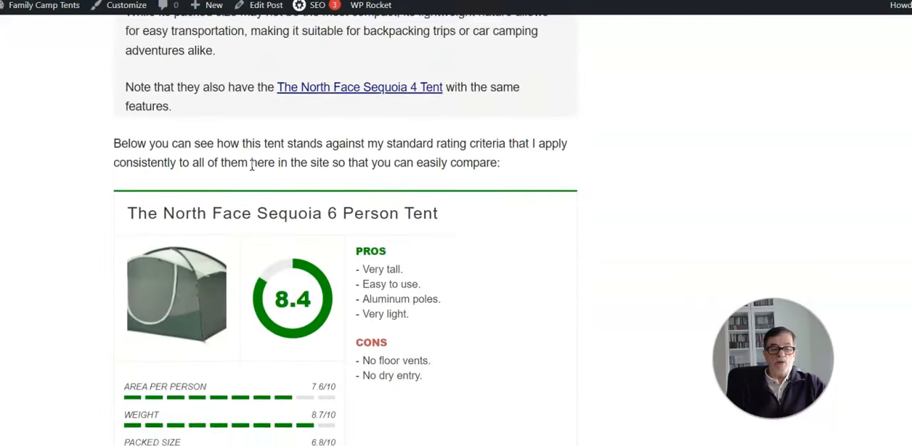
scroll(down, 3)
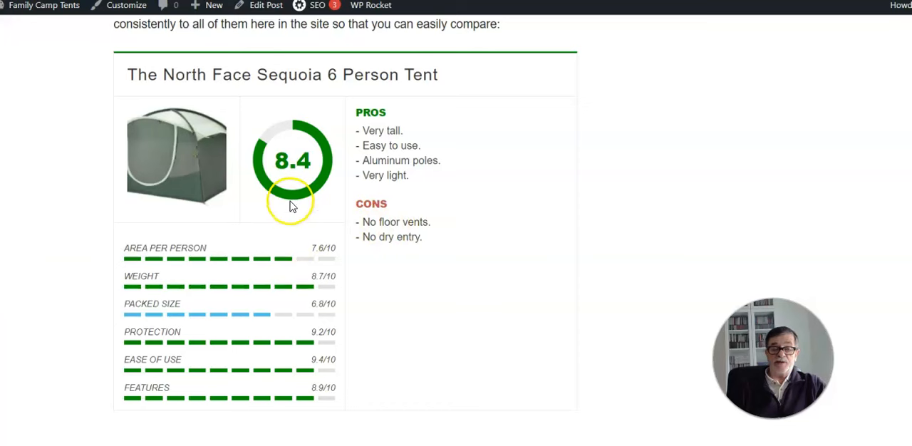
mouse_move(184, 231)
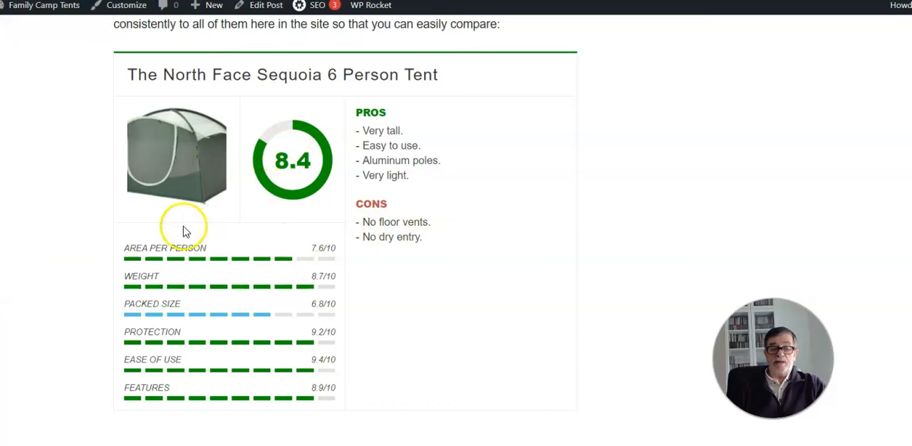
mouse_move(205, 328)
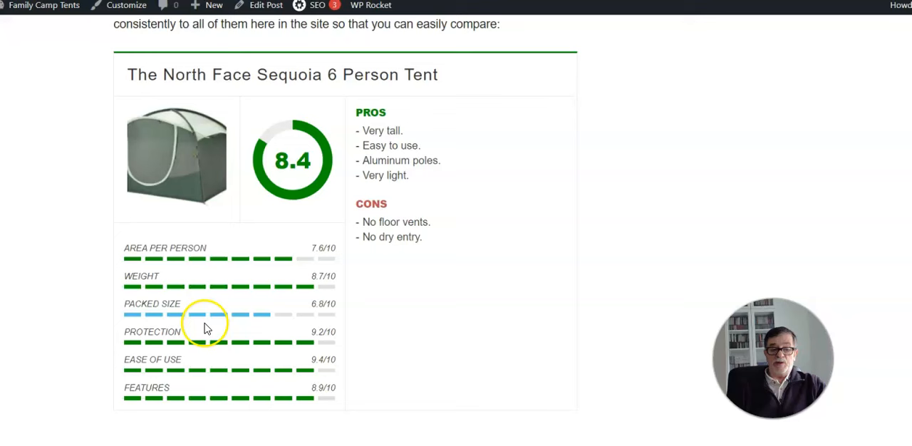
mouse_move(303, 248)
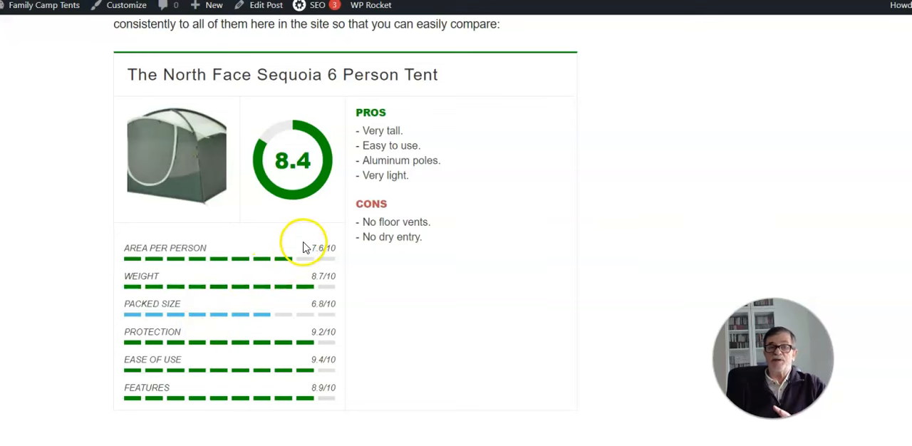
mouse_move(319, 276)
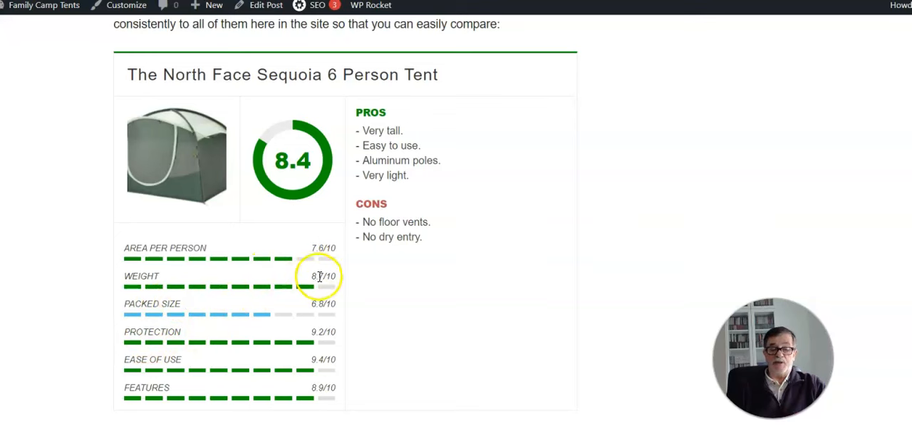
mouse_move(259, 321)
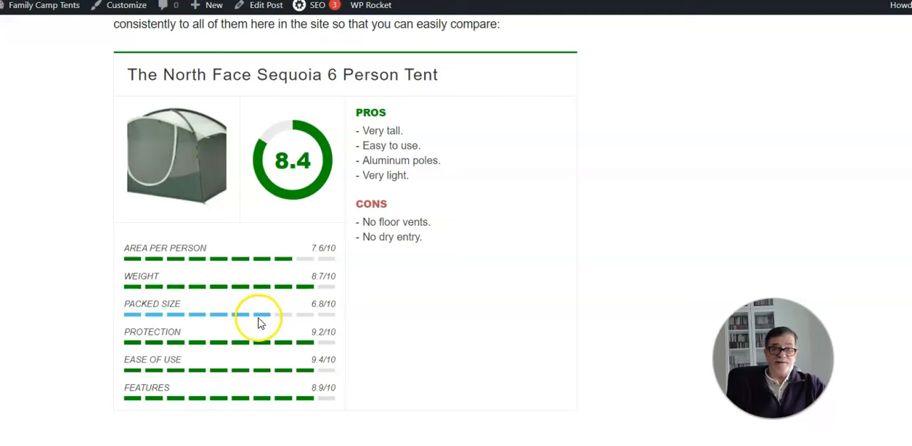
scroll(down, 3)
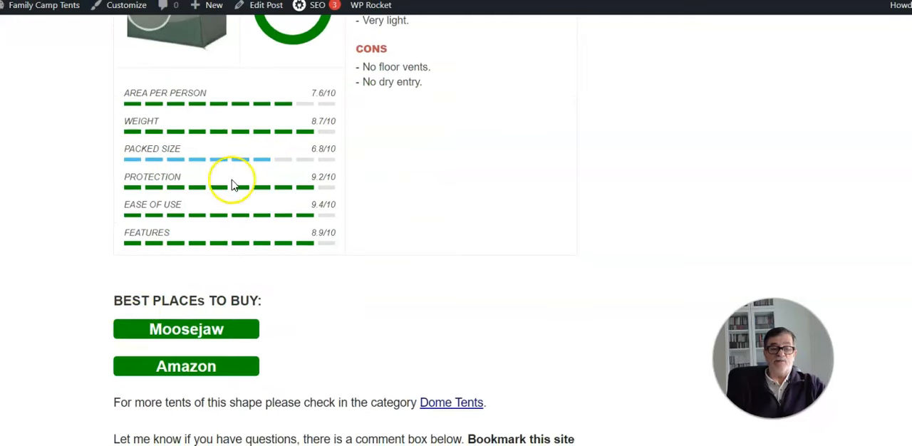
mouse_move(316, 207)
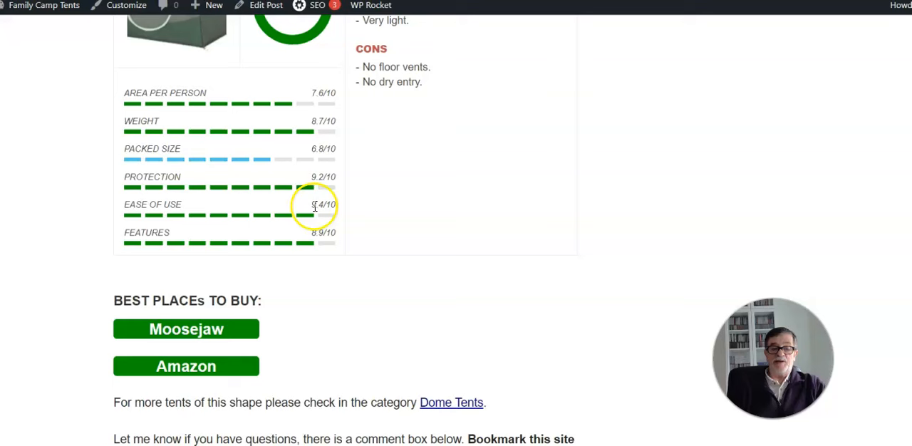
mouse_move(269, 251)
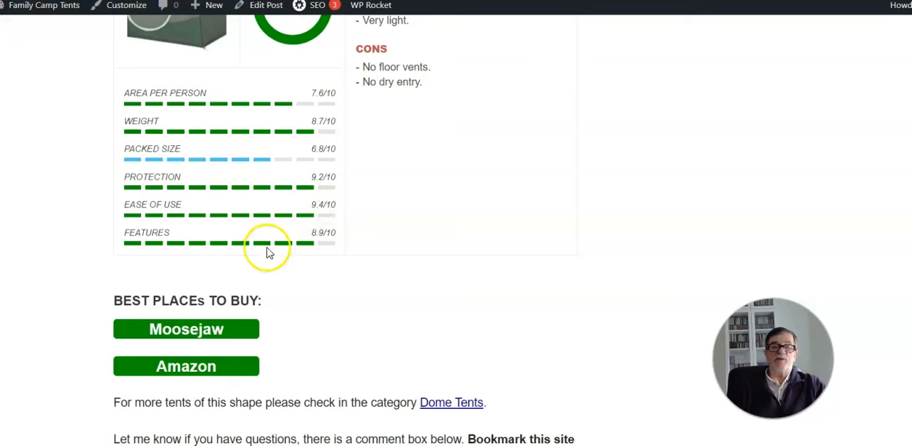
mouse_move(178, 321)
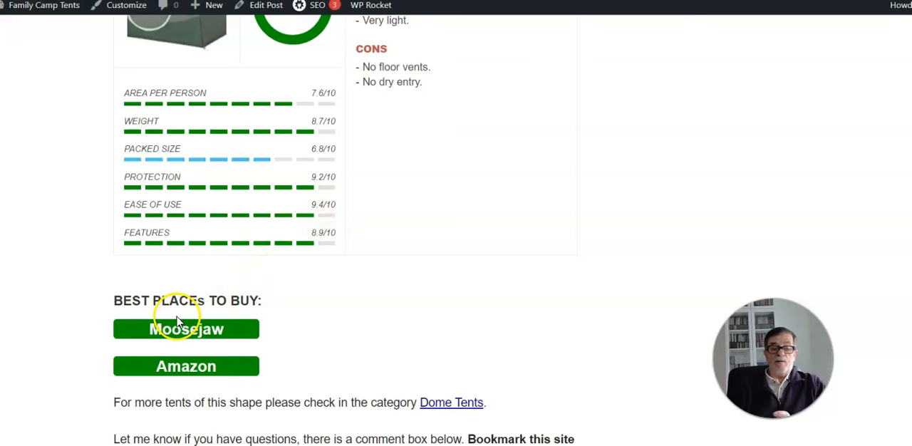
scroll(up, 3)
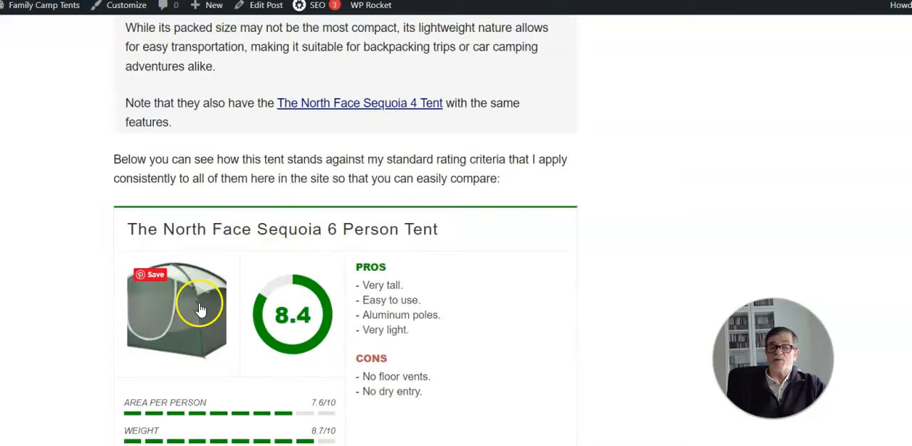
scroll(down, 3)
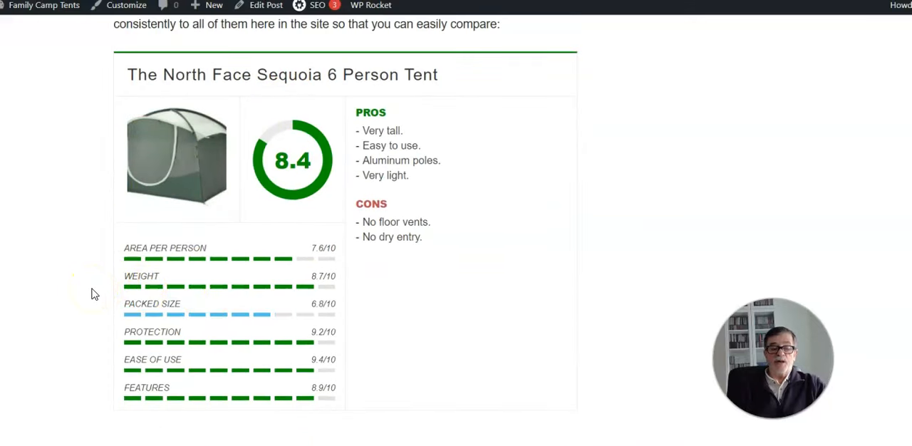
scroll(down, 3)
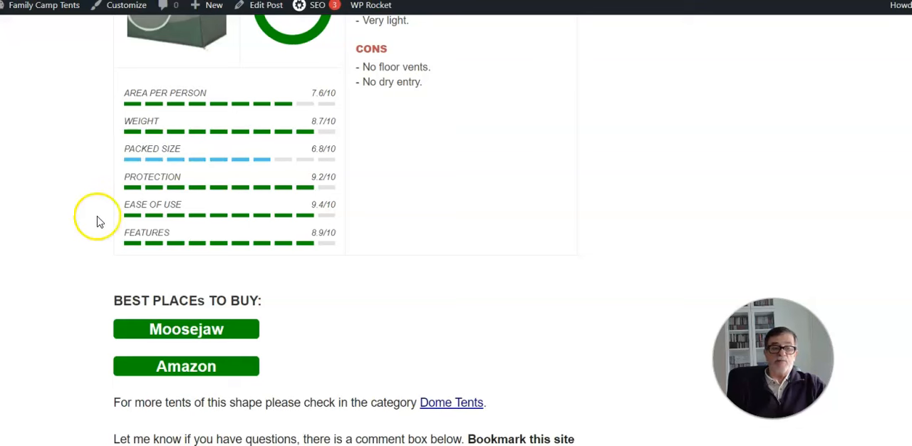
mouse_move(80, 316)
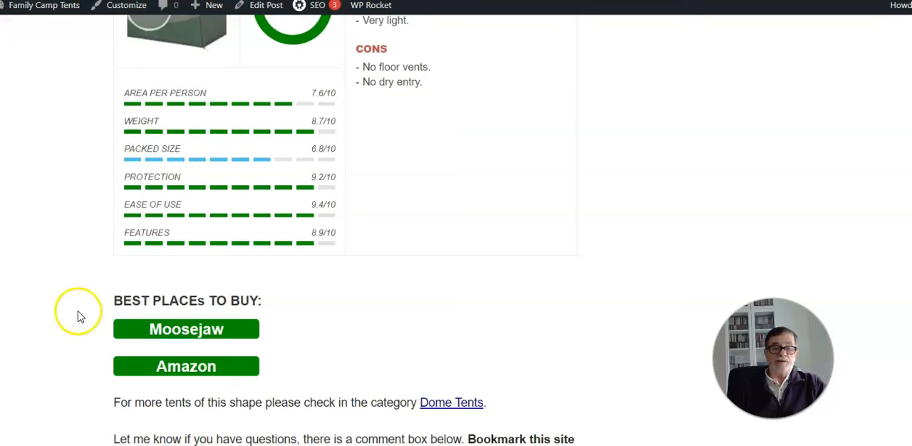
mouse_move(77, 308)
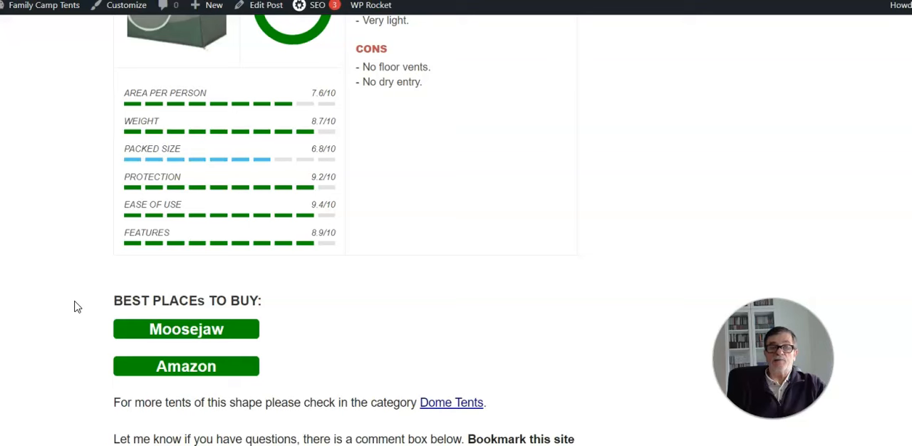
mouse_move(77, 259)
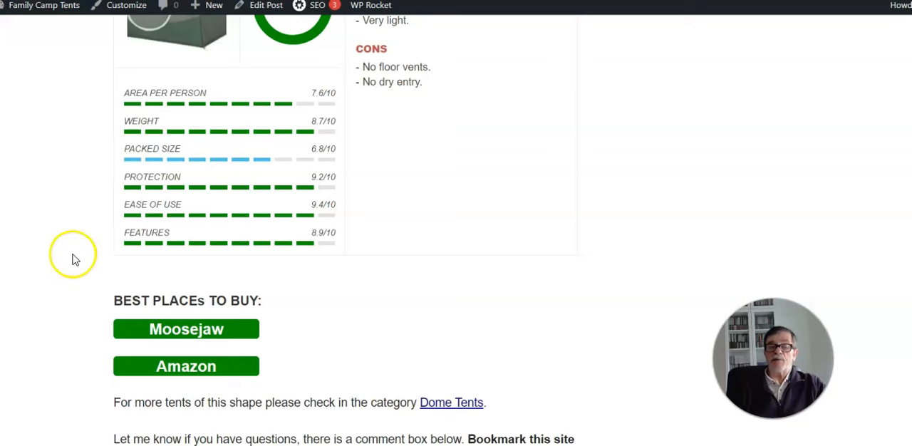
mouse_move(62, 327)
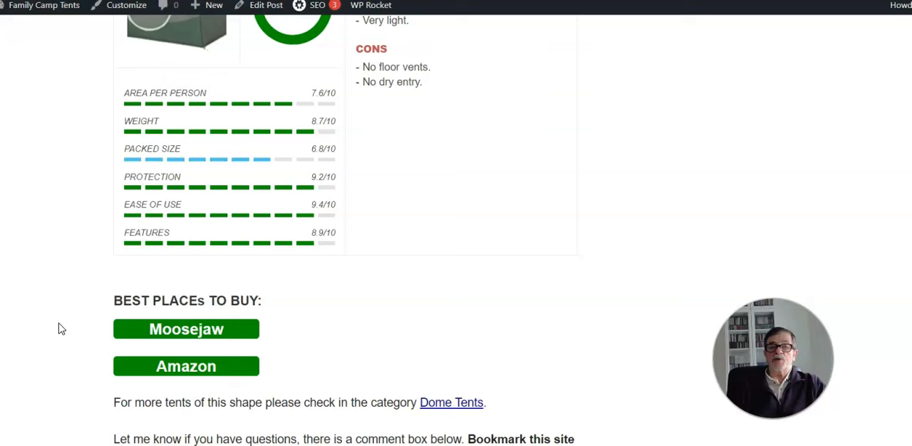